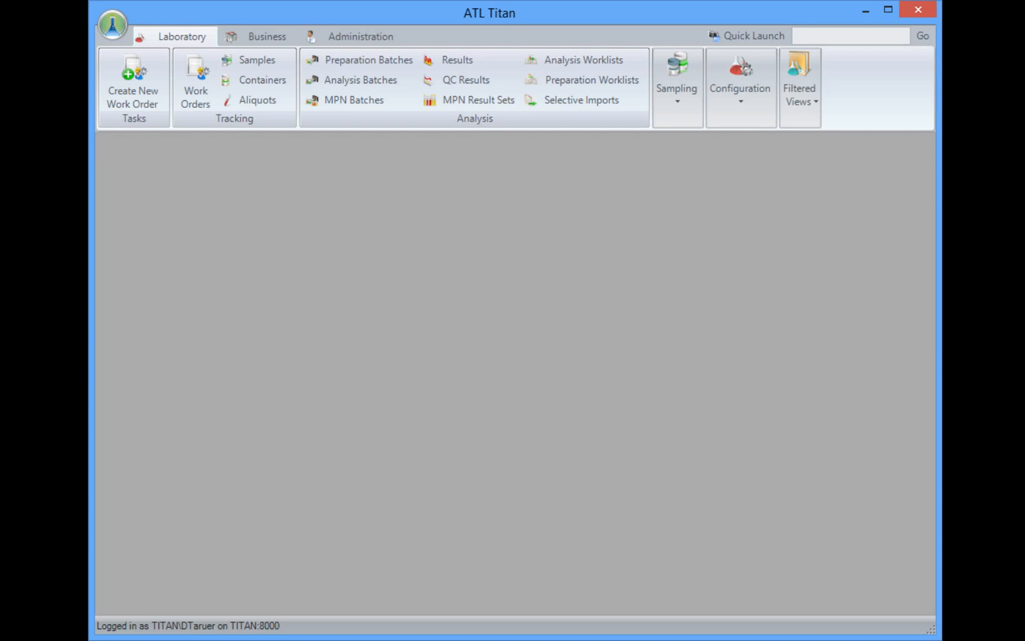
pyautogui.moveTo(448, 396)
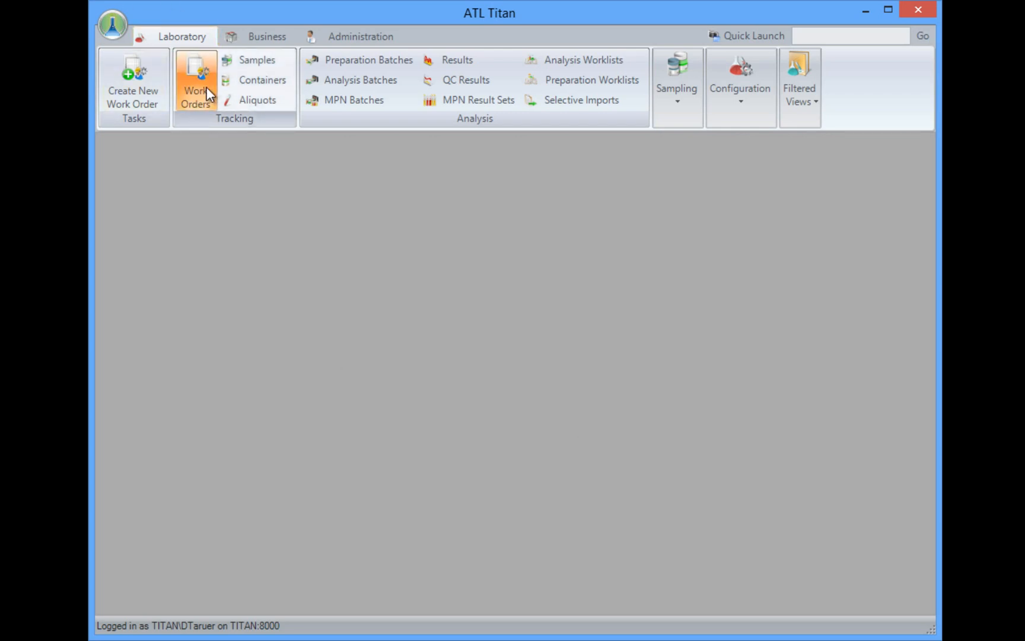
# Show the Work Orders list of 29 work orders
pyautogui.click(193, 89)
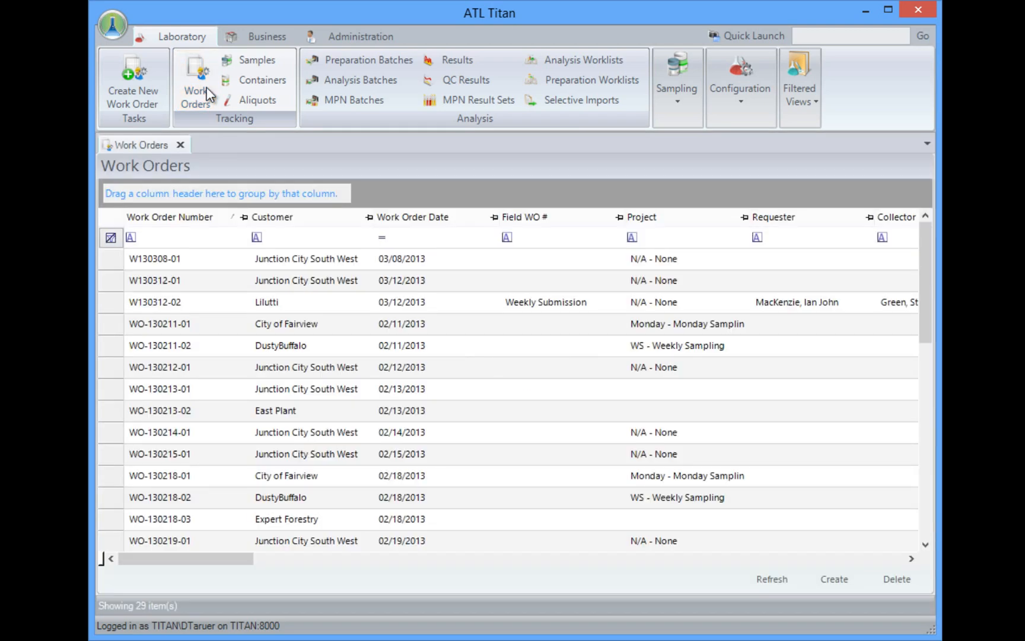
pyautogui.moveTo(113, 315)
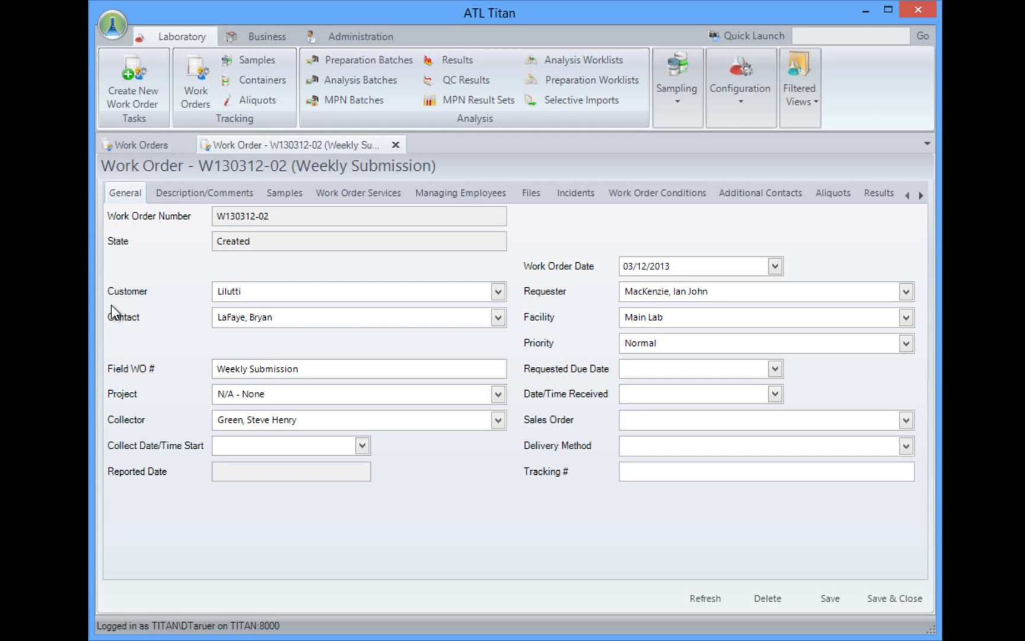
pyautogui.moveTo(159, 256)
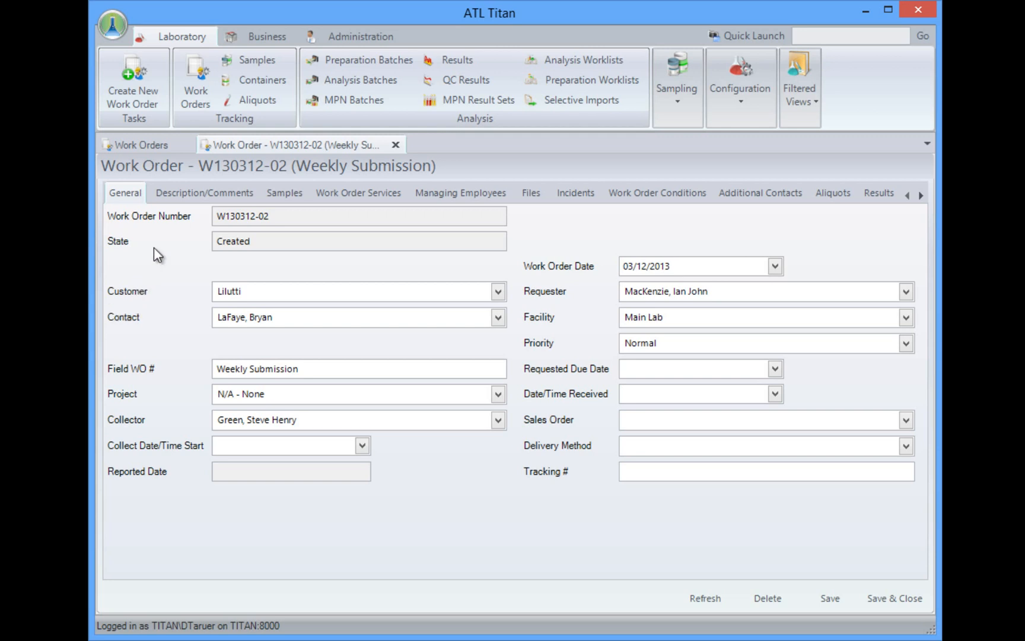
pyautogui.moveTo(159, 250)
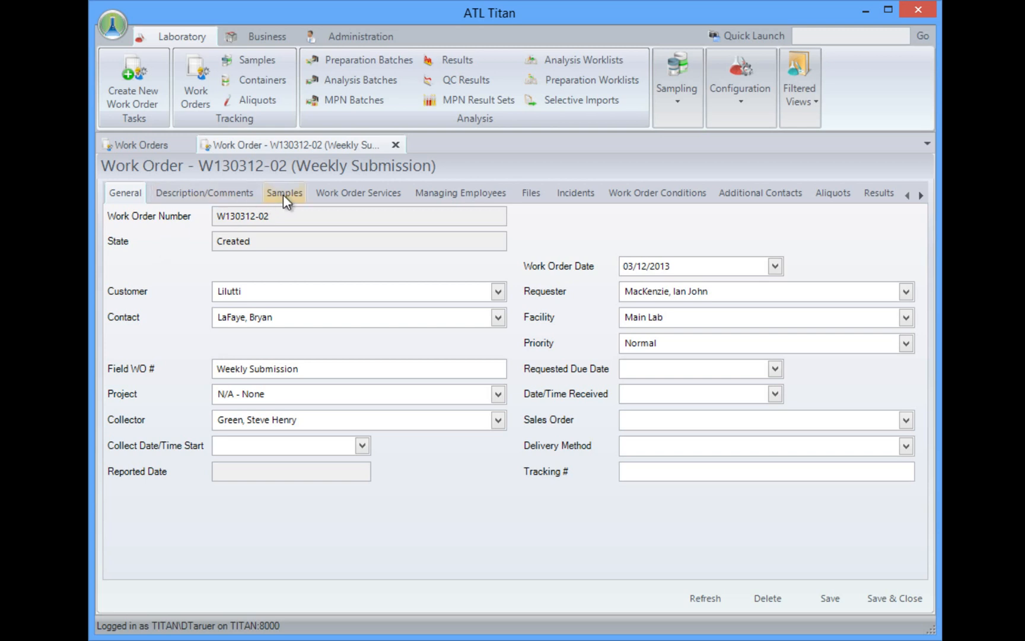
# Review W130312-02's samples and aliquots, then show its 15 analysis results
pyautogui.click(283, 192)
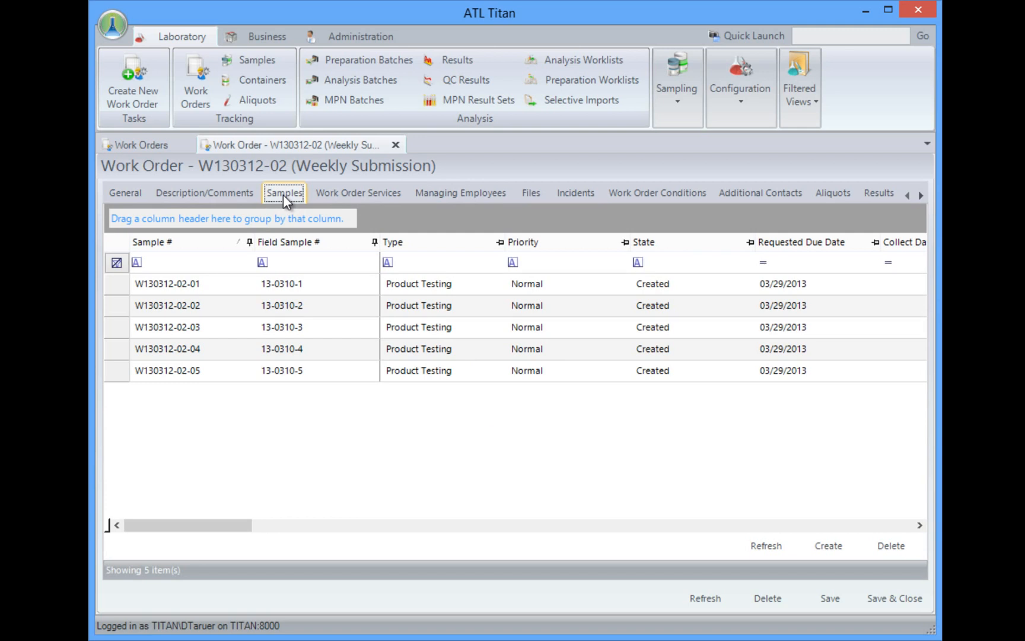
pyautogui.moveTo(531, 192)
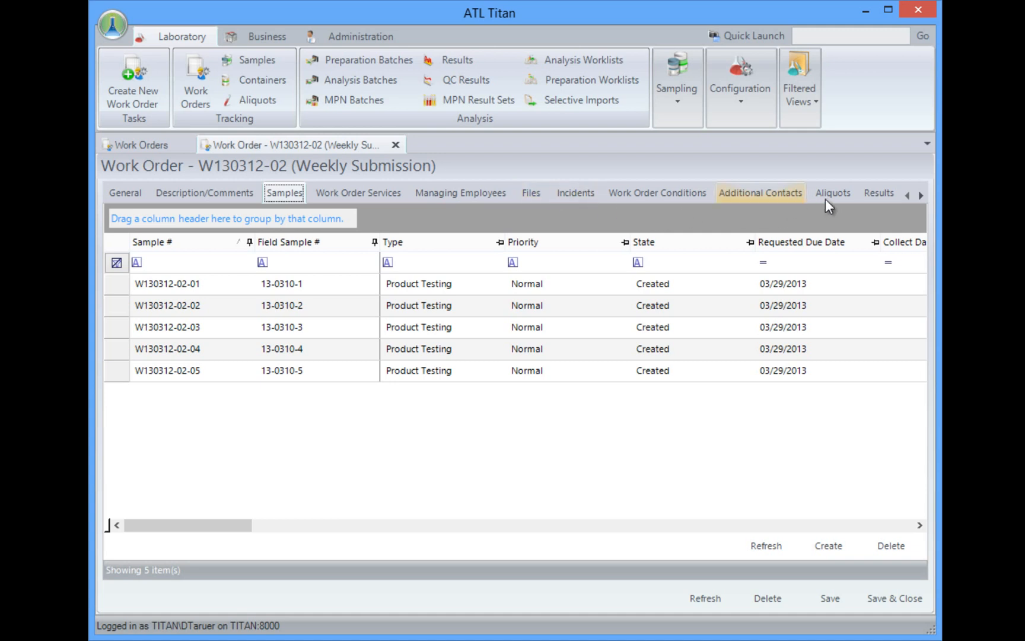
pyautogui.click(832, 193)
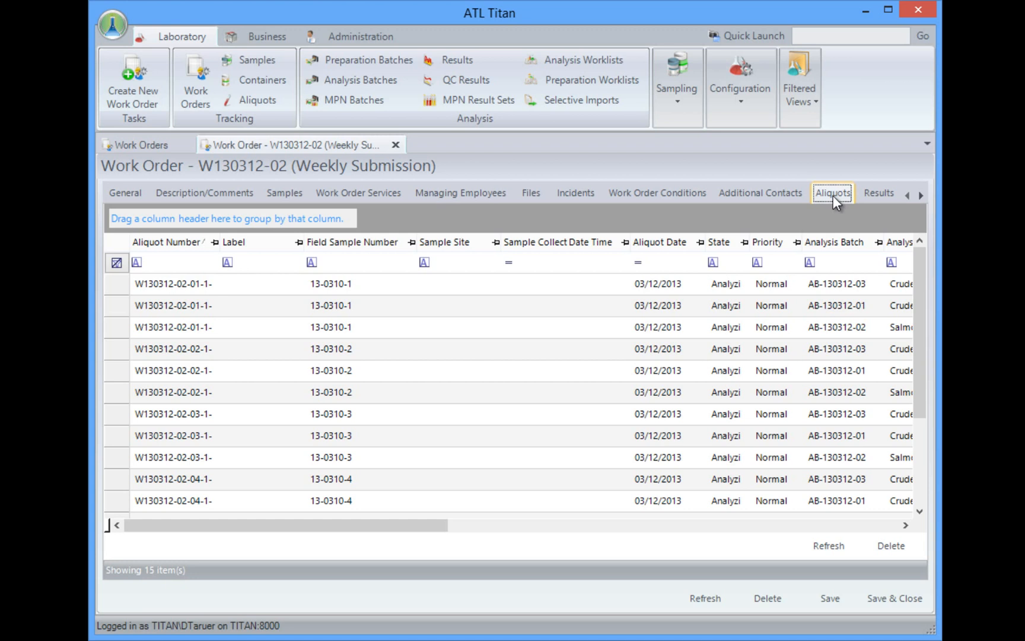
pyautogui.moveTo(878, 193)
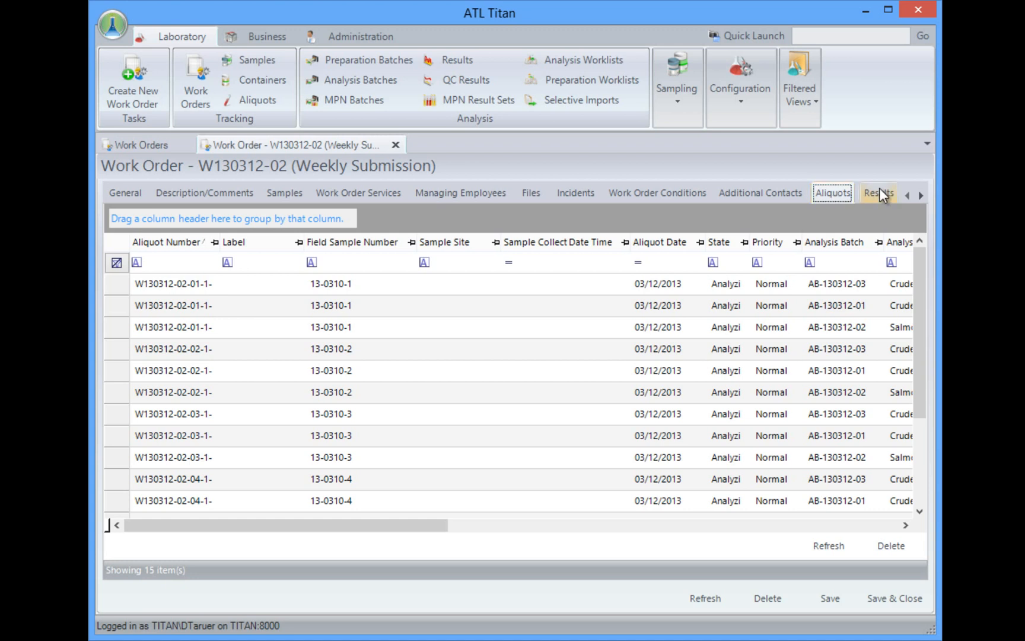
pyautogui.click(878, 193)
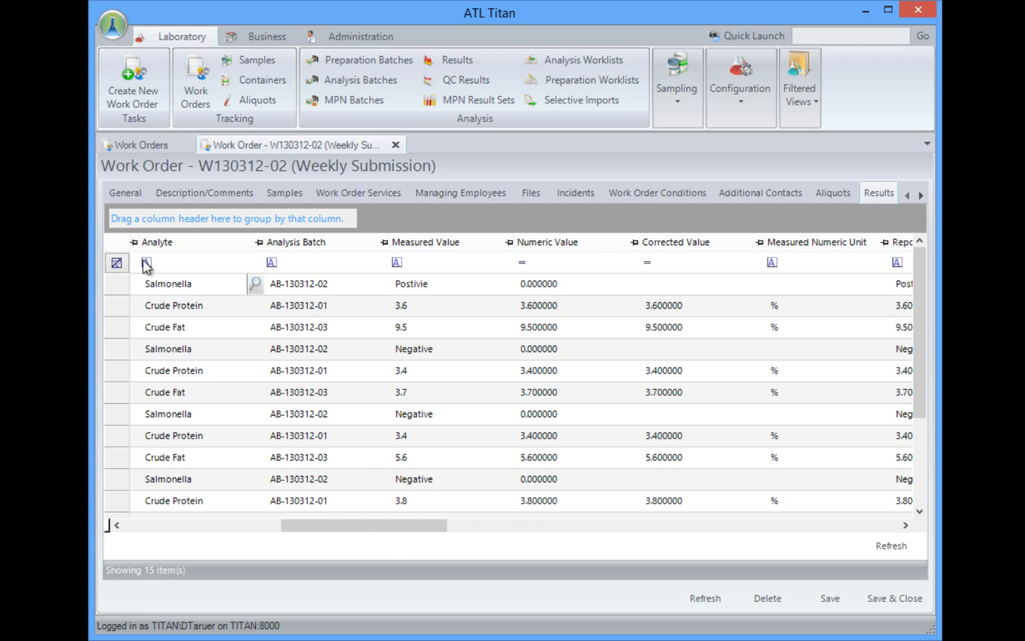
# Filter results by analyte 'sal', then expand the Crude Protein and Salmonella groups
pyautogui.click(147, 262)
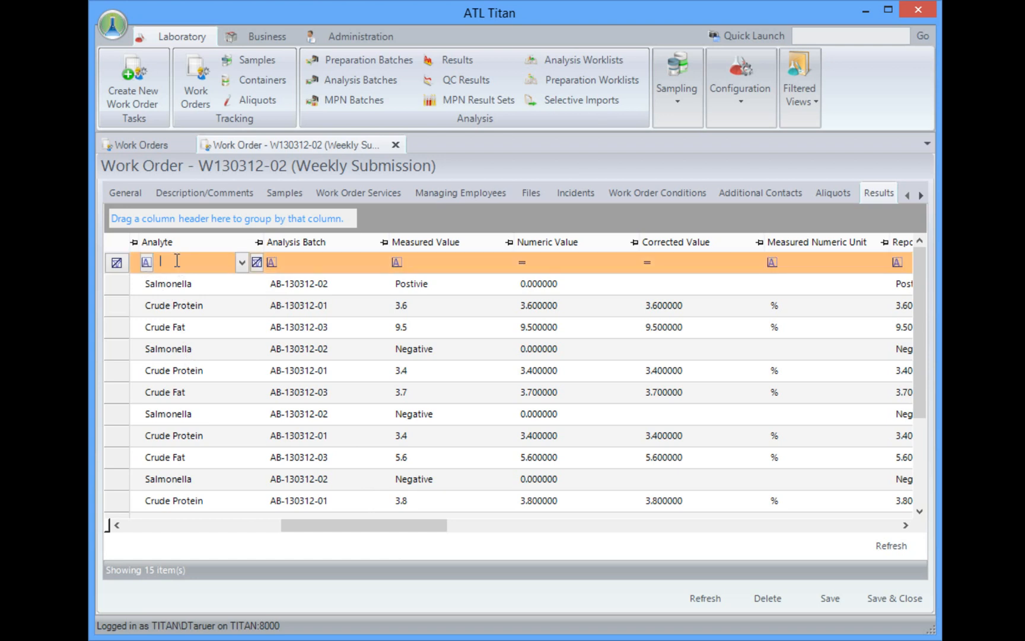
pyautogui.write('sa')
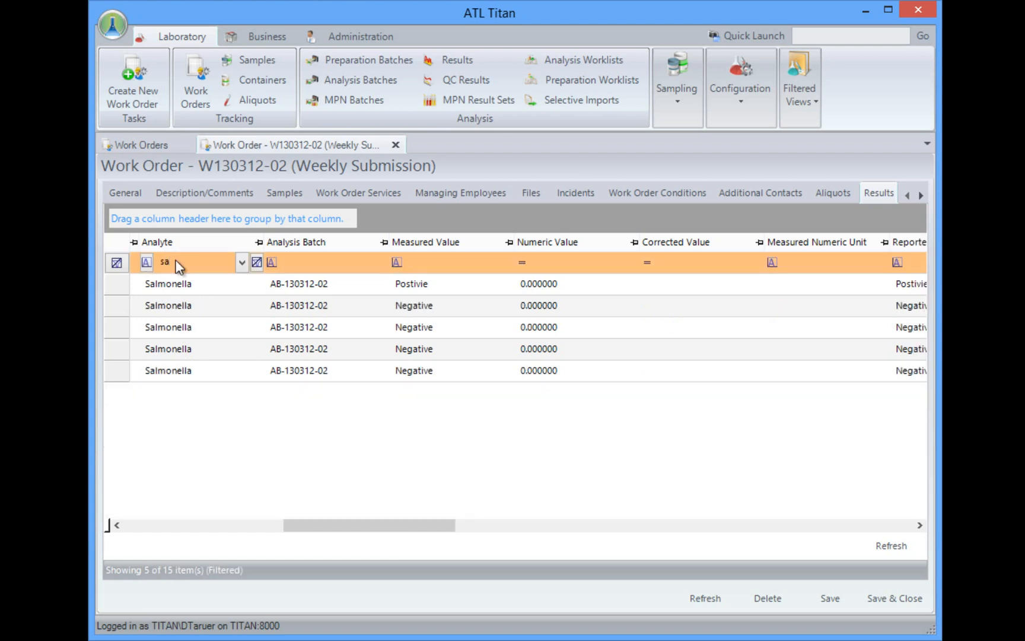
pyautogui.write('l')
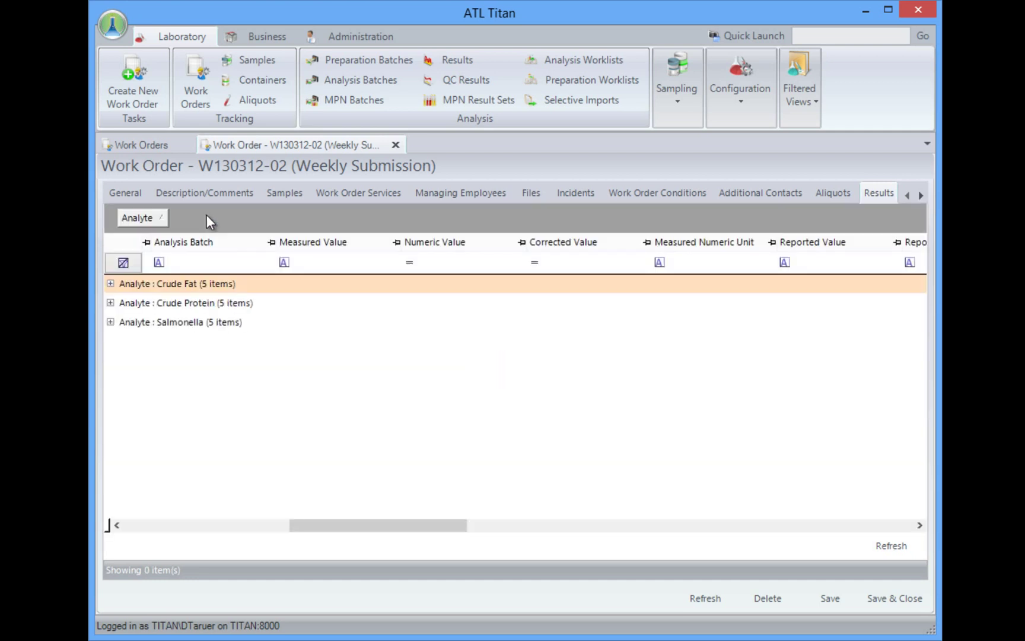
pyautogui.click(110, 303)
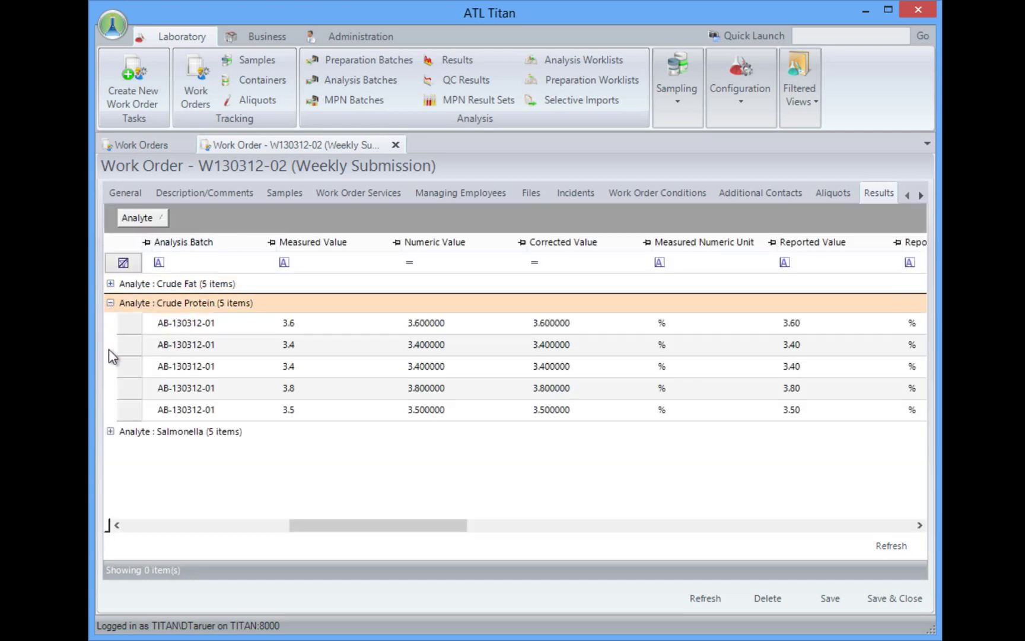
pyautogui.click(110, 430)
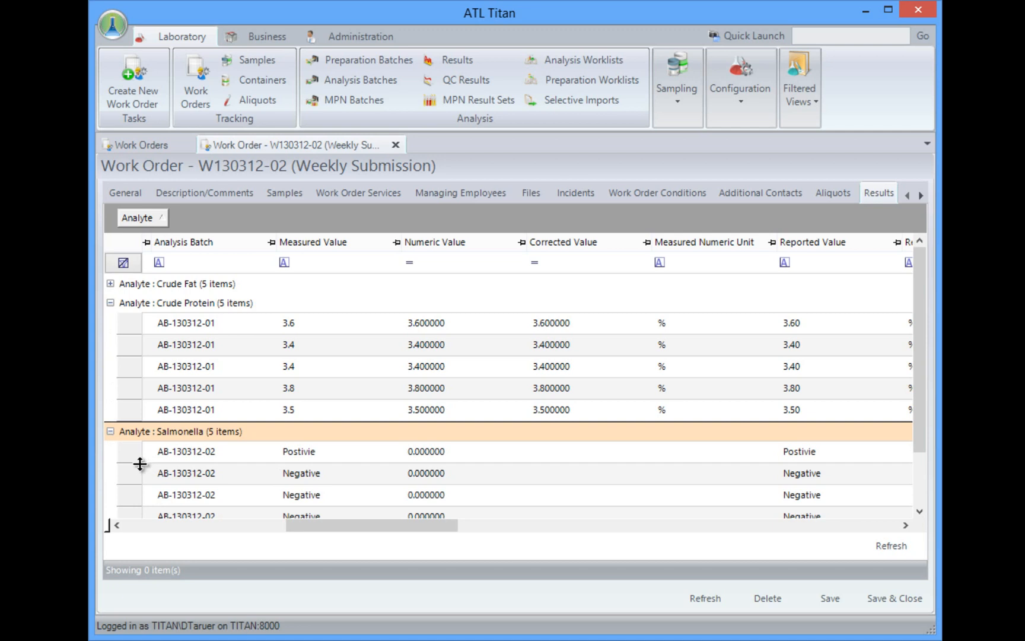
pyautogui.moveTo(396, 145)
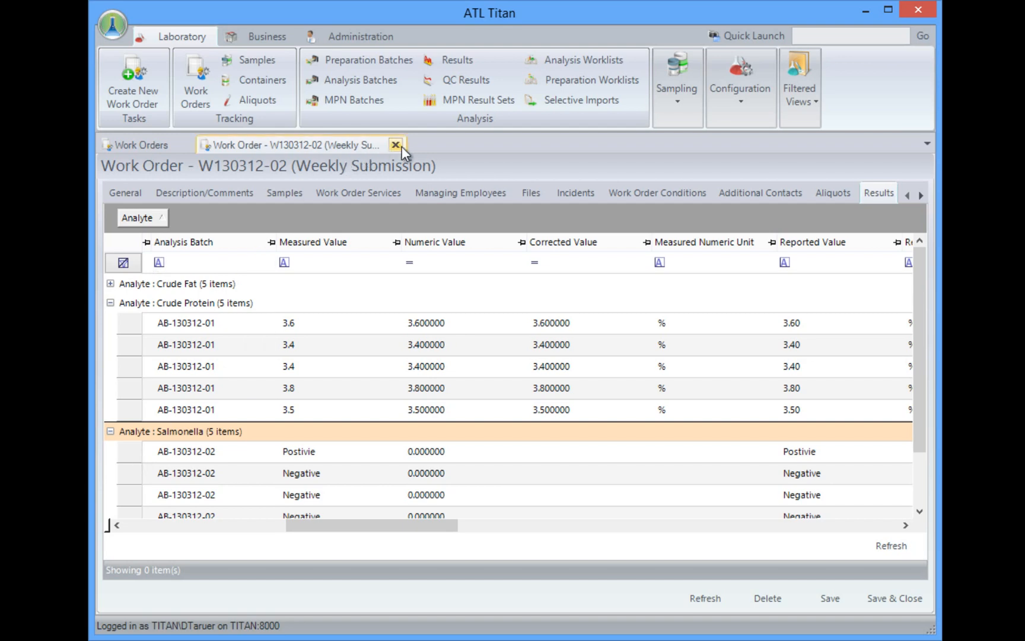
# Close W130312-02 and open Crude Protein analysis batch AB-130312-01 from the batches list
pyautogui.click(396, 145)
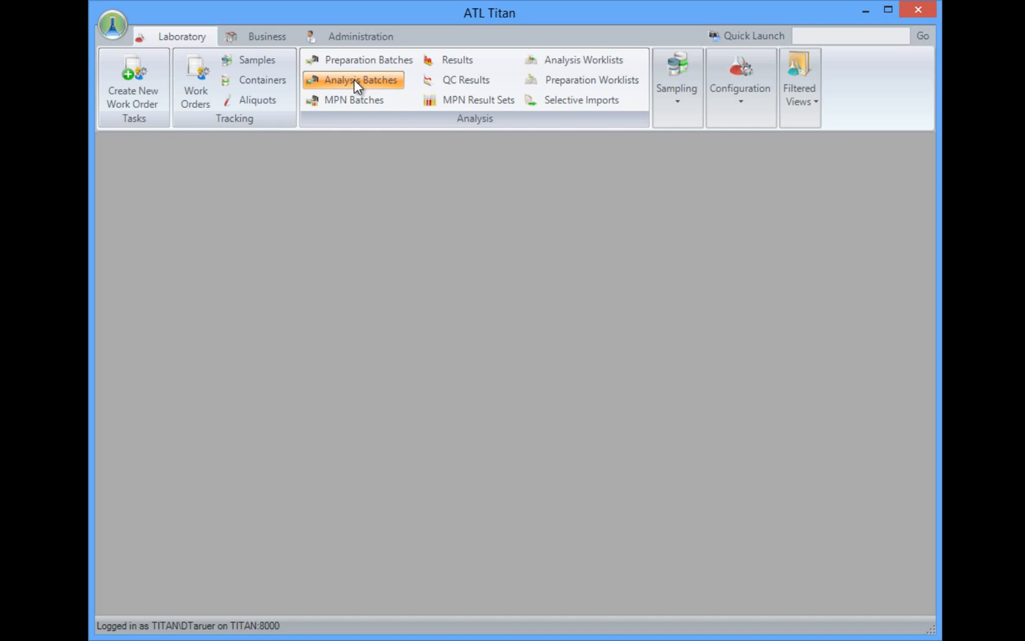
pyautogui.click(360, 80)
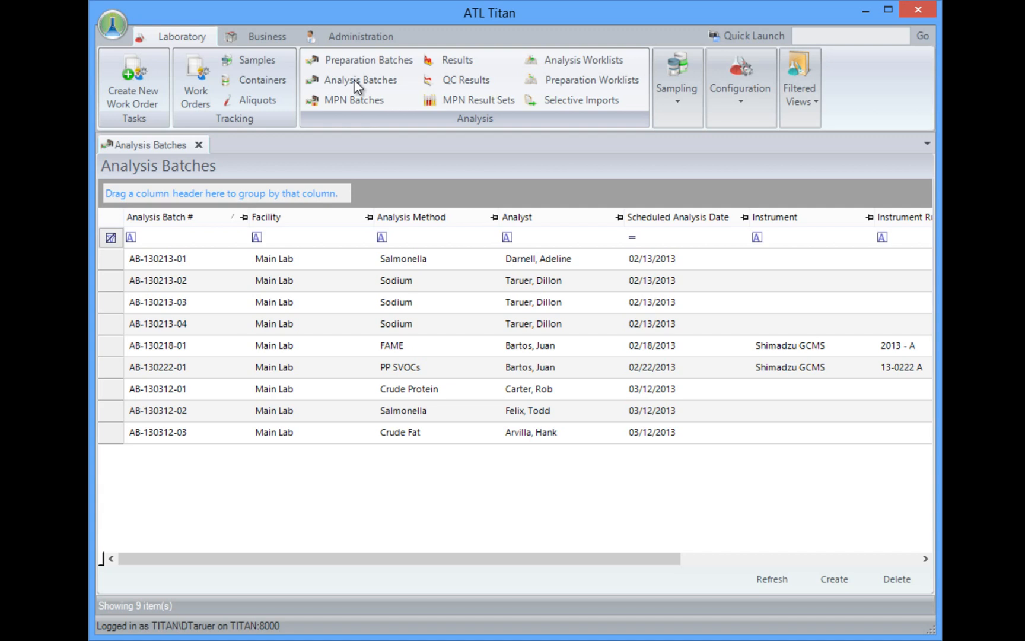
pyautogui.moveTo(111, 392)
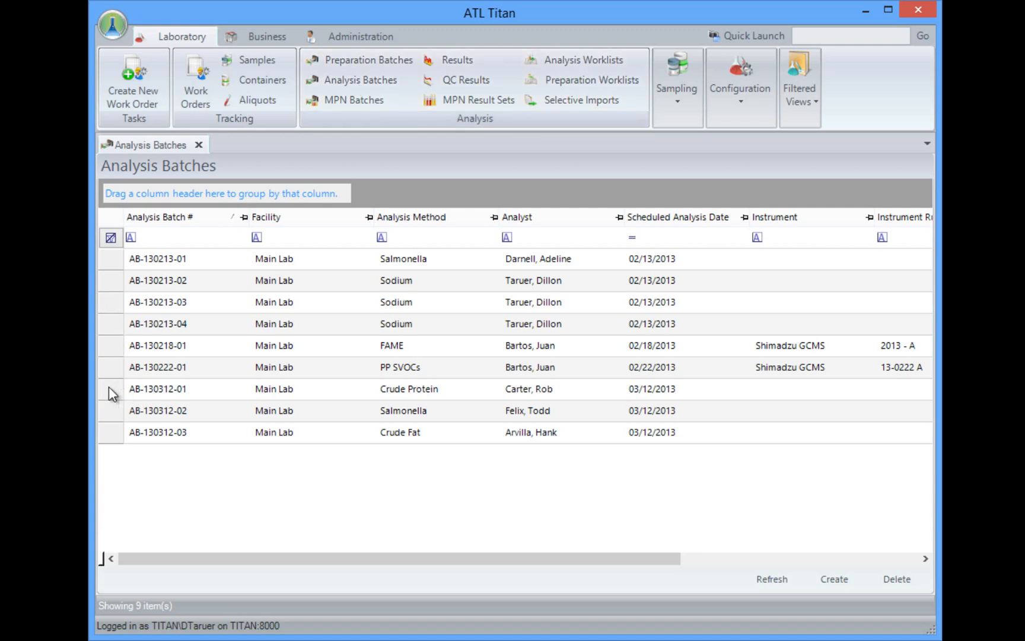
pyautogui.click(157, 388)
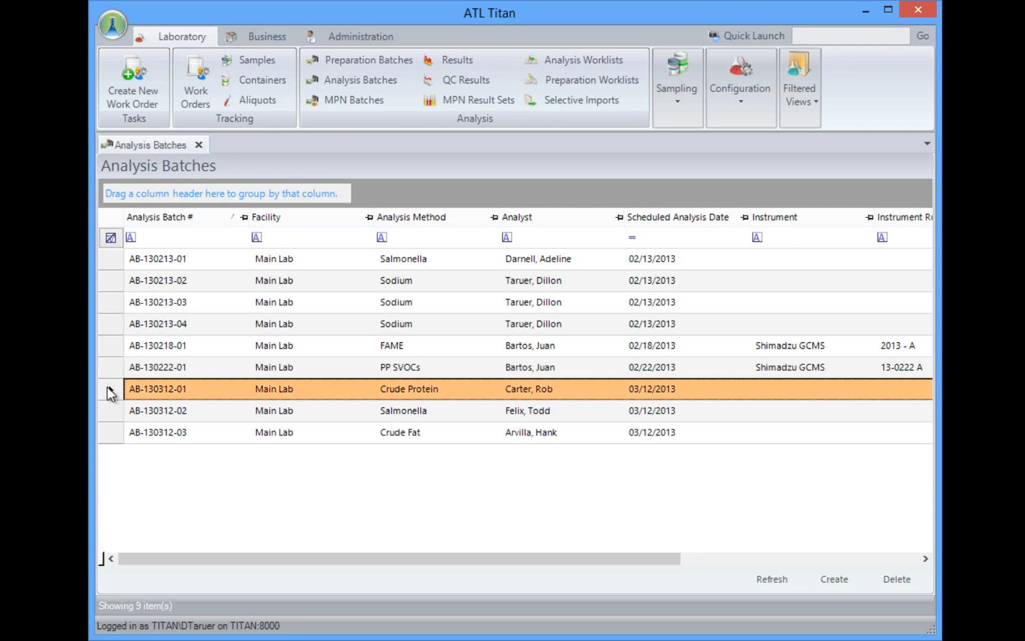
pyautogui.doubleClick(156, 389)
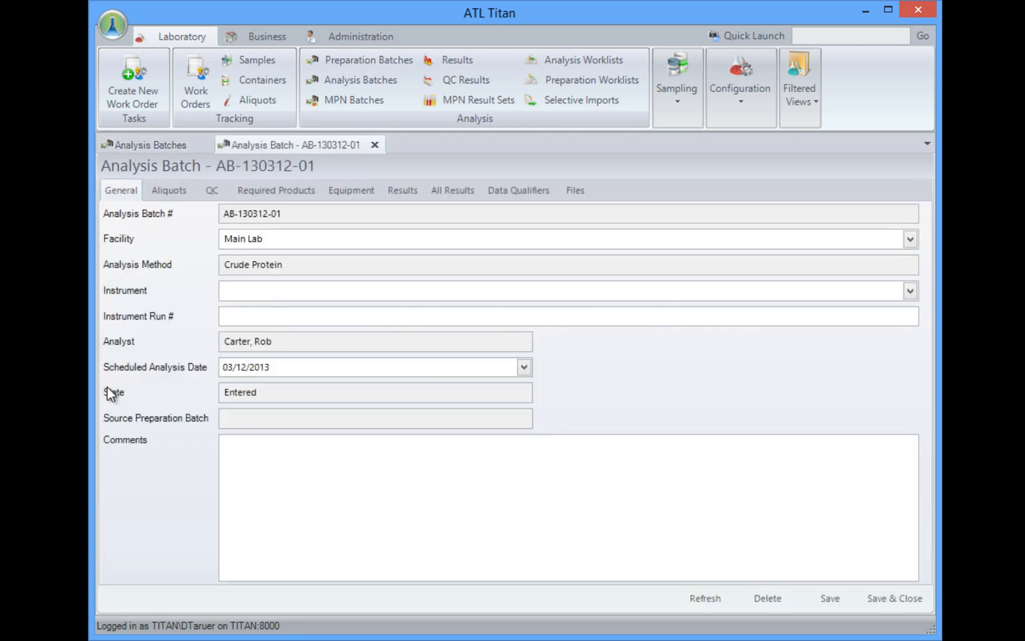
pyautogui.moveTo(168, 191)
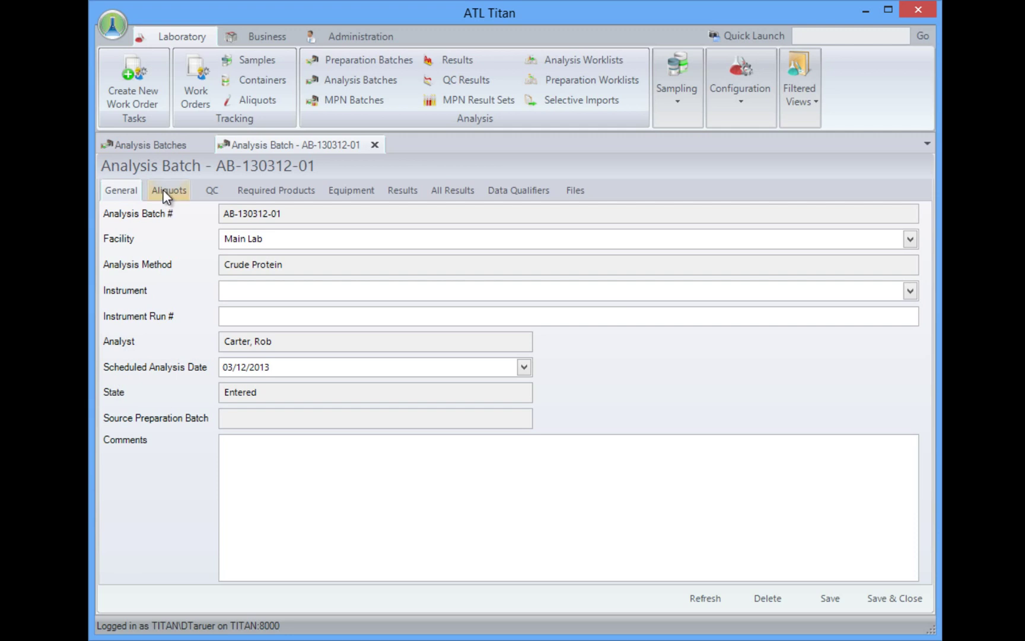
pyautogui.click(169, 191)
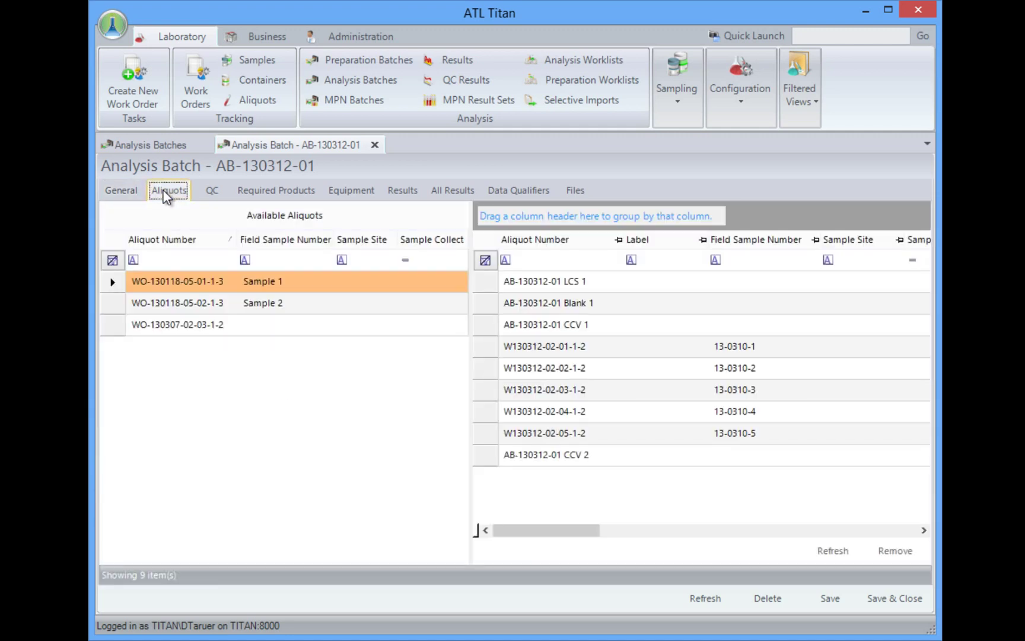
pyautogui.moveTo(470, 512)
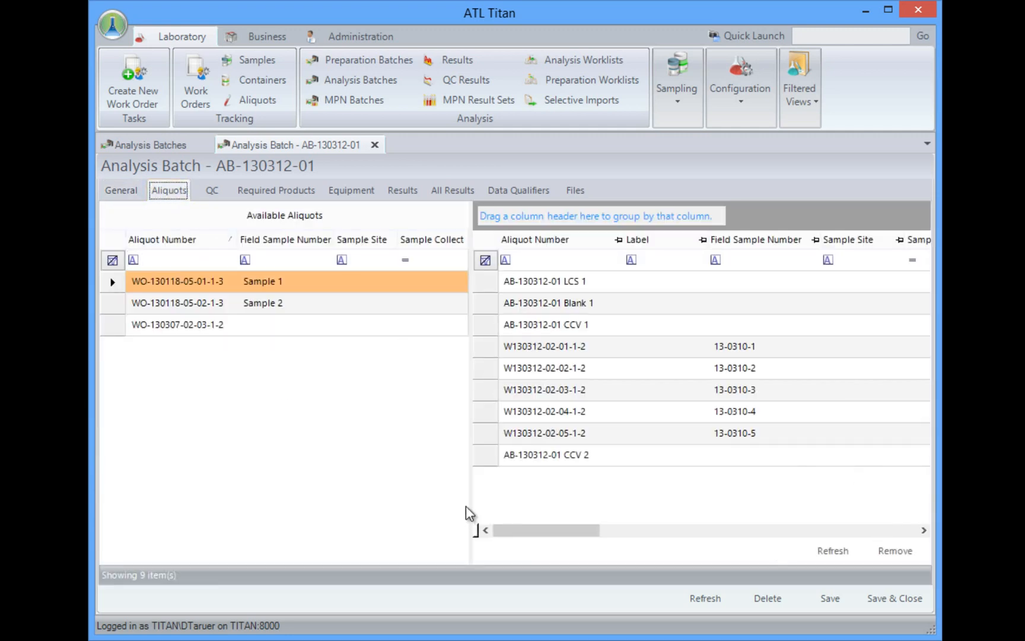
pyautogui.moveTo(161, 363)
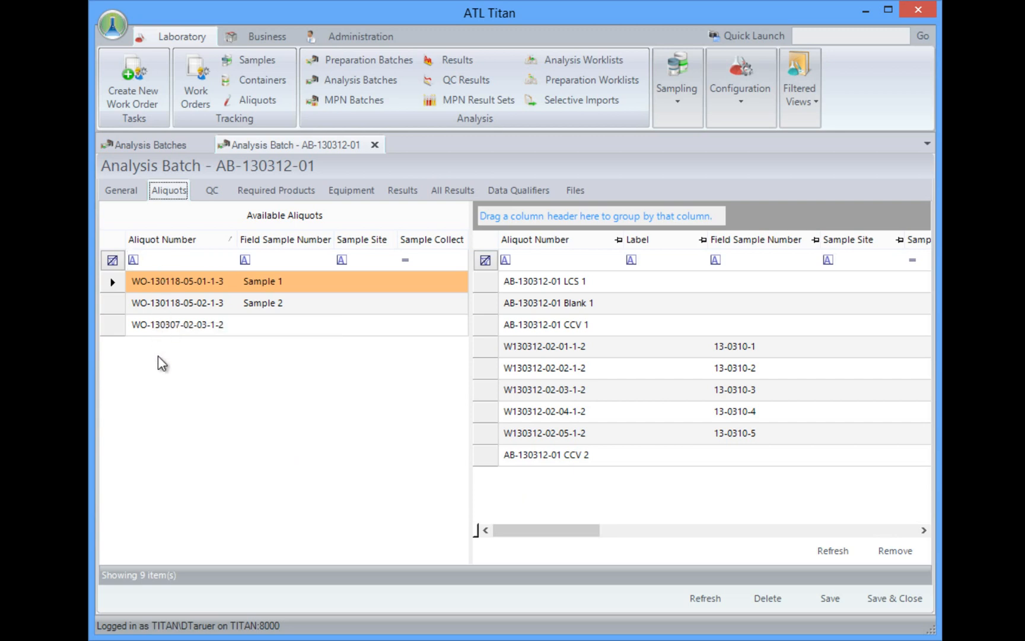
pyautogui.moveTo(315, 417)
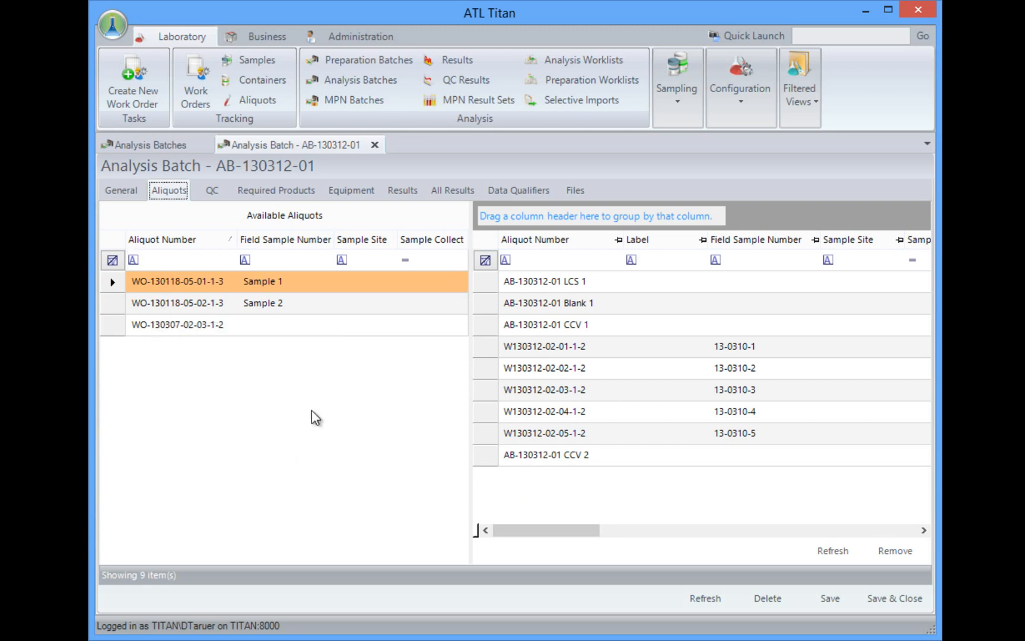
pyautogui.moveTo(594, 299)
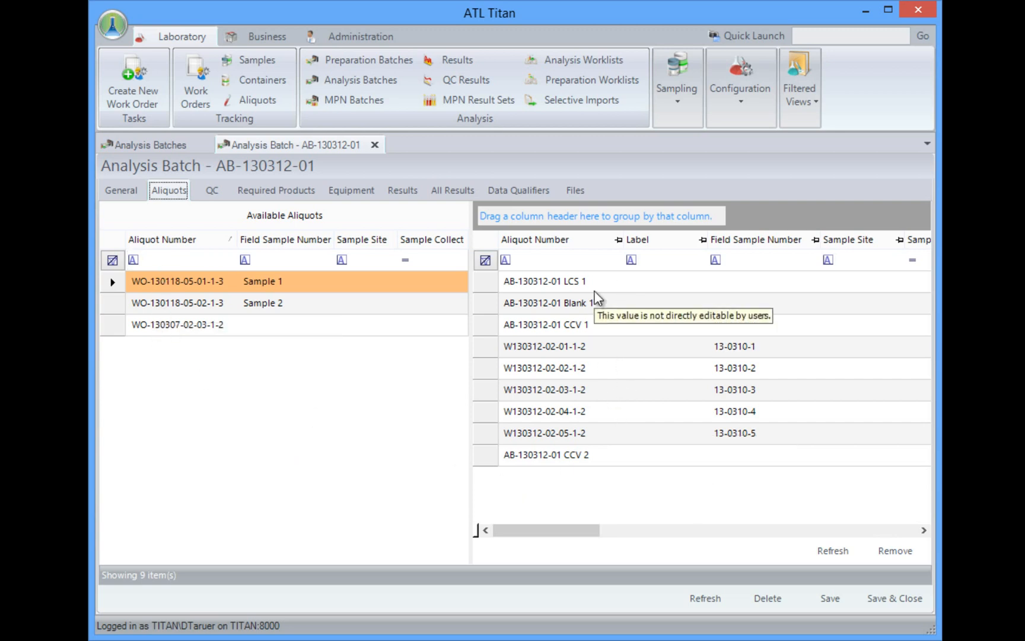
pyautogui.moveTo(597, 339)
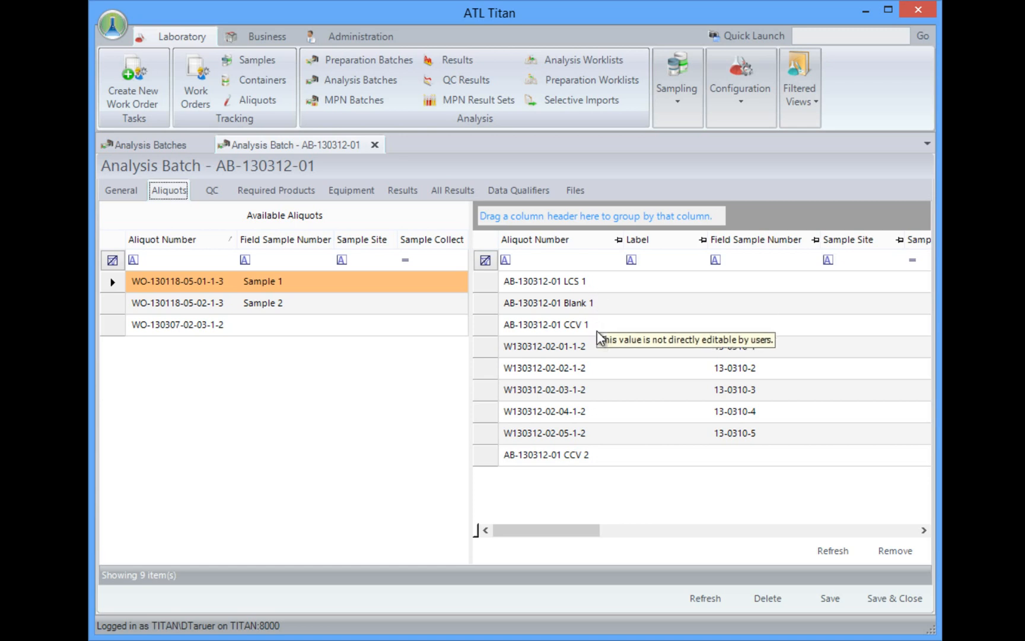
pyautogui.moveTo(603, 458)
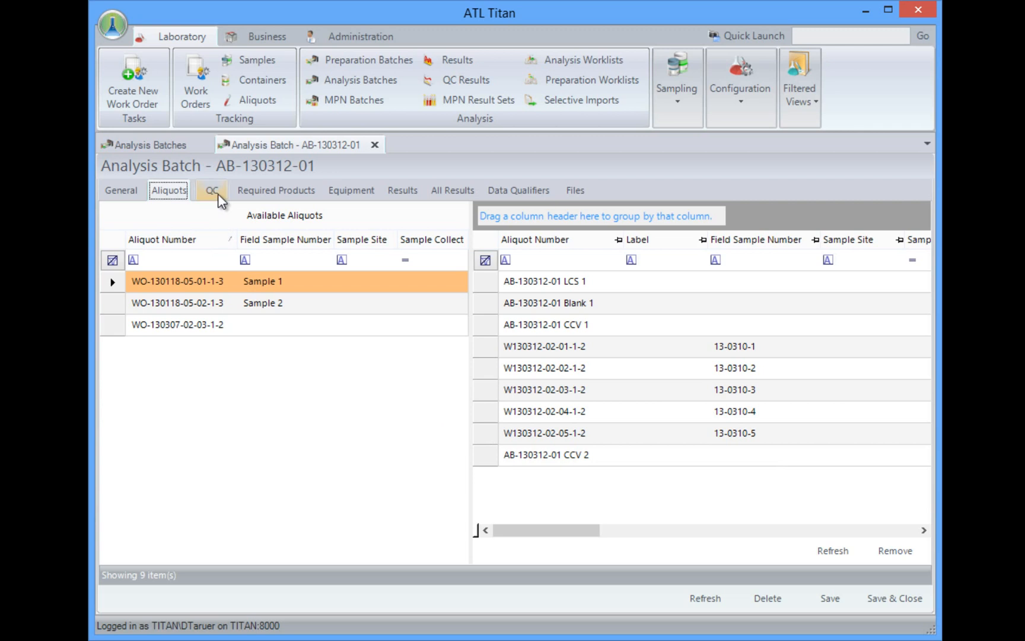
# Review the batch's QC results, then show its Equipment with no assets assigned
pyautogui.click(212, 191)
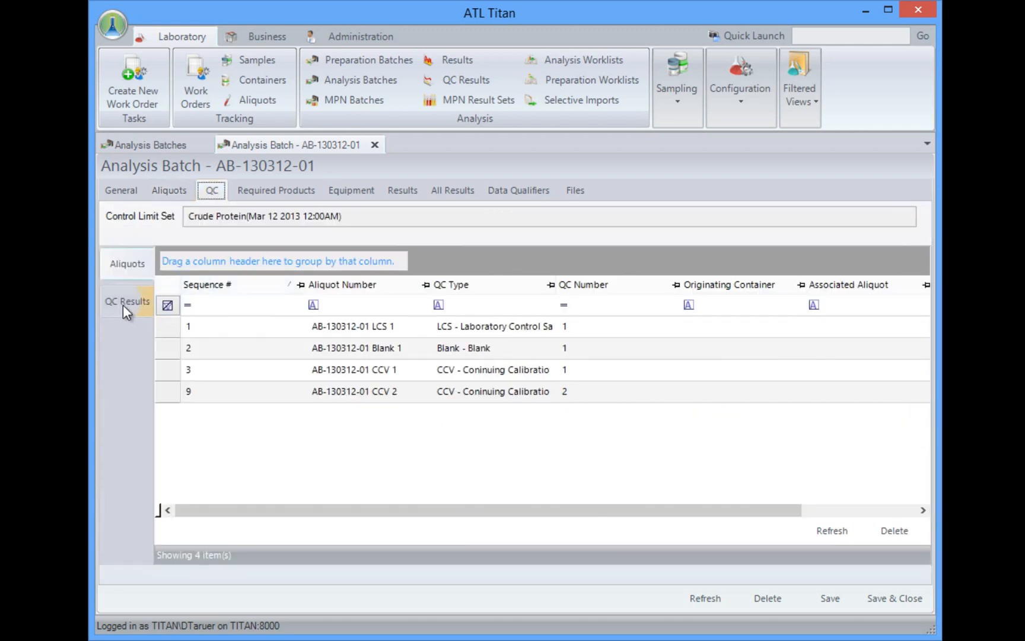
pyautogui.click(127, 300)
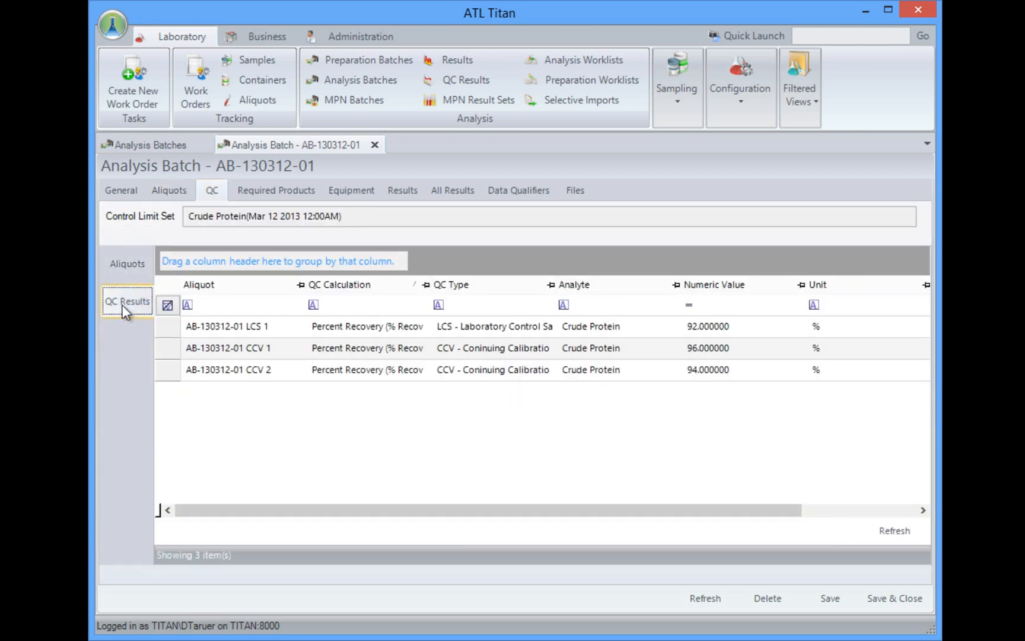
pyautogui.moveTo(765, 412)
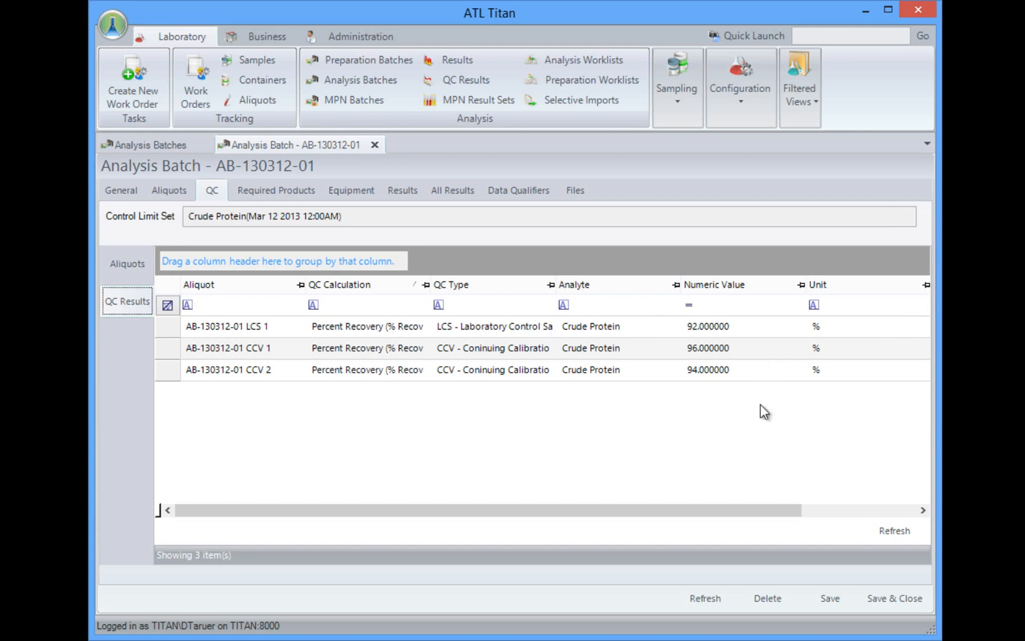
pyautogui.moveTo(409, 369)
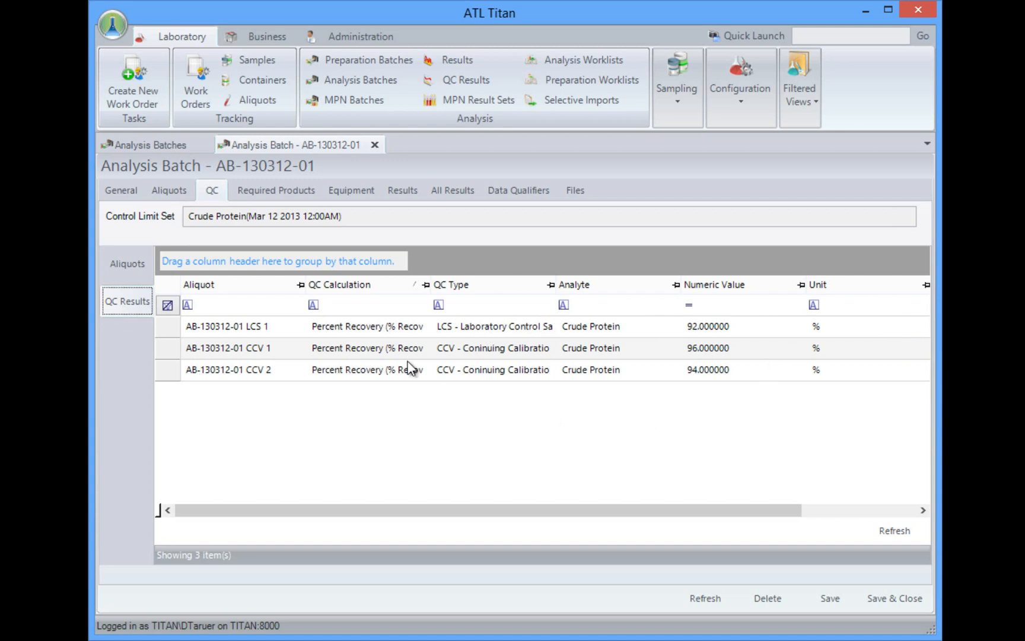
pyautogui.moveTo(276, 190)
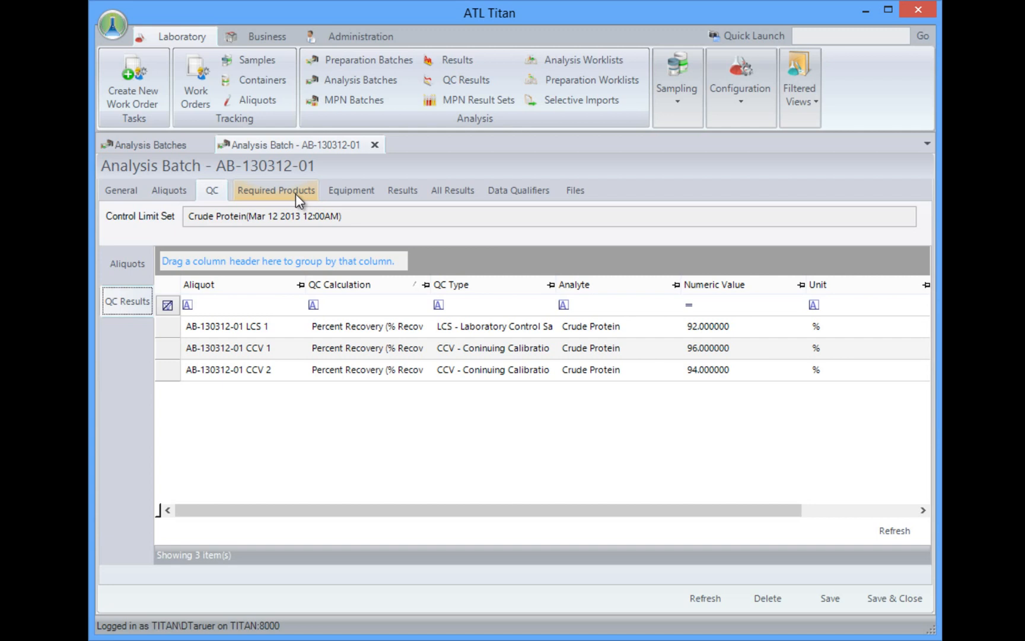
pyautogui.moveTo(352, 191)
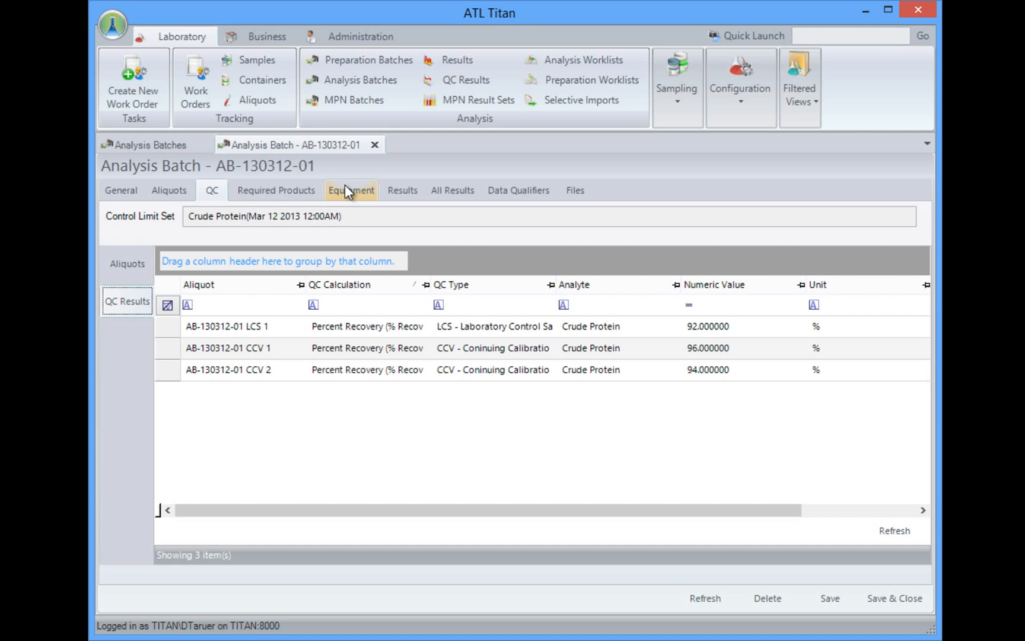
pyautogui.click(350, 190)
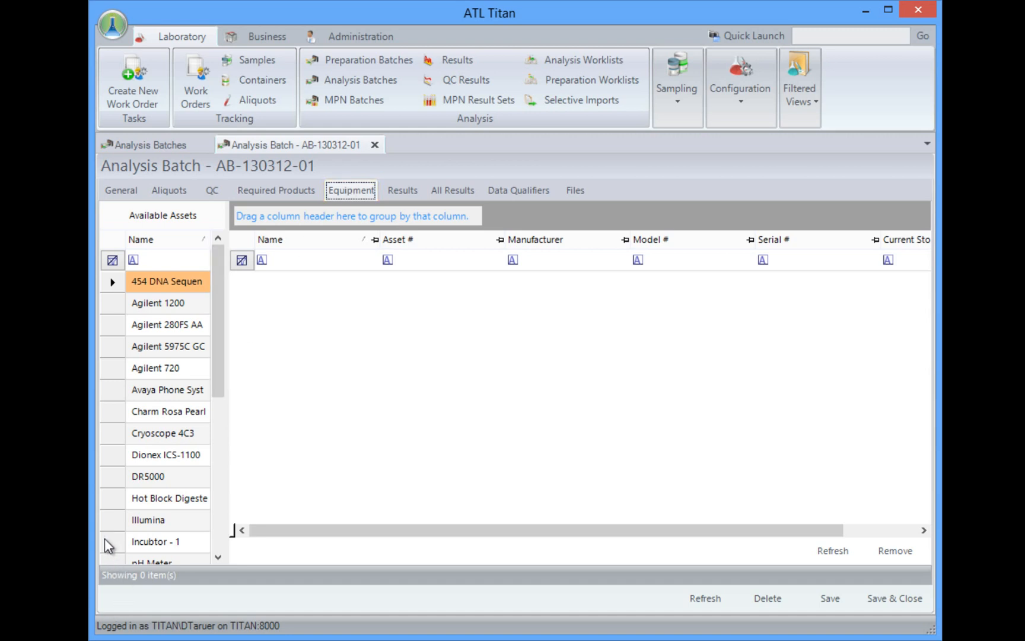
# Assign Hot Block Digester (asset 12-003) to batch AB-130312-01
pyautogui.click(167, 497)
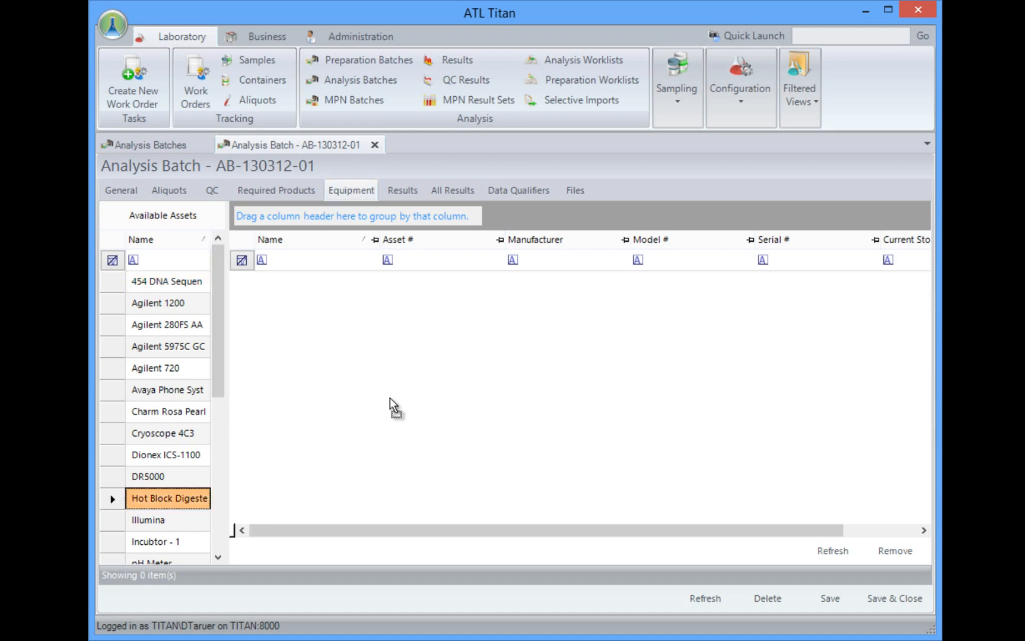
pyautogui.doubleClick(168, 498)
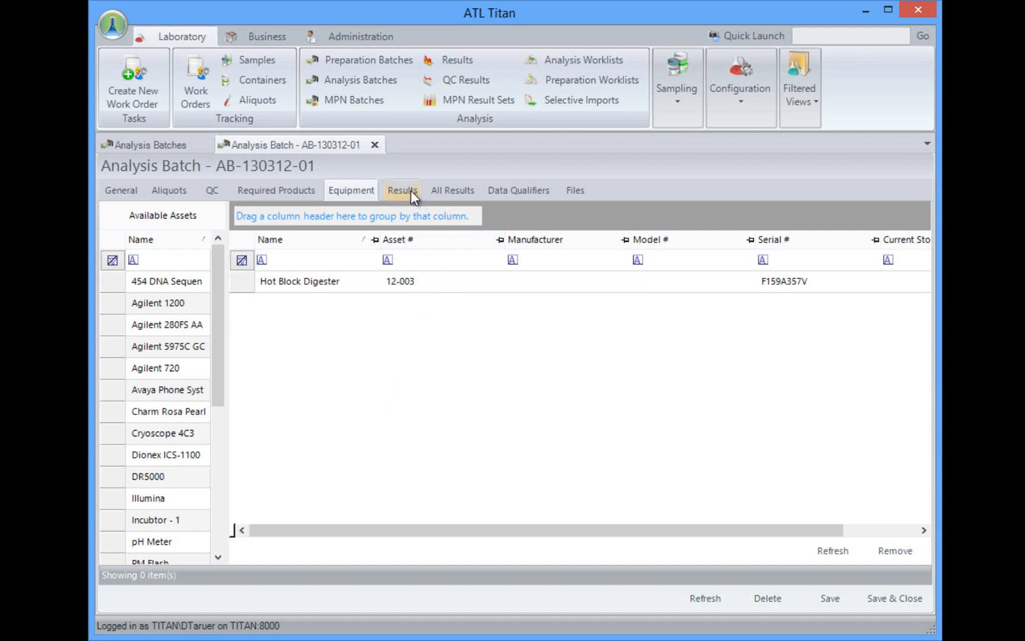
# Show the nine Crude Protein results with measured and corrected values
pyautogui.click(402, 190)
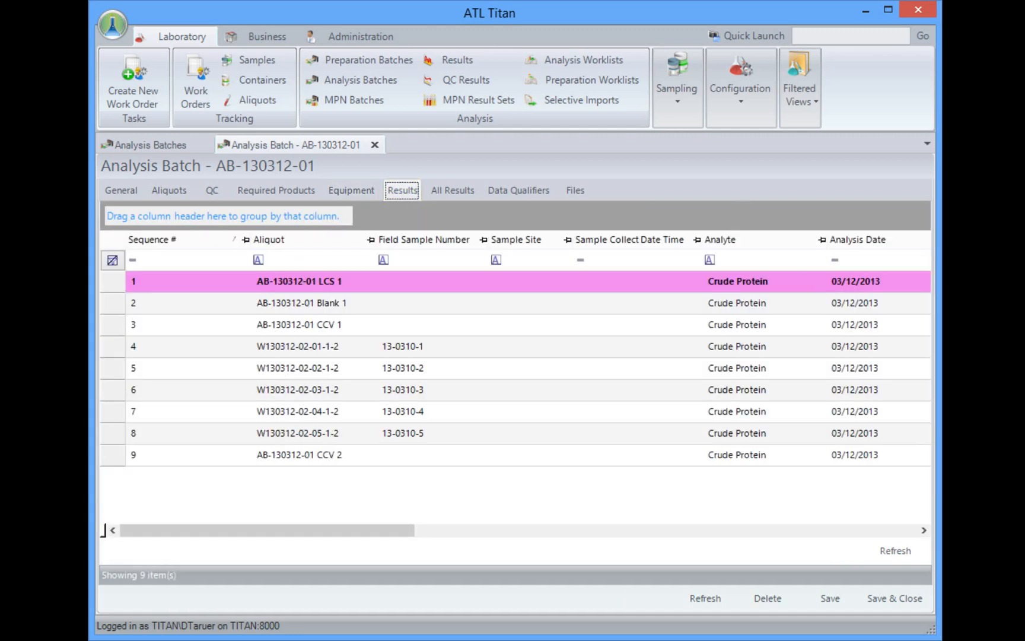
pyautogui.click(924, 530)
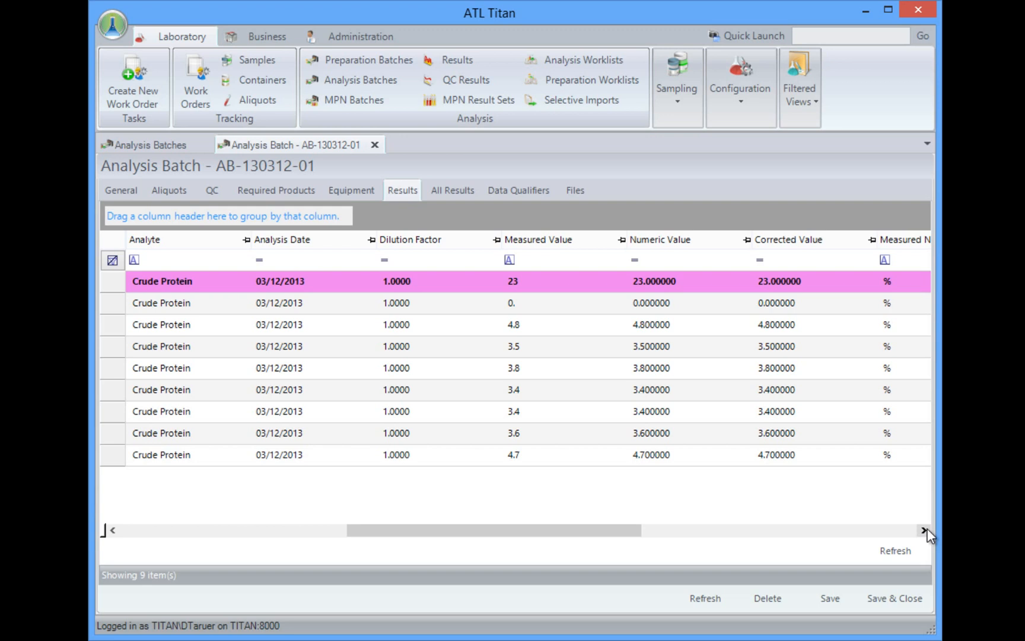
pyautogui.moveTo(516, 216)
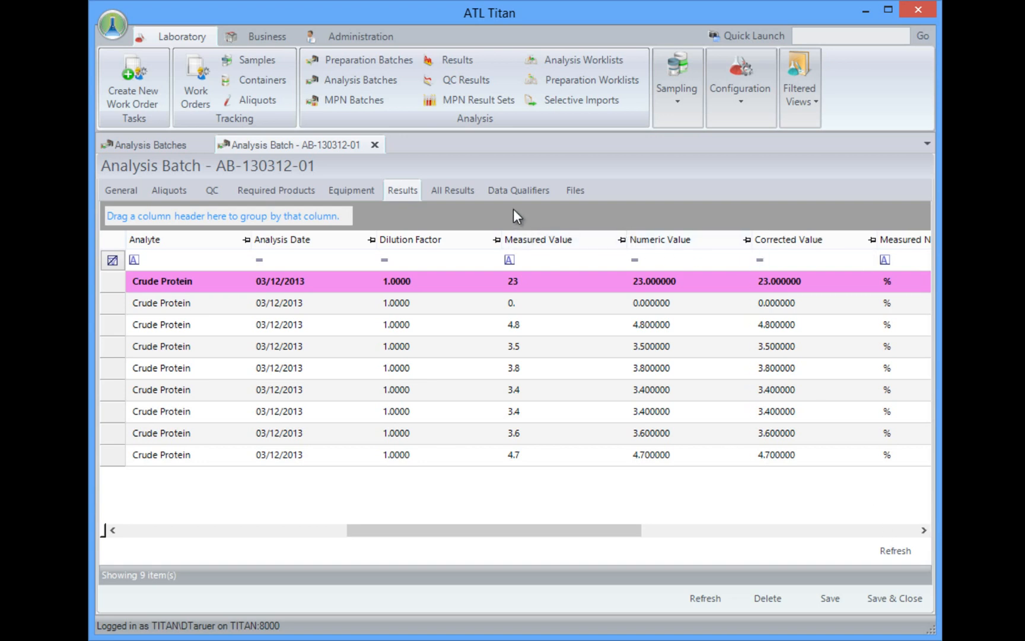
pyautogui.moveTo(575, 190)
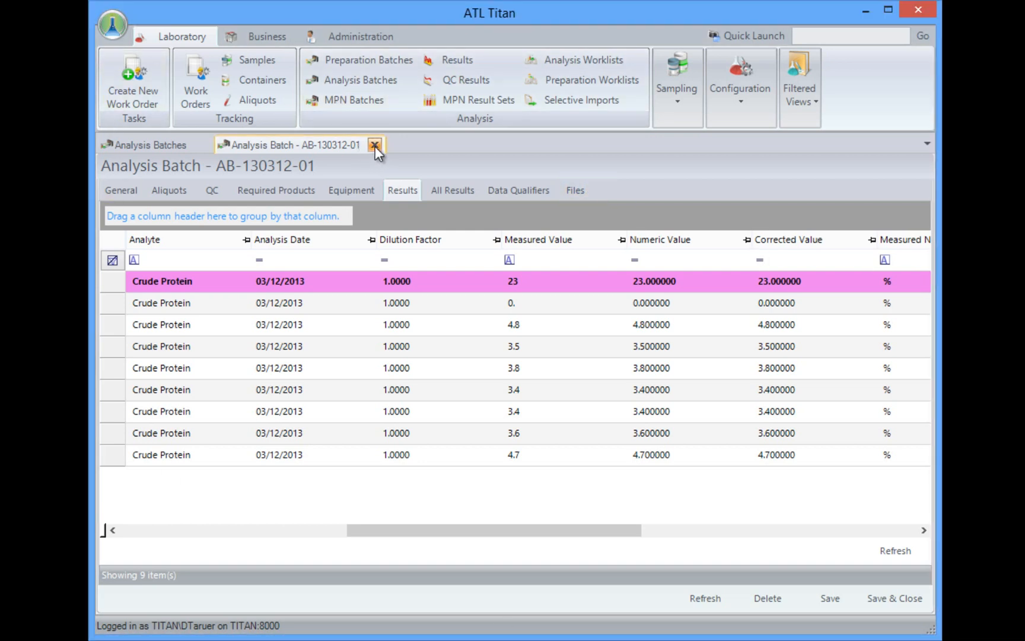
# Close batch AB-130312-01 and show the Business ribbon's sales and purchasing options
pyautogui.click(374, 145)
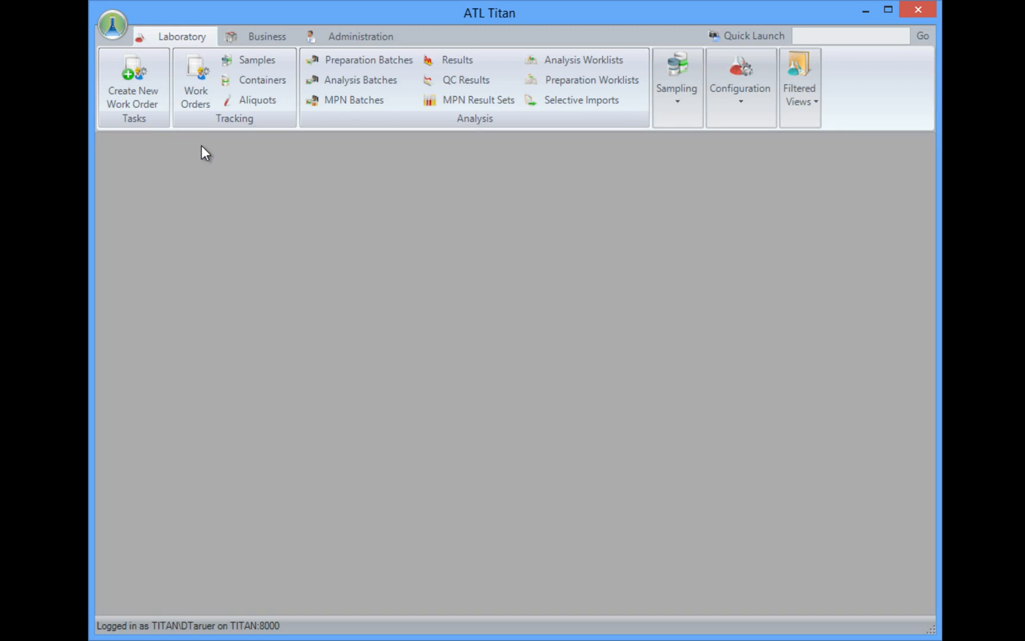
pyautogui.moveTo(195, 85)
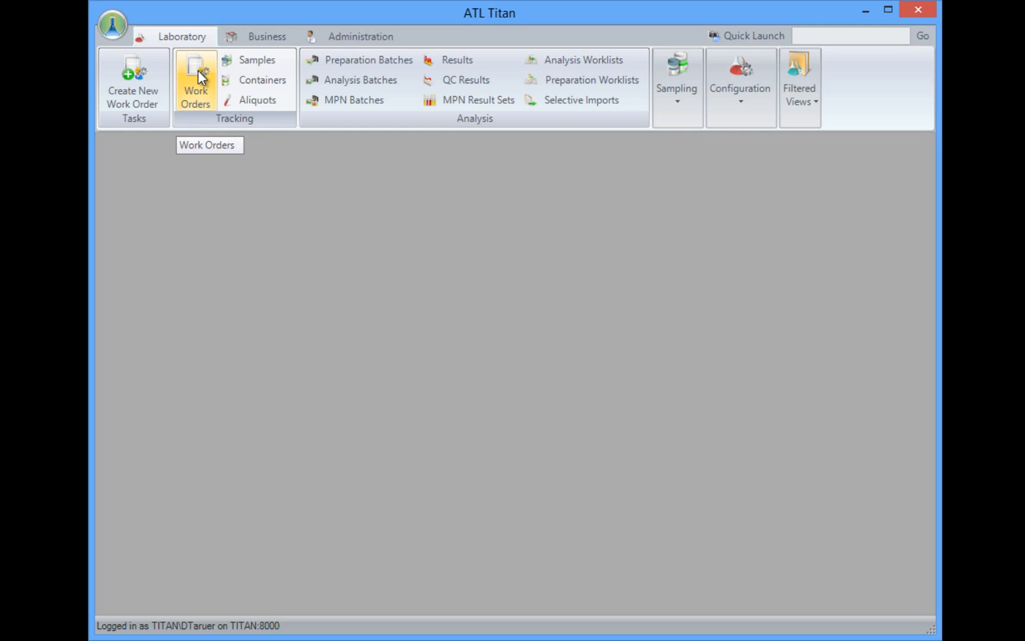
pyautogui.moveTo(257, 60)
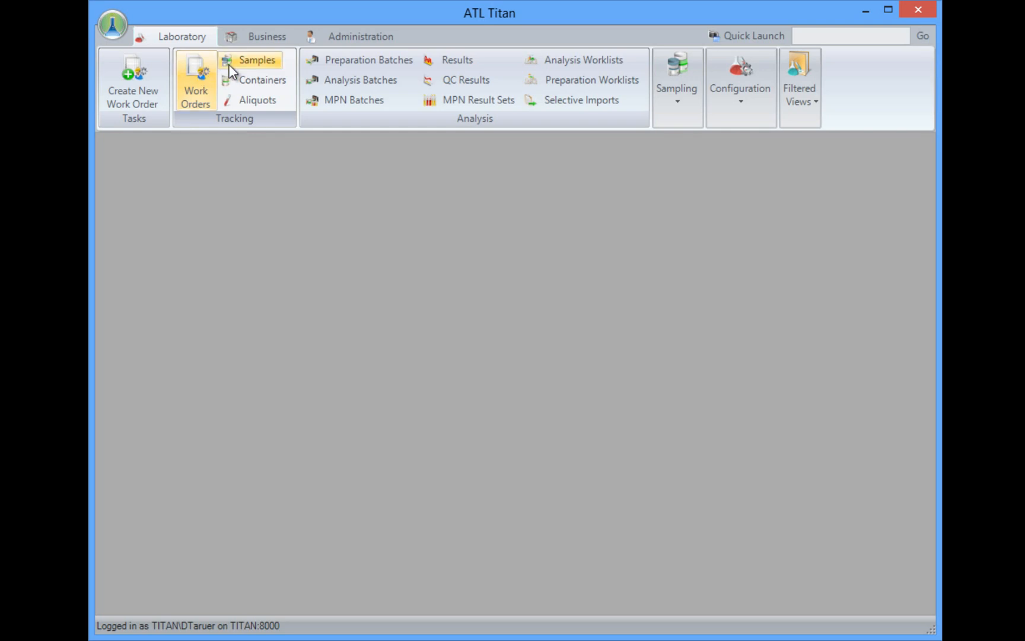
pyautogui.moveTo(262, 79)
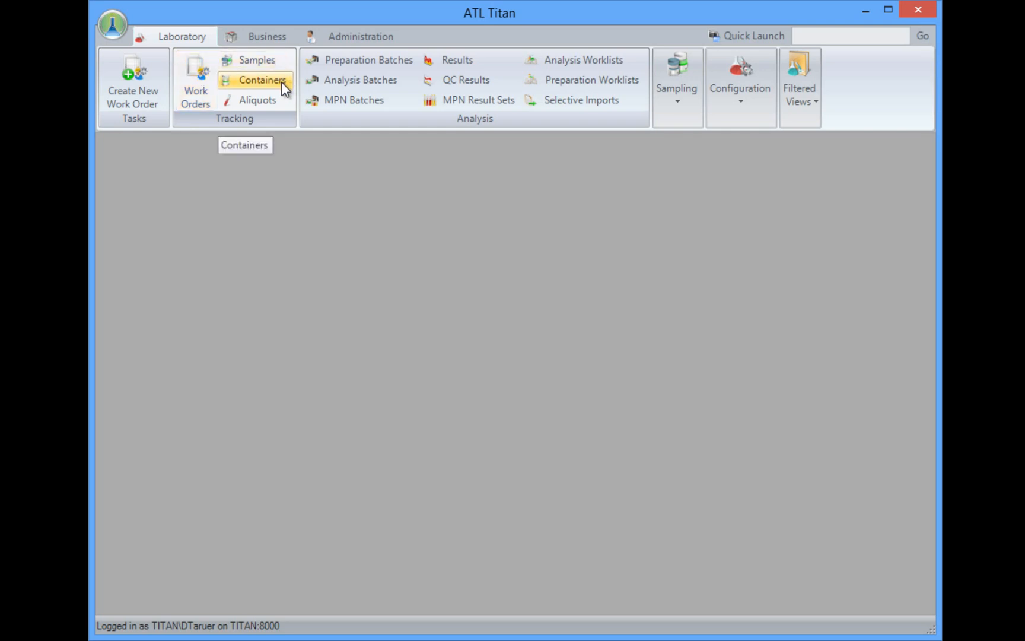
pyautogui.moveTo(256, 100)
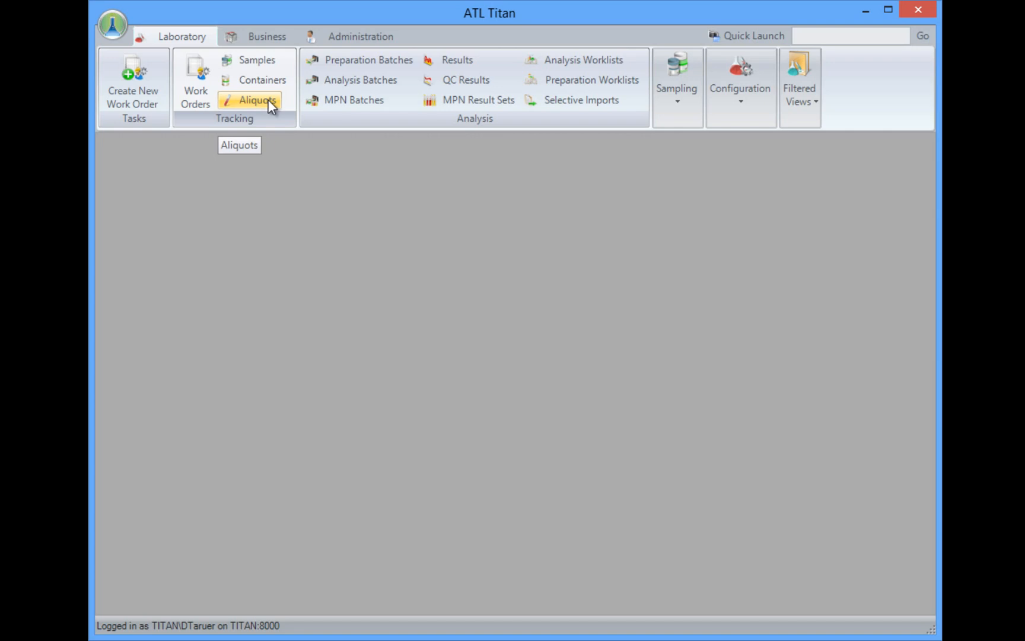
pyautogui.click(267, 36)
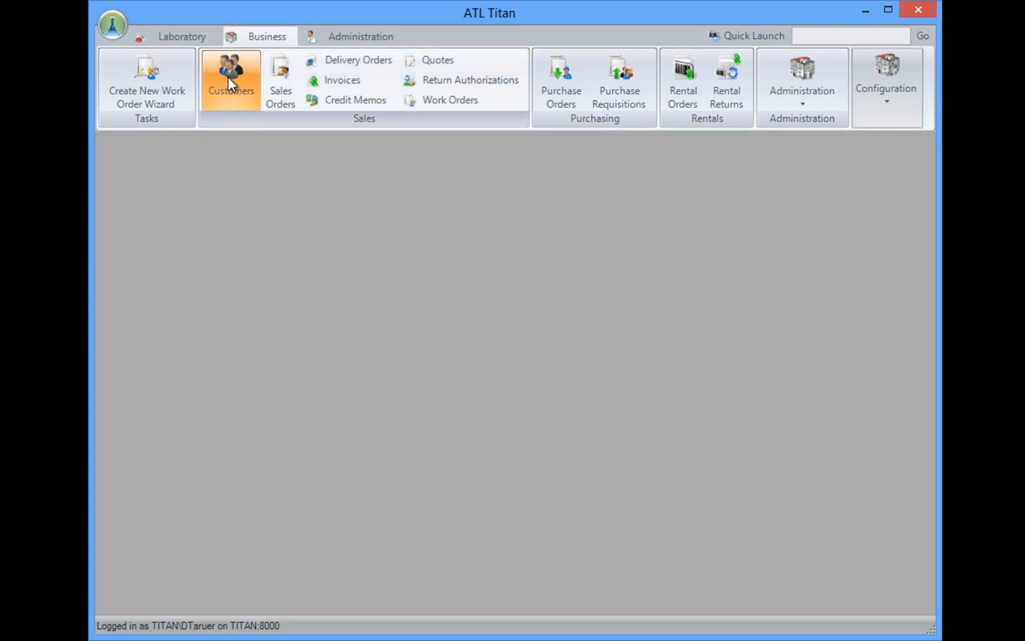
# List the 17 customers with account numbers, types and payment terms
pyautogui.click(230, 79)
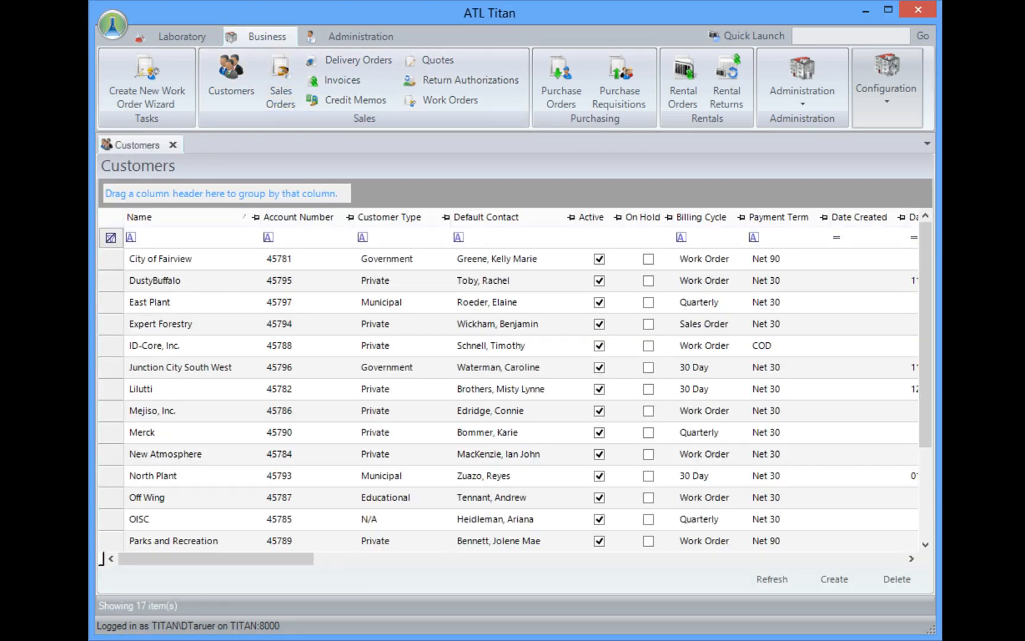
pyautogui.moveTo(95, 385)
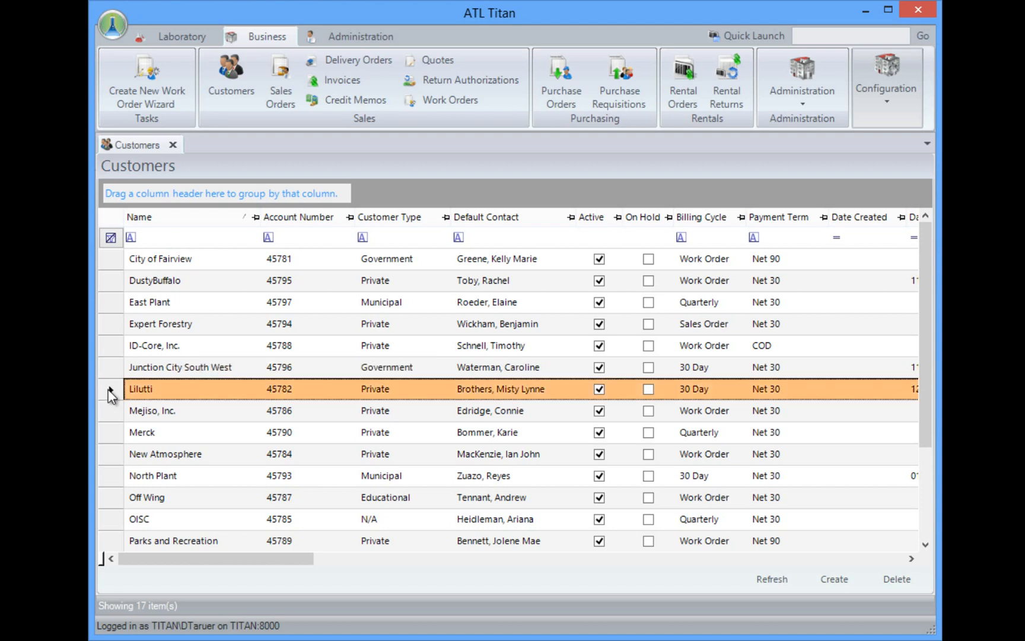
# Open customer Lilutti's 23 work orders and reveal the Results and Files tabs
pyautogui.doubleClick(140, 389)
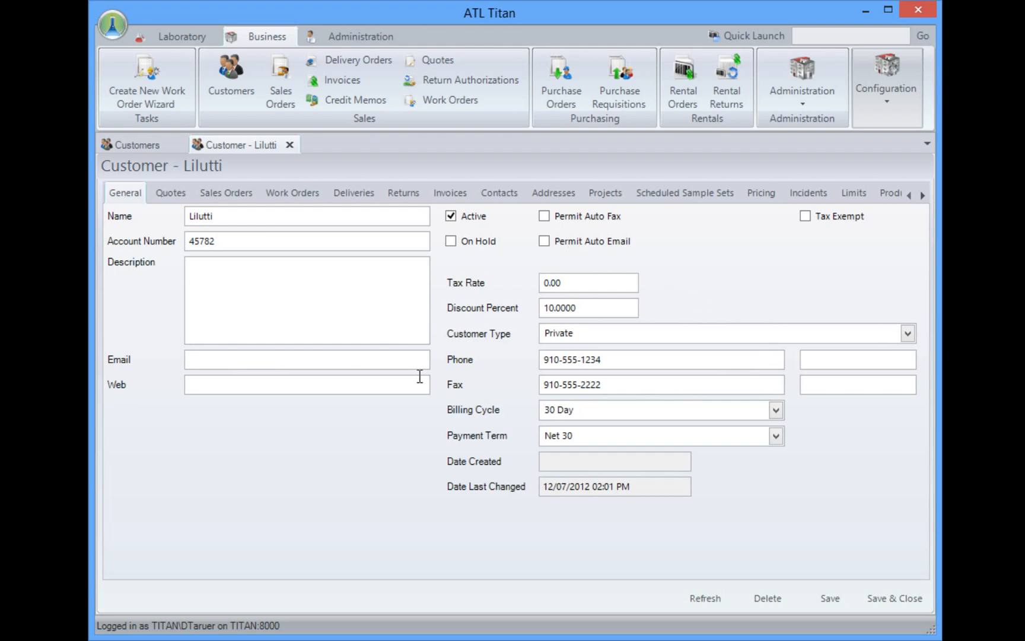
pyautogui.moveTo(281, 199)
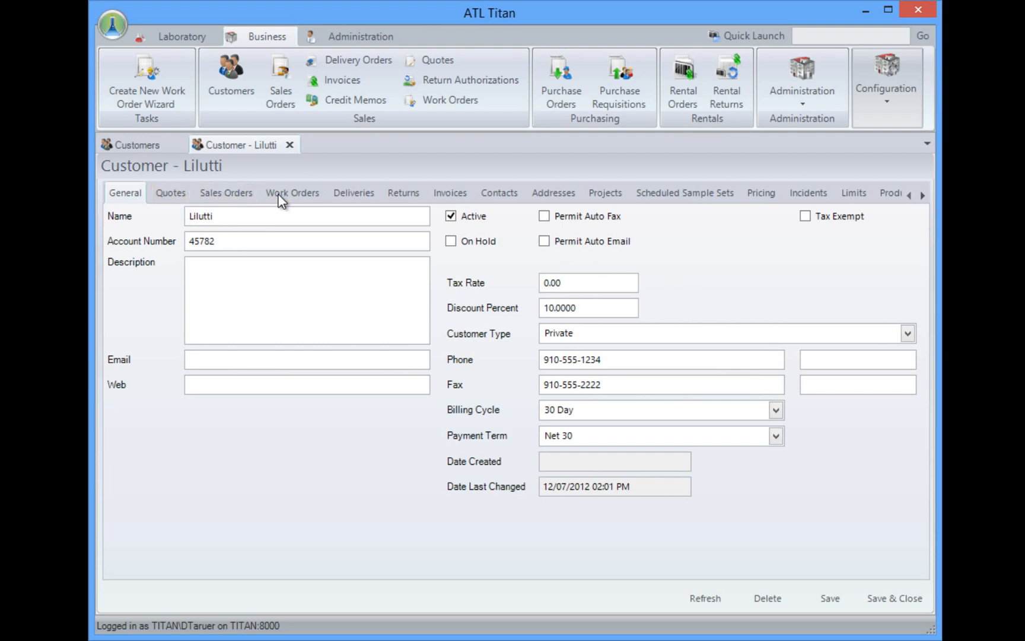
pyautogui.click(292, 192)
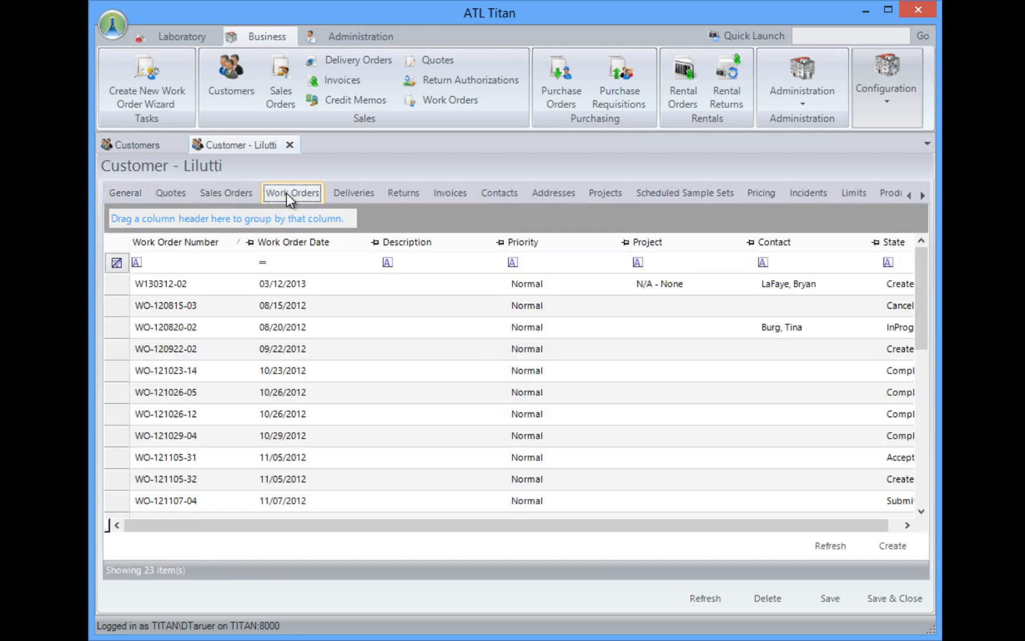
pyautogui.moveTo(353, 192)
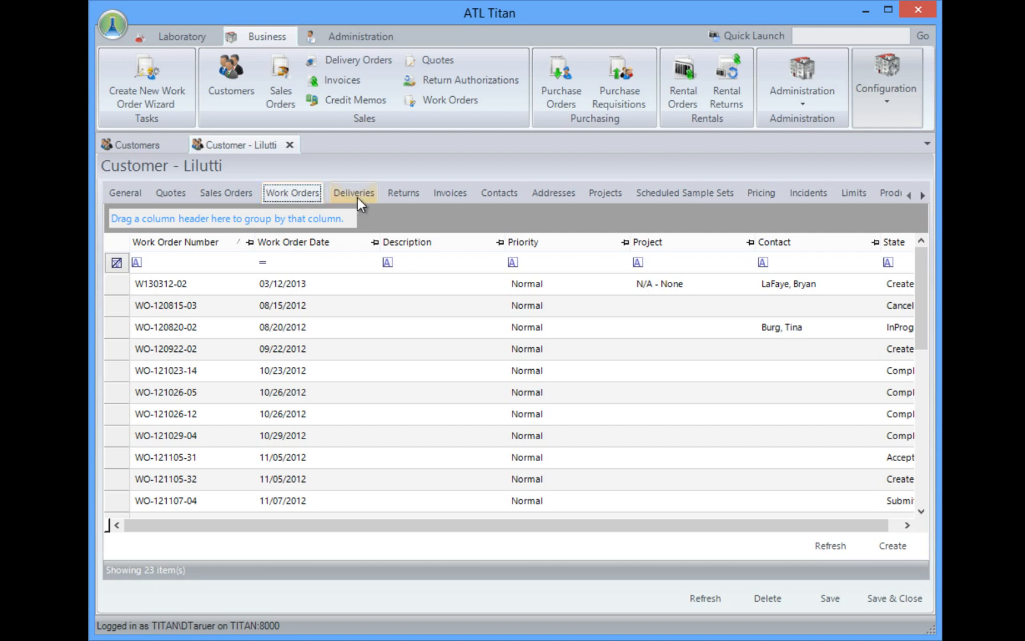
pyautogui.moveTo(502, 211)
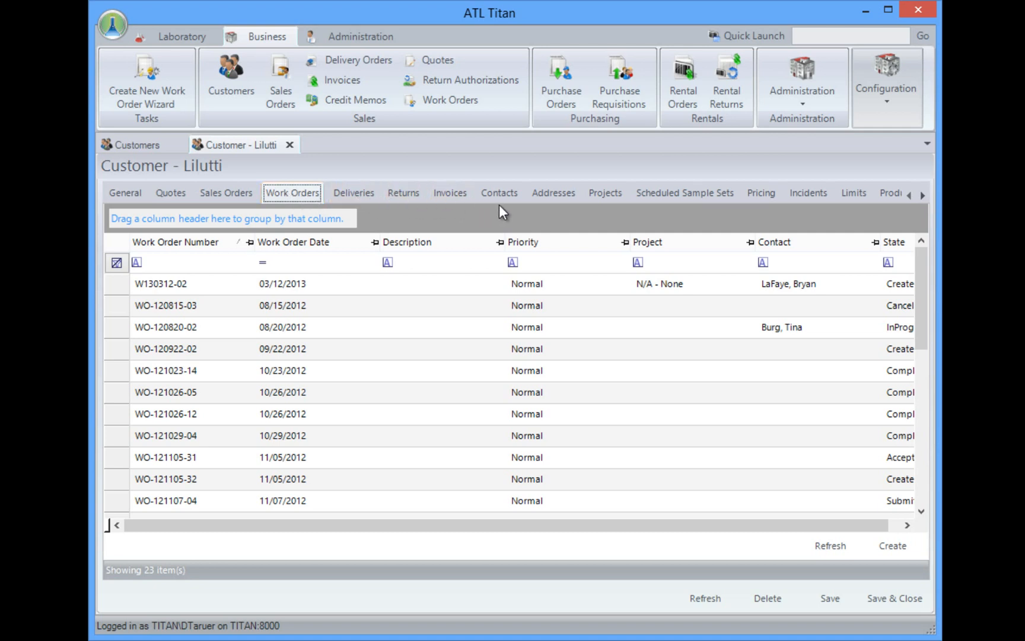
pyautogui.moveTo(641, 209)
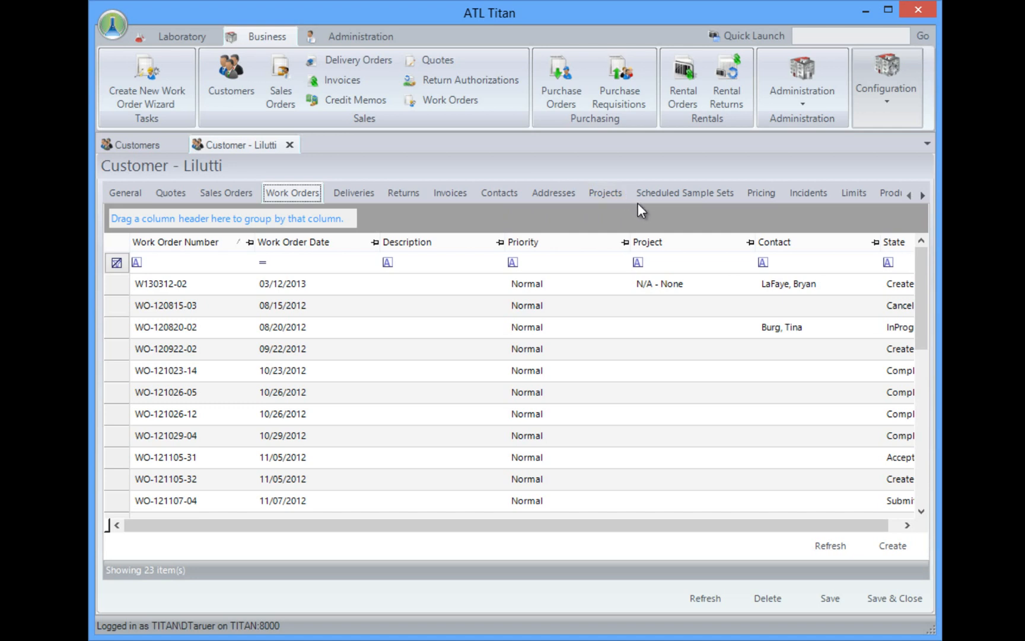
pyautogui.moveTo(685, 192)
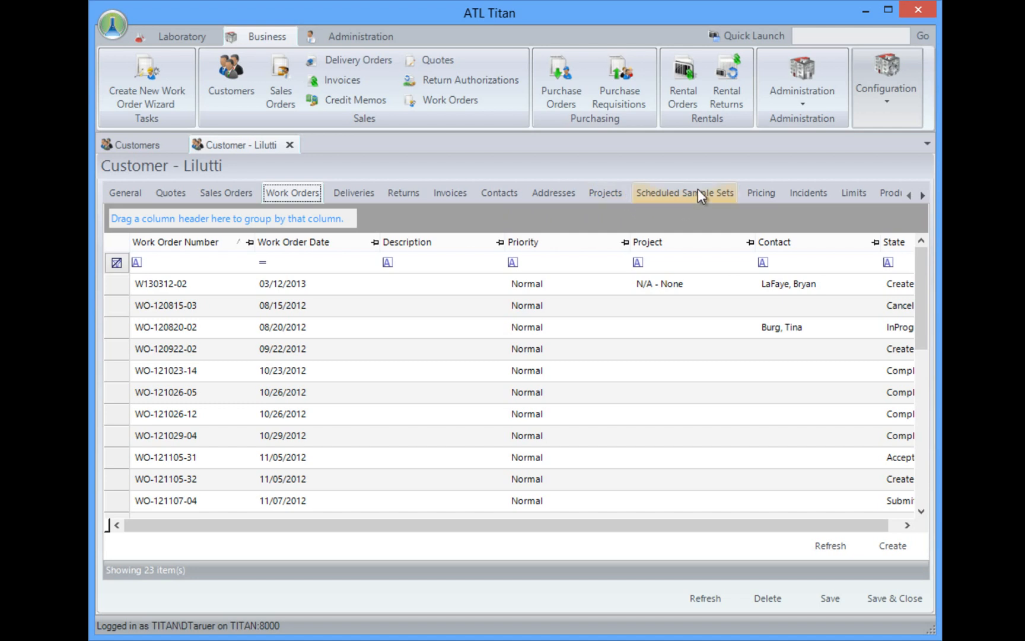
pyautogui.moveTo(920, 199)
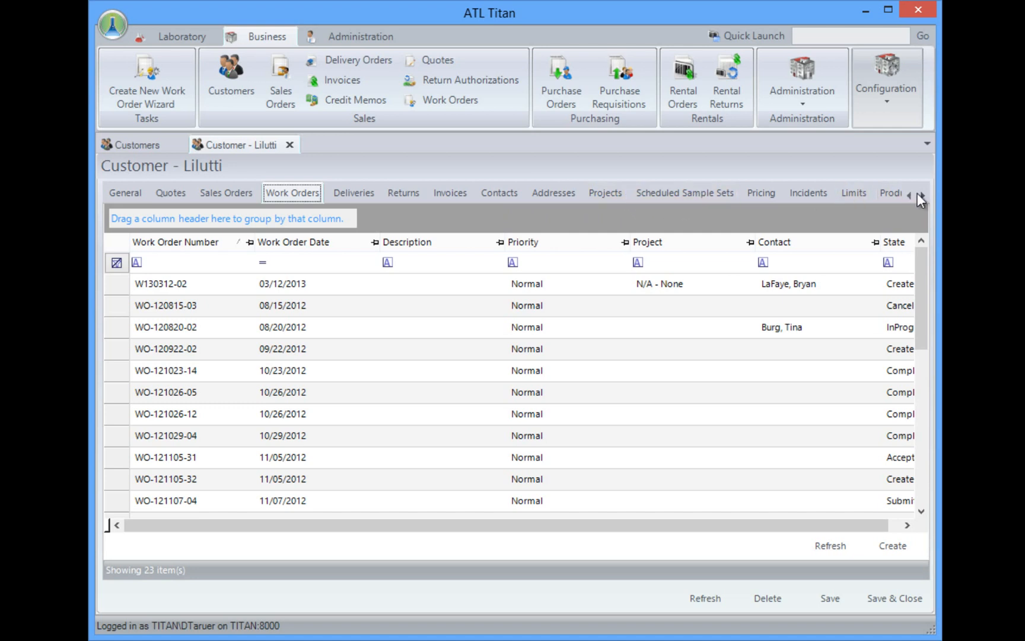
pyautogui.click(922, 194)
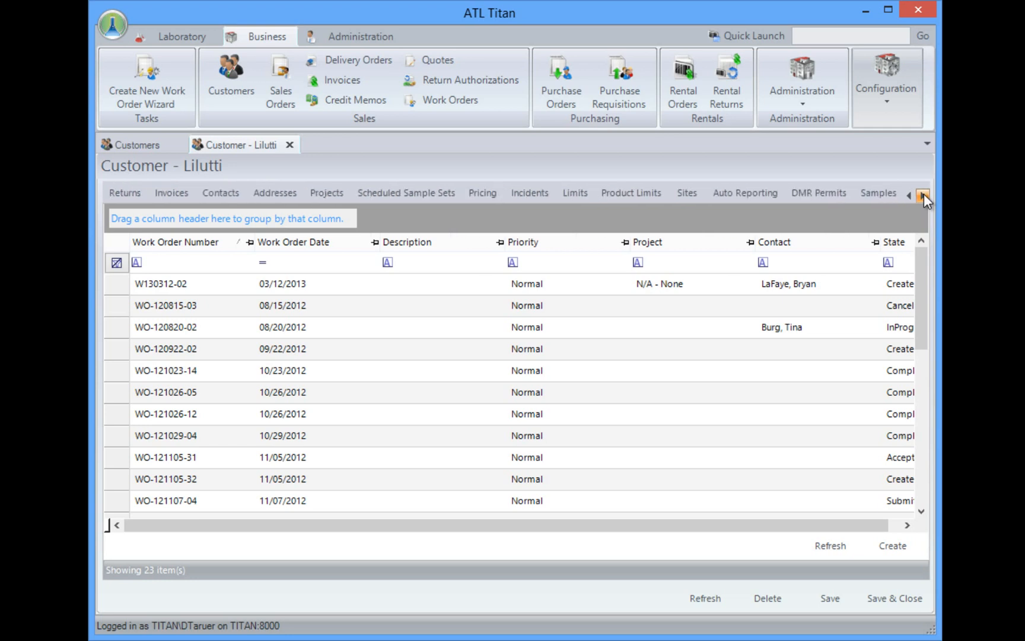
pyautogui.click(922, 193)
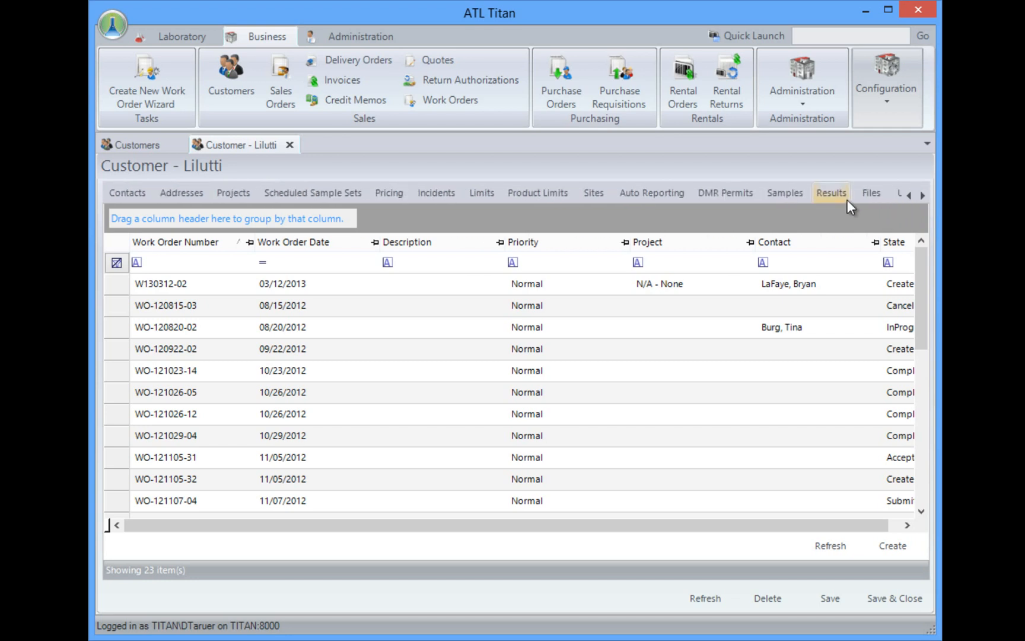
# Show the customer's results and filter Analysis Method Name by 'crud' to six Crude Protein rows
pyautogui.click(831, 192)
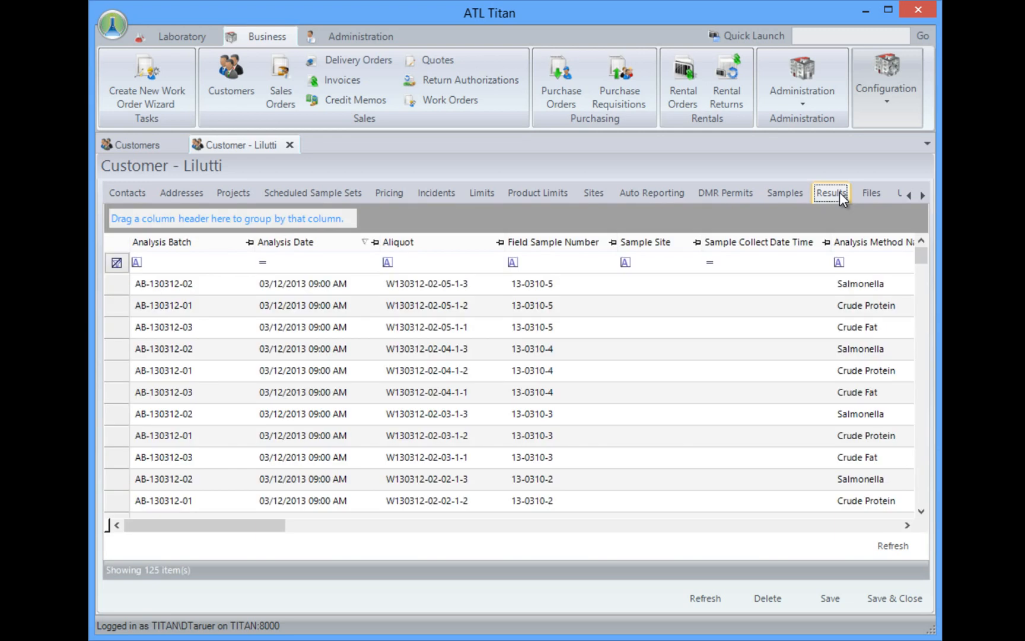
pyautogui.moveTo(912, 534)
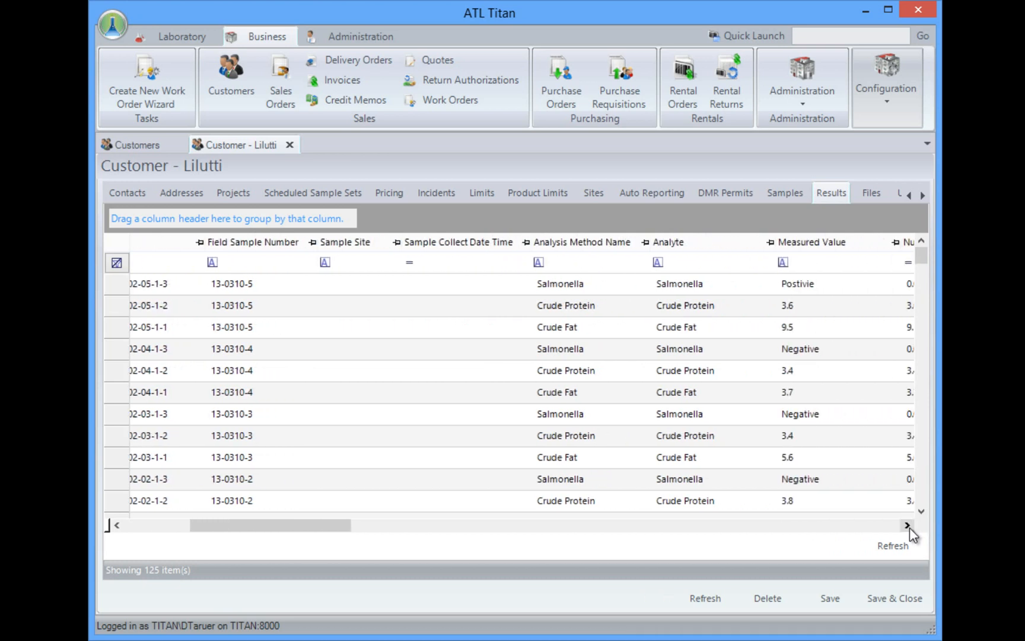
pyautogui.moveTo(592, 275)
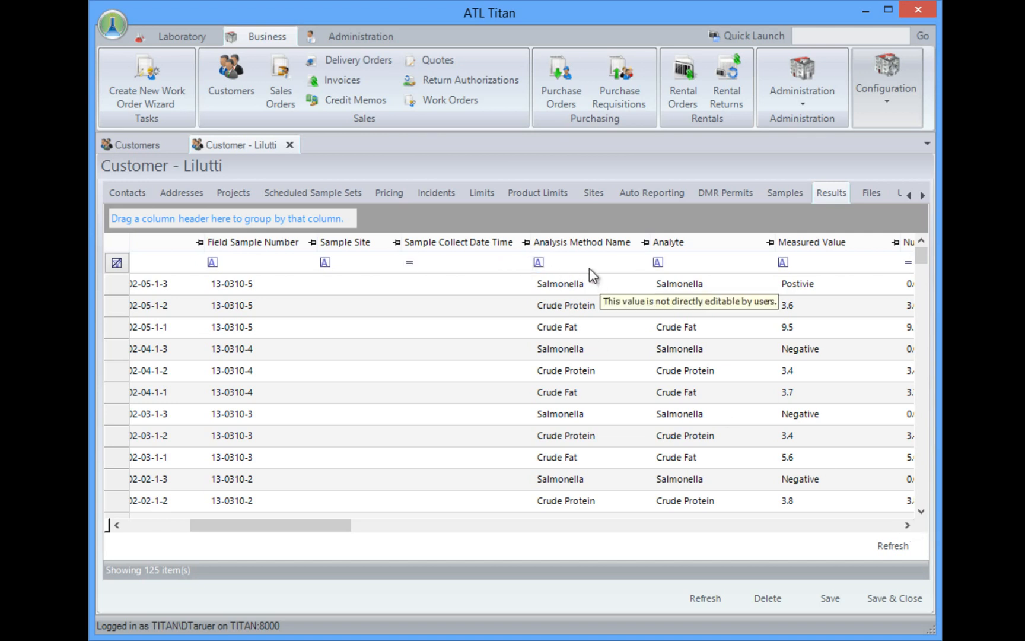
pyautogui.write('crude pr')
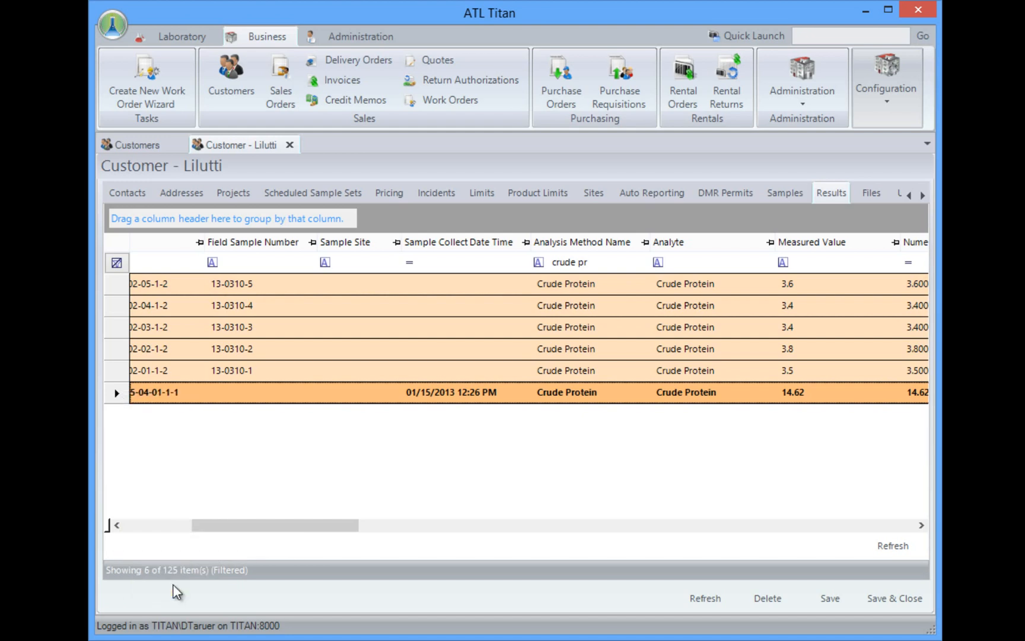
pyautogui.moveTo(198, 577)
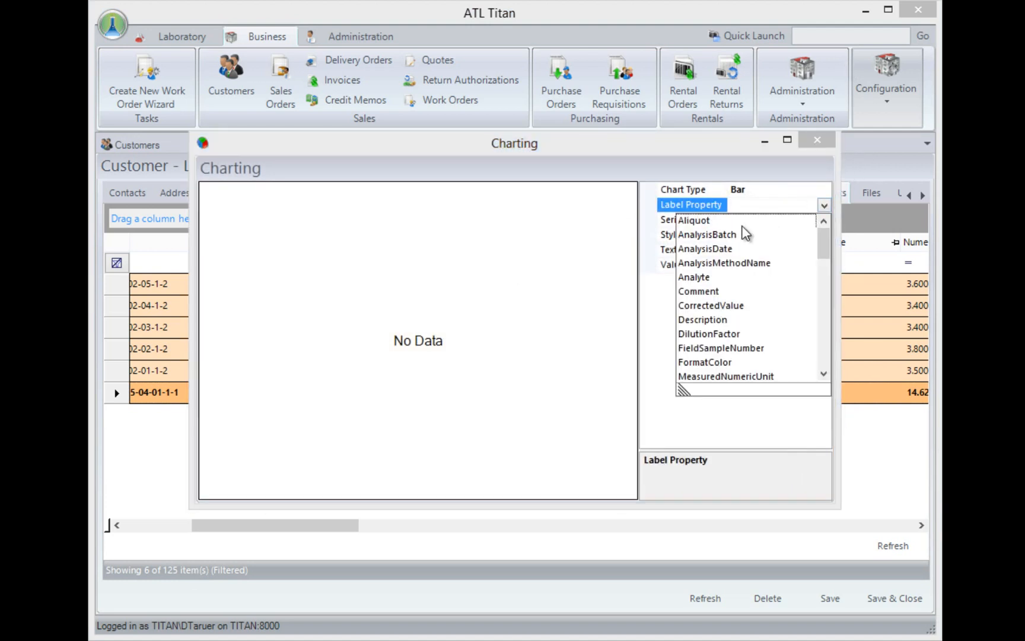
# Chart CorrectedValue labelled by Aliquot and grouped by Analyte, then close the chart window
pyautogui.click(694, 220)
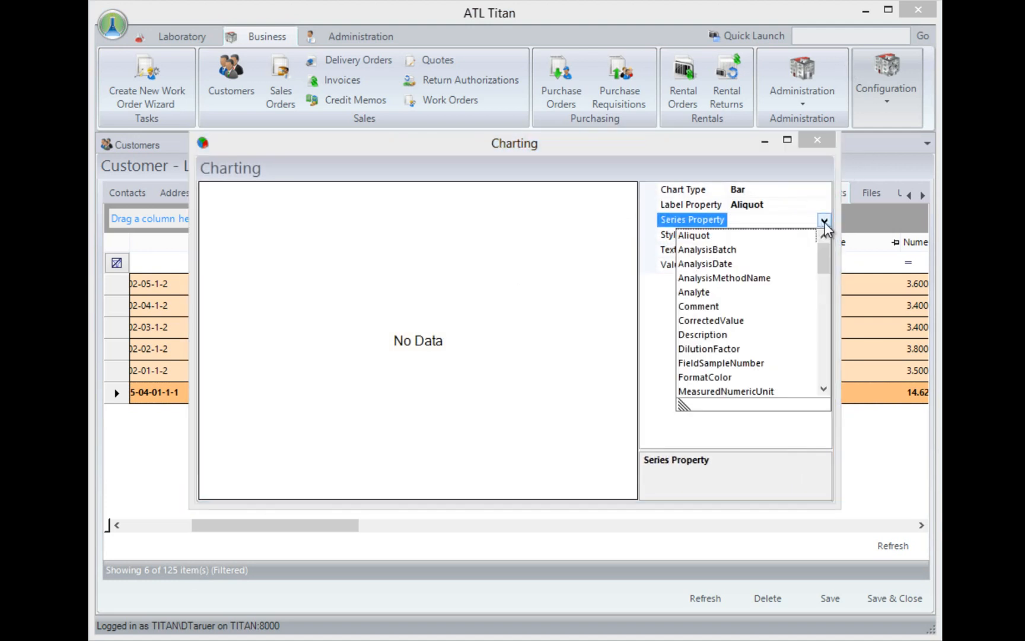
pyautogui.moveTo(704, 298)
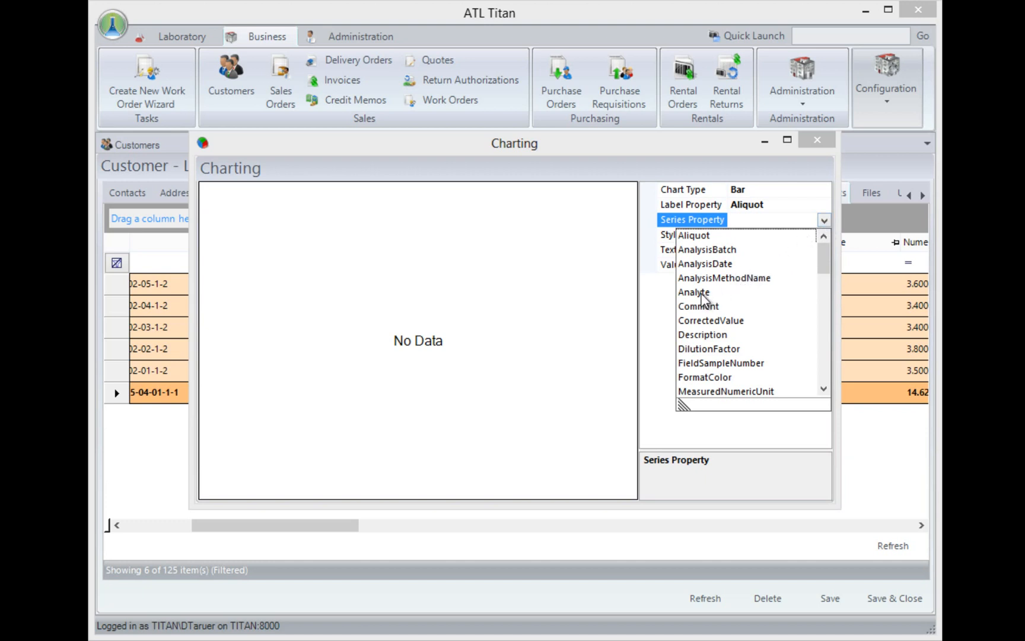
pyautogui.click(694, 291)
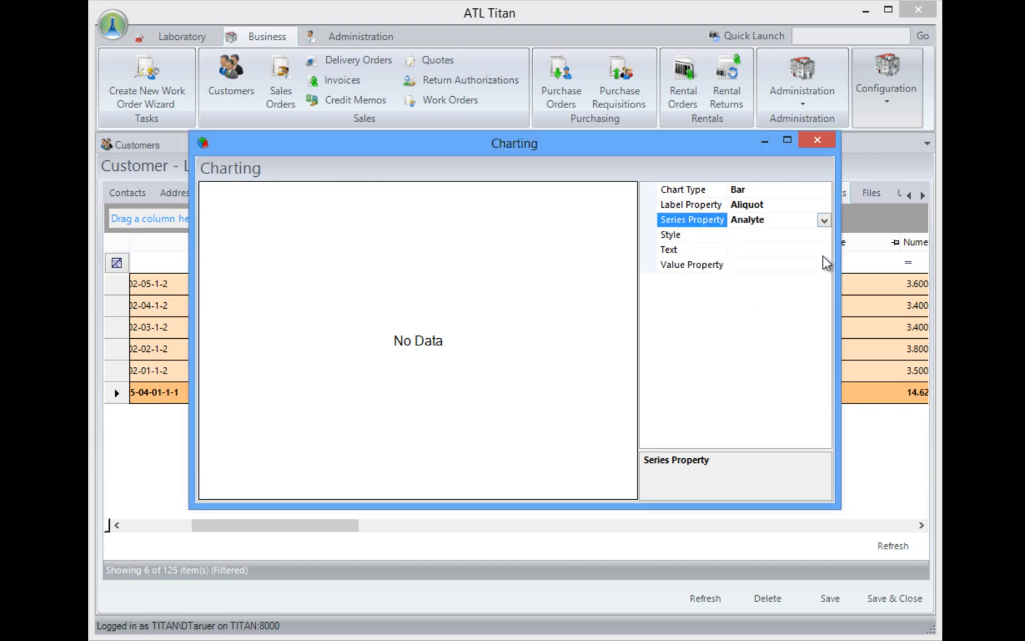
pyautogui.click(823, 264)
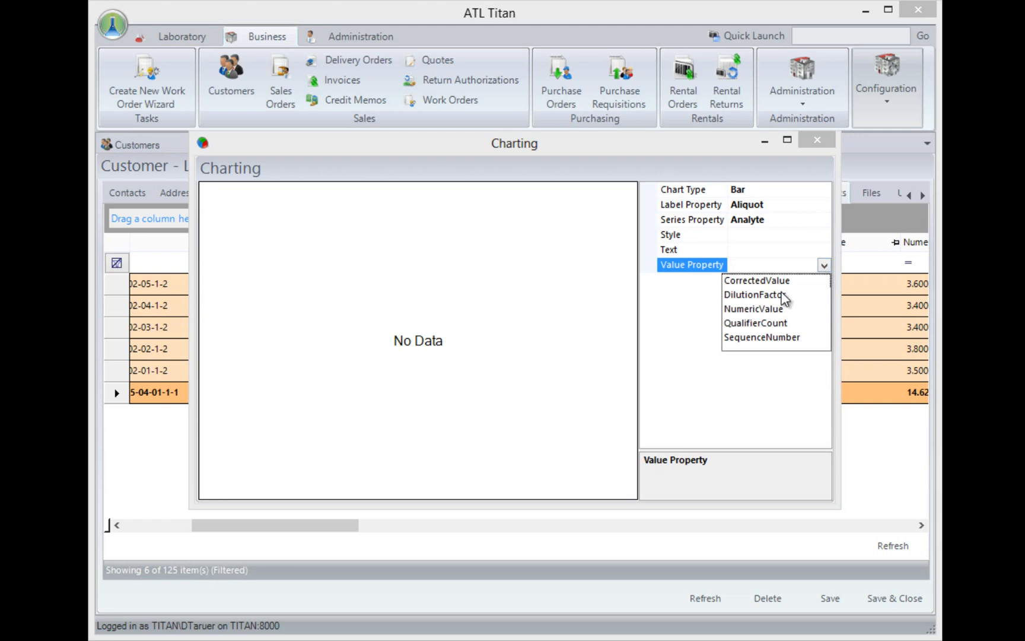
pyautogui.moveTo(757, 280)
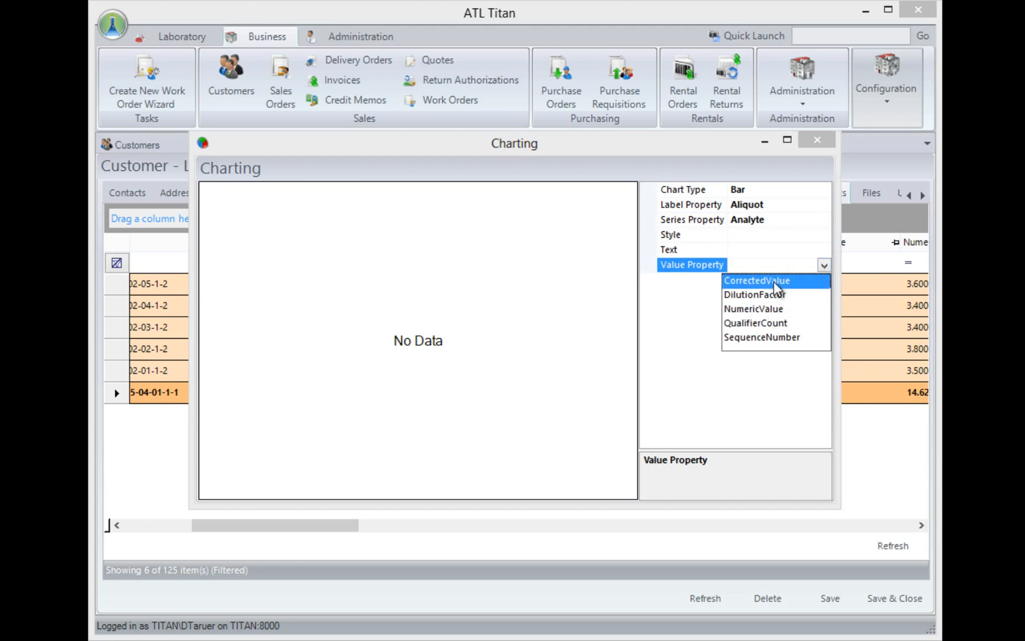
pyautogui.click(757, 280)
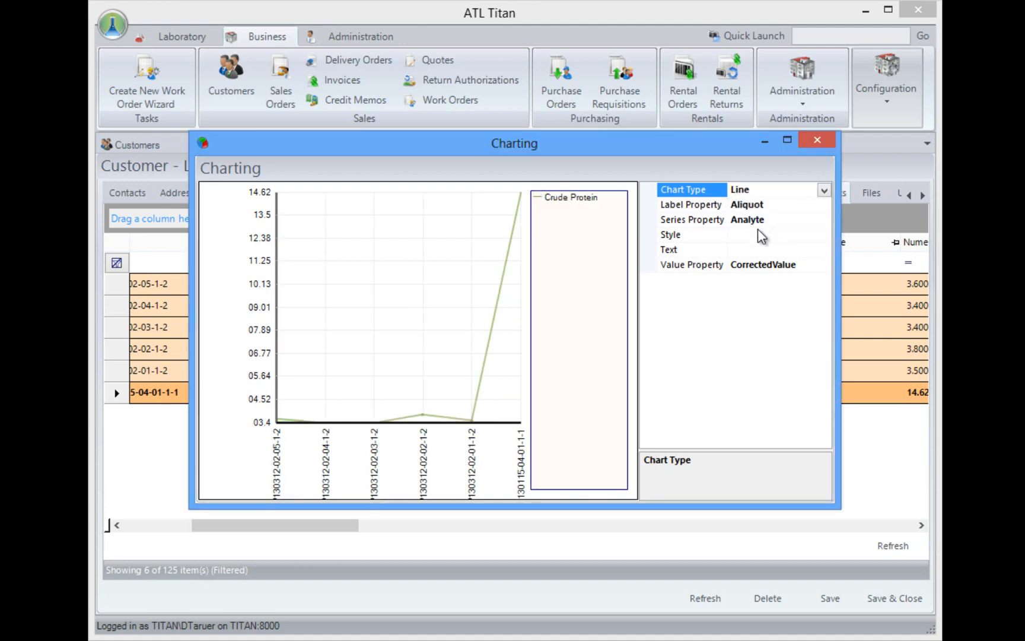
pyautogui.moveTo(816, 140)
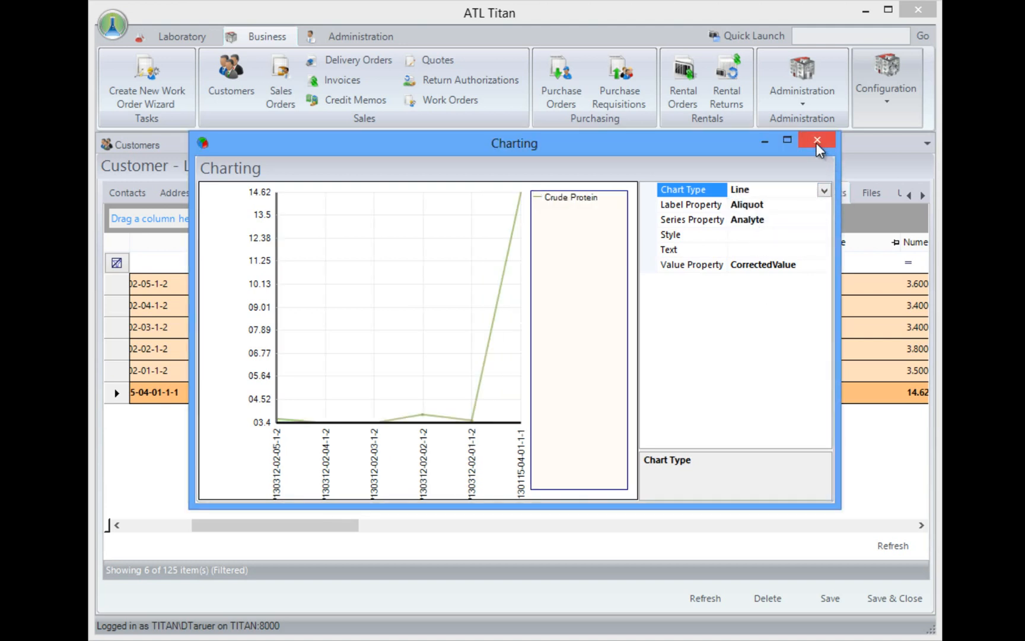
pyautogui.moveTo(816, 140)
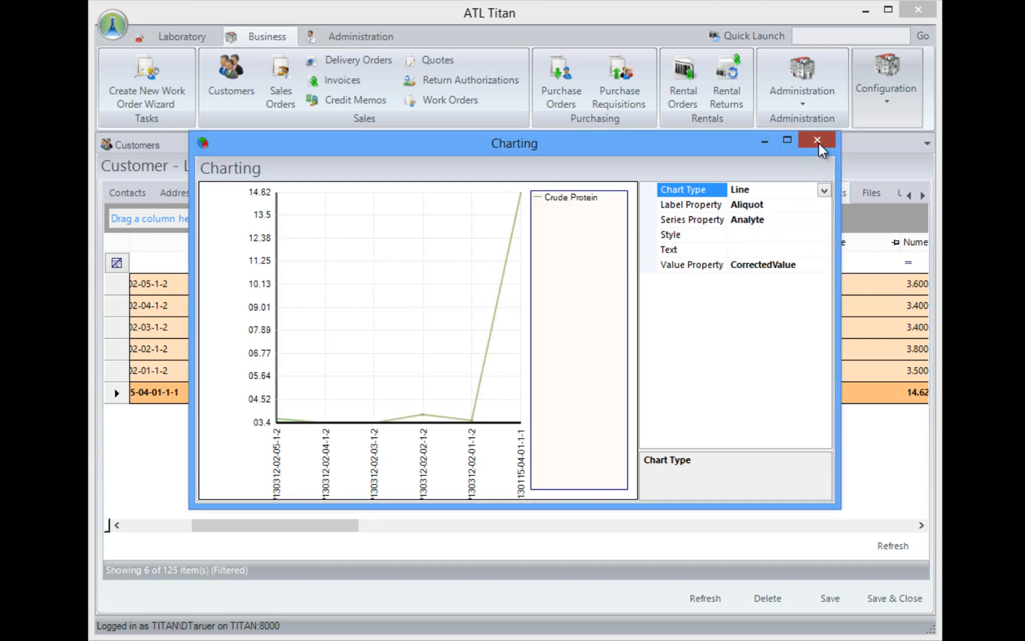
pyautogui.click(817, 140)
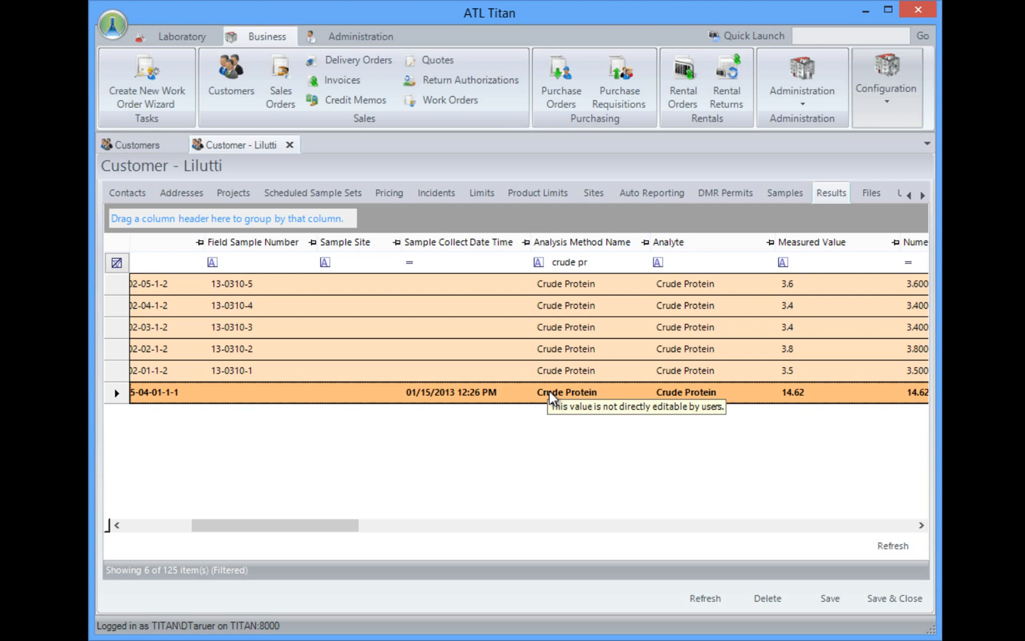
pyautogui.moveTo(552, 399)
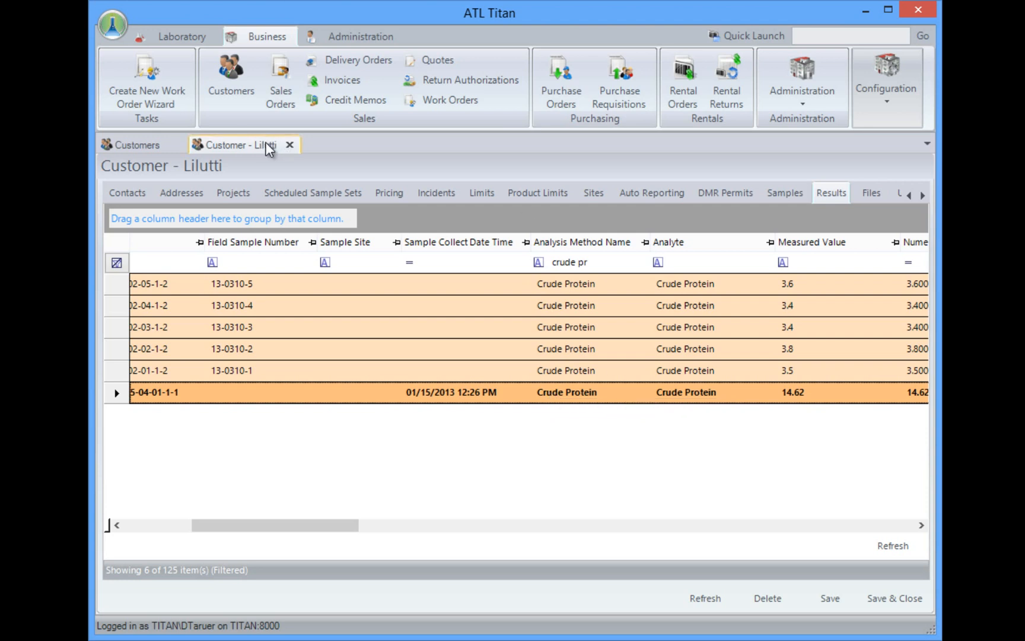
# Close Lilutti's customer record and open requisition PR-130312-01 from the purchase requisitions list
pyautogui.click(290, 144)
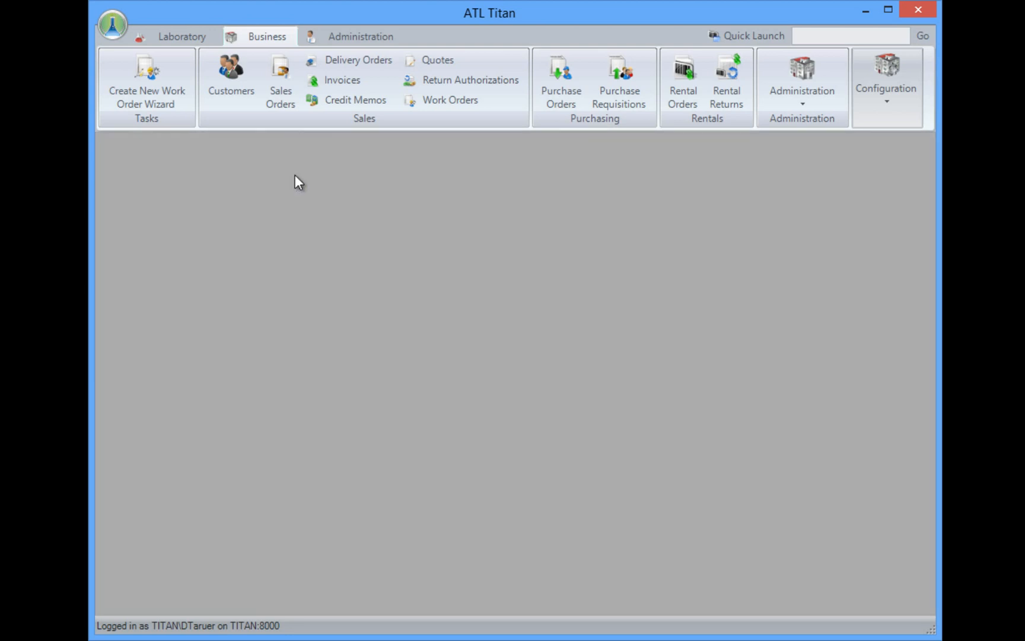
pyautogui.moveTo(618, 78)
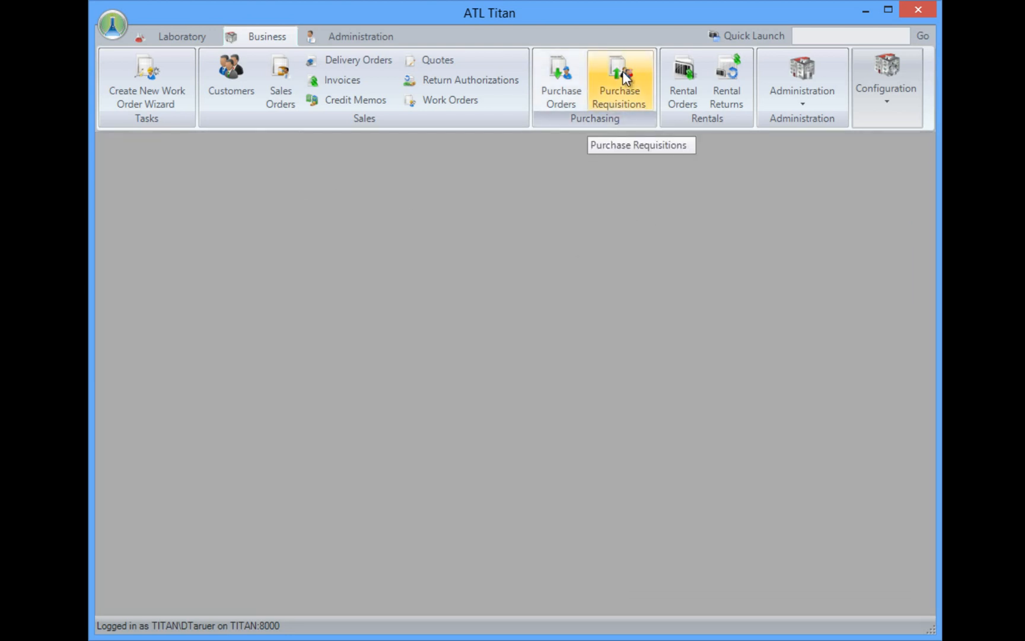
pyautogui.click(619, 78)
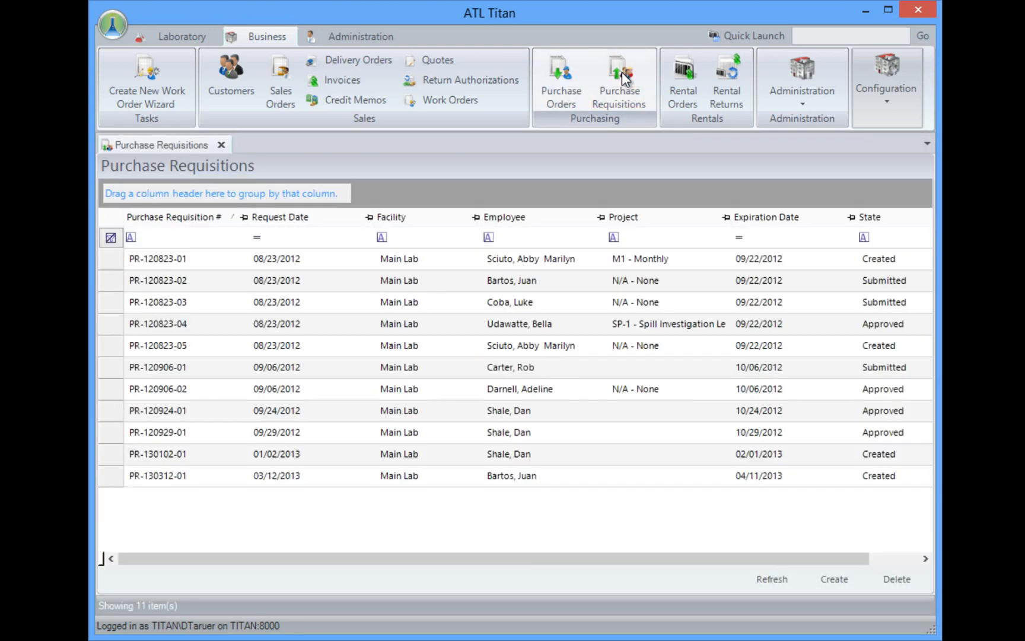
pyautogui.moveTo(448, 344)
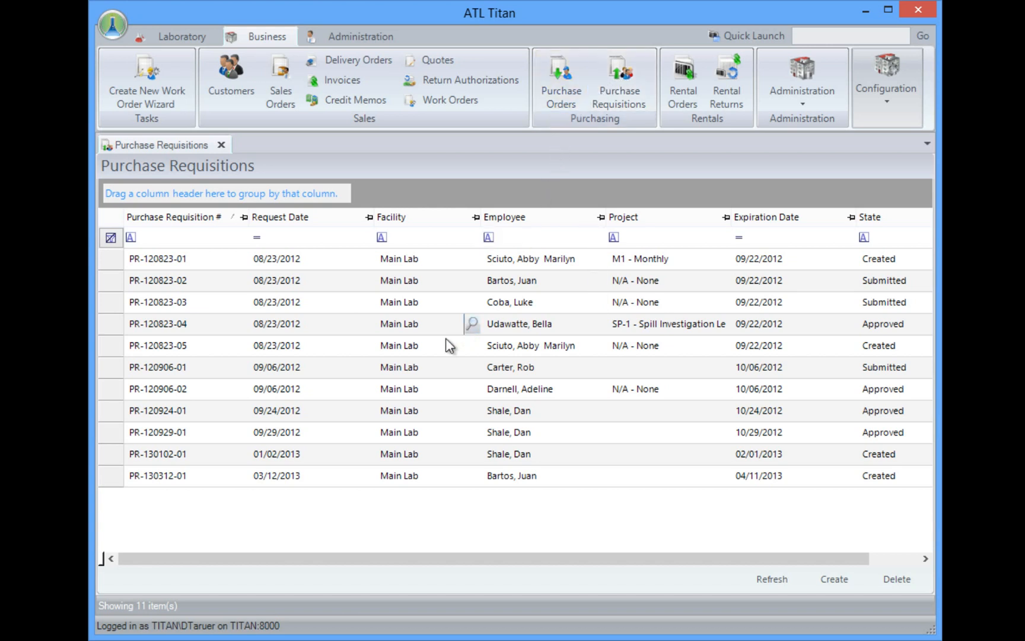
pyautogui.moveTo(123, 477)
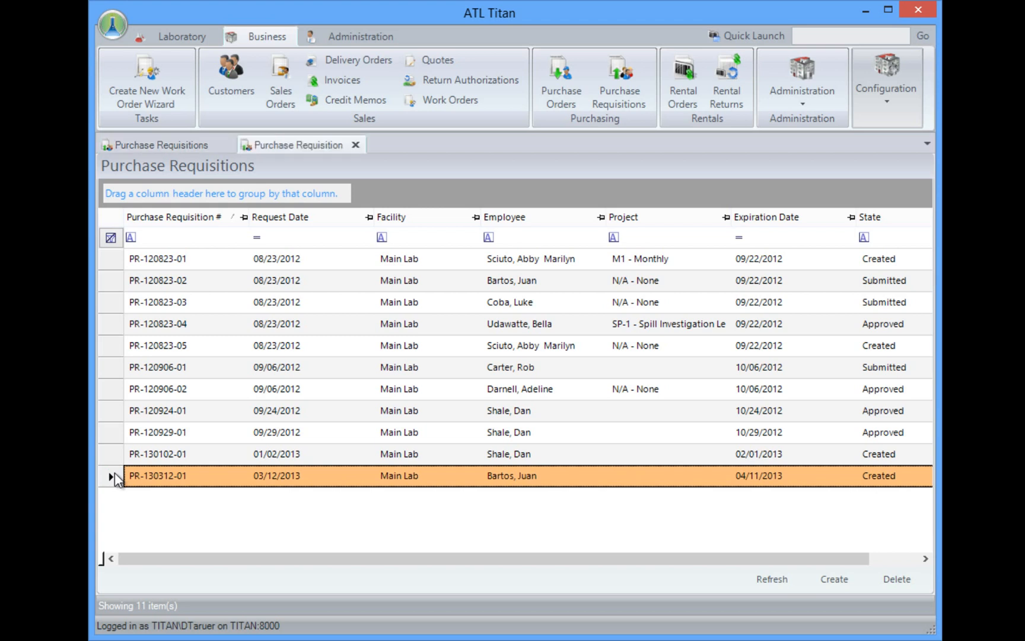
pyautogui.doubleClick(157, 475)
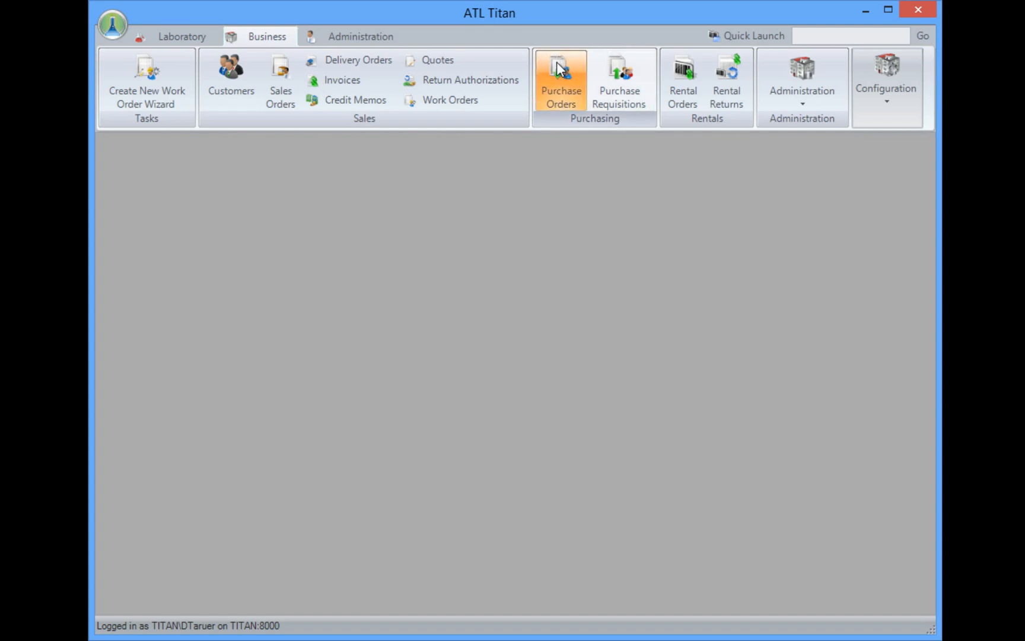
# Review purchase order PO-130312-01 (Fisher, $2,408.69) from the eight-order list, then close it
pyautogui.click(559, 78)
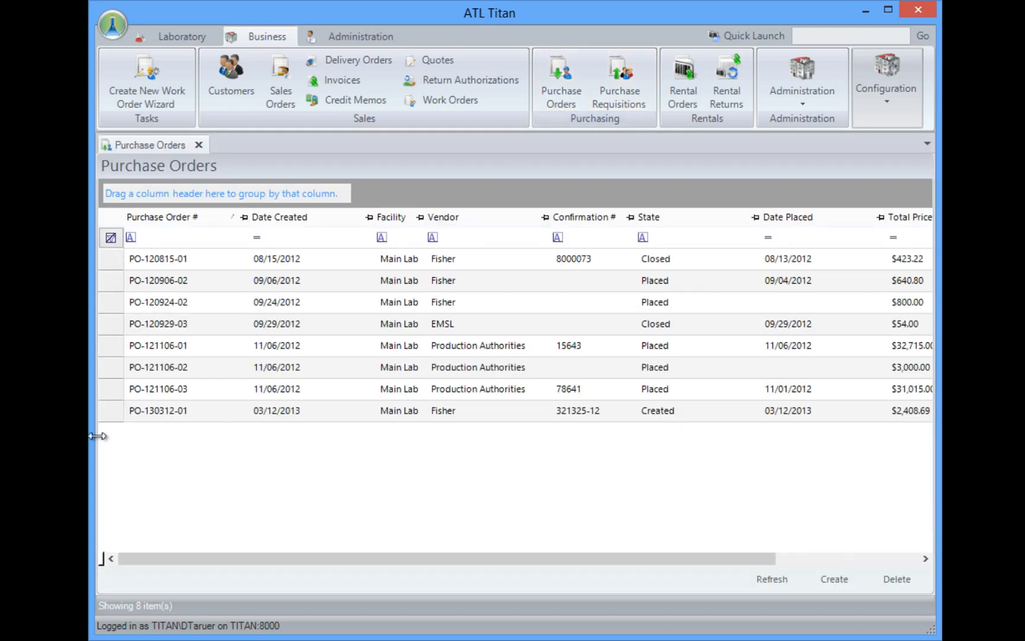
pyautogui.doubleClick(156, 410)
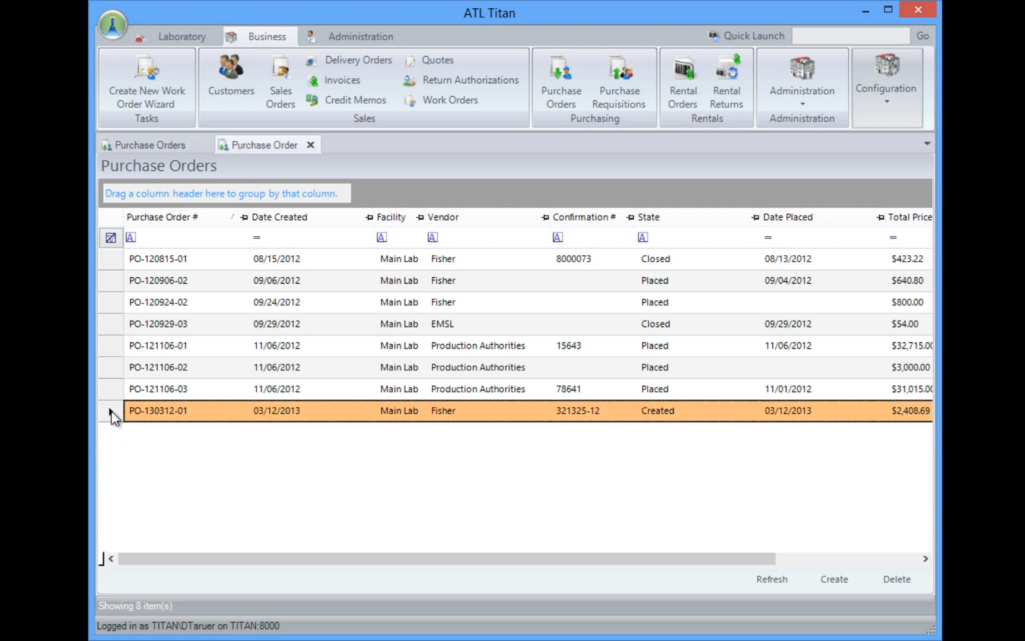
pyautogui.doubleClick(157, 411)
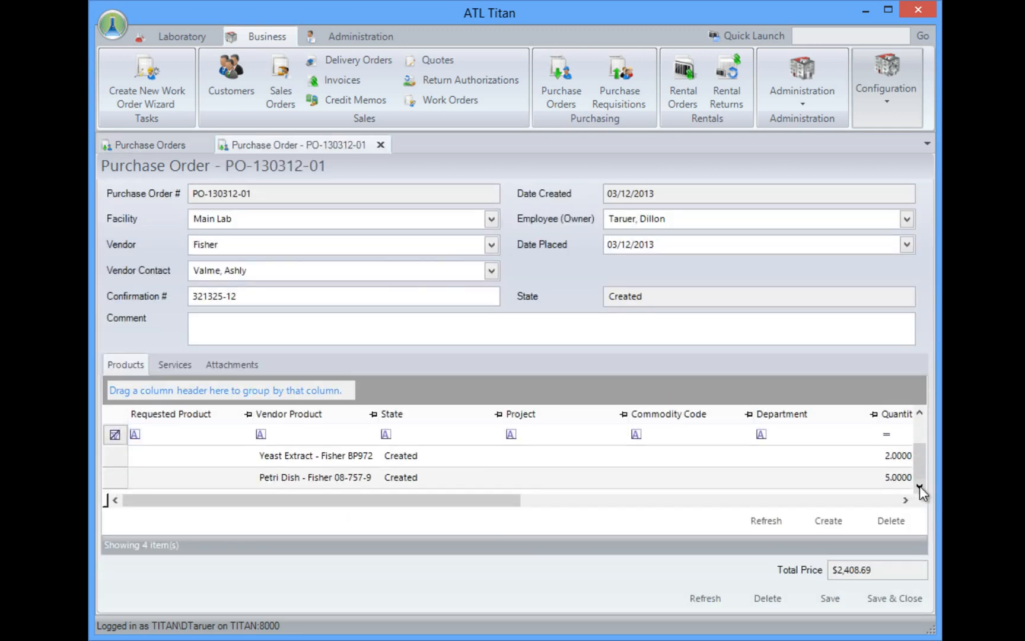
pyautogui.moveTo(613, 512)
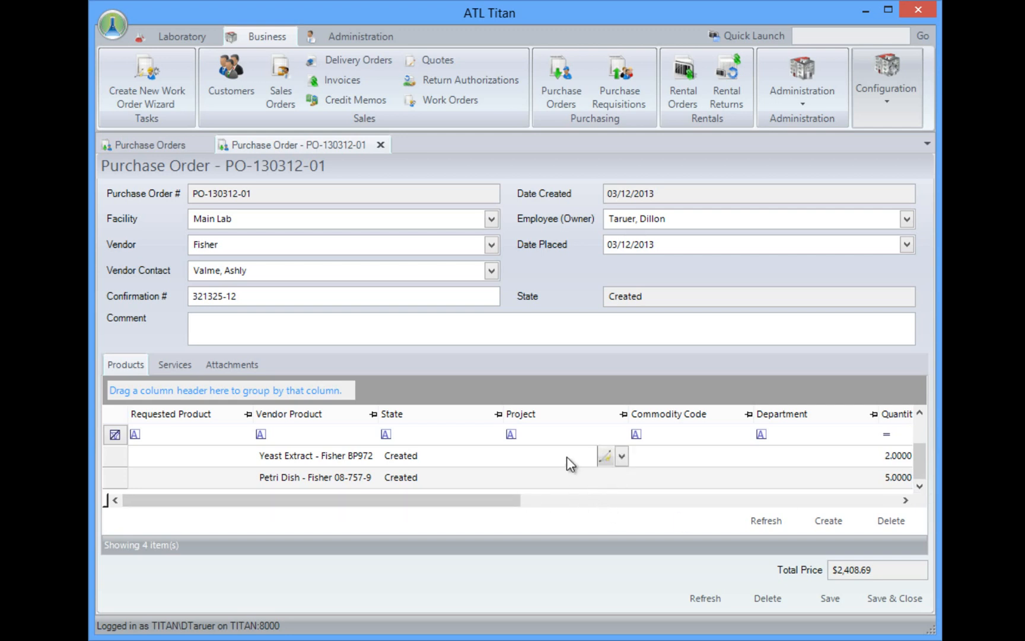
pyautogui.moveTo(575, 463)
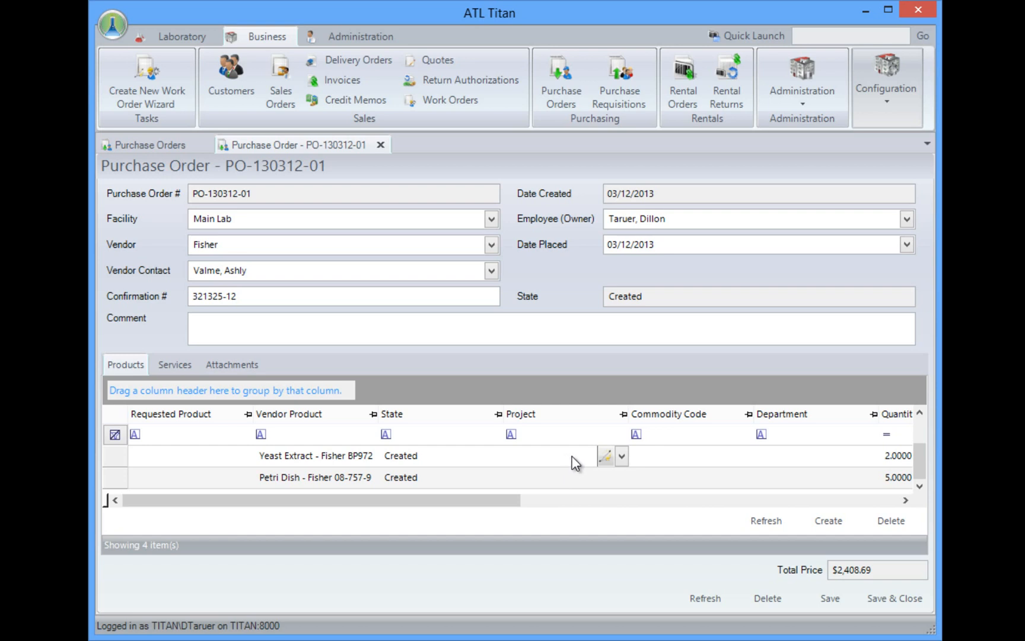
pyautogui.moveTo(802, 455)
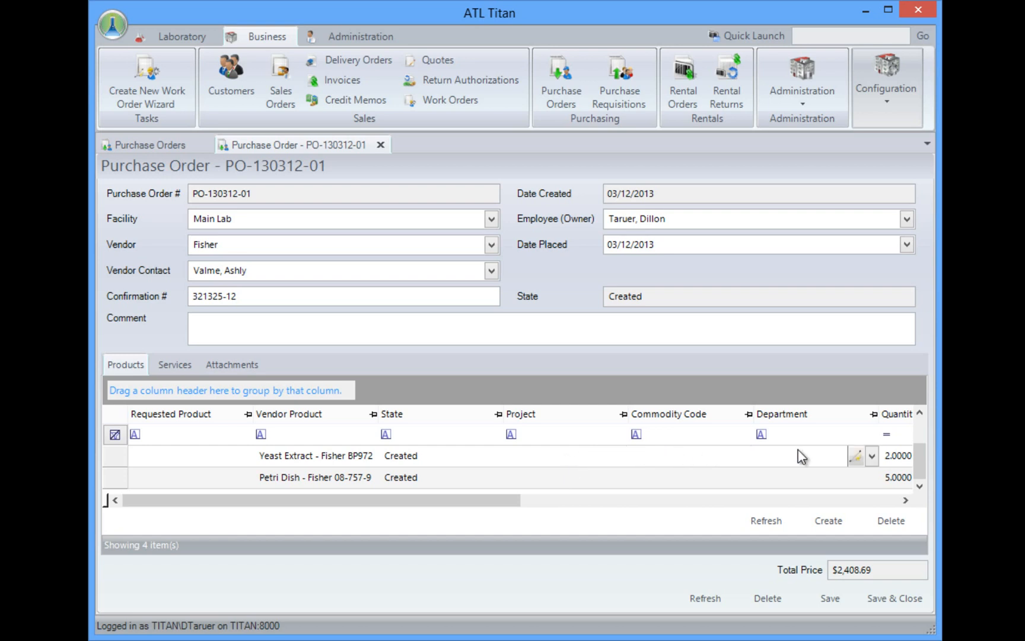
pyautogui.click(380, 145)
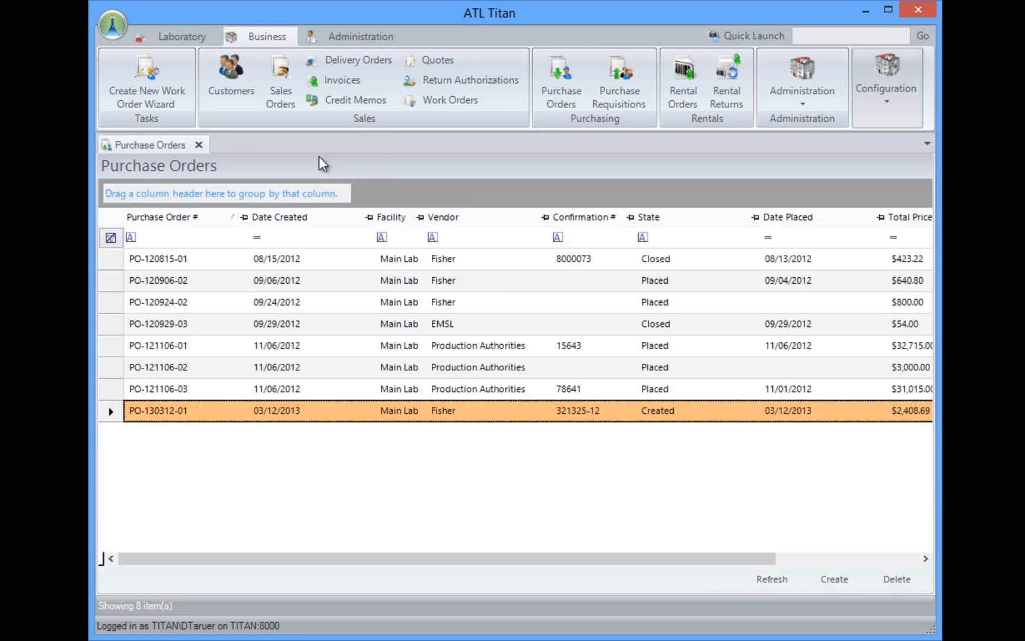
# Close the purchase orders list and open Inventory Items (Filtered) from Administration
pyautogui.click(198, 144)
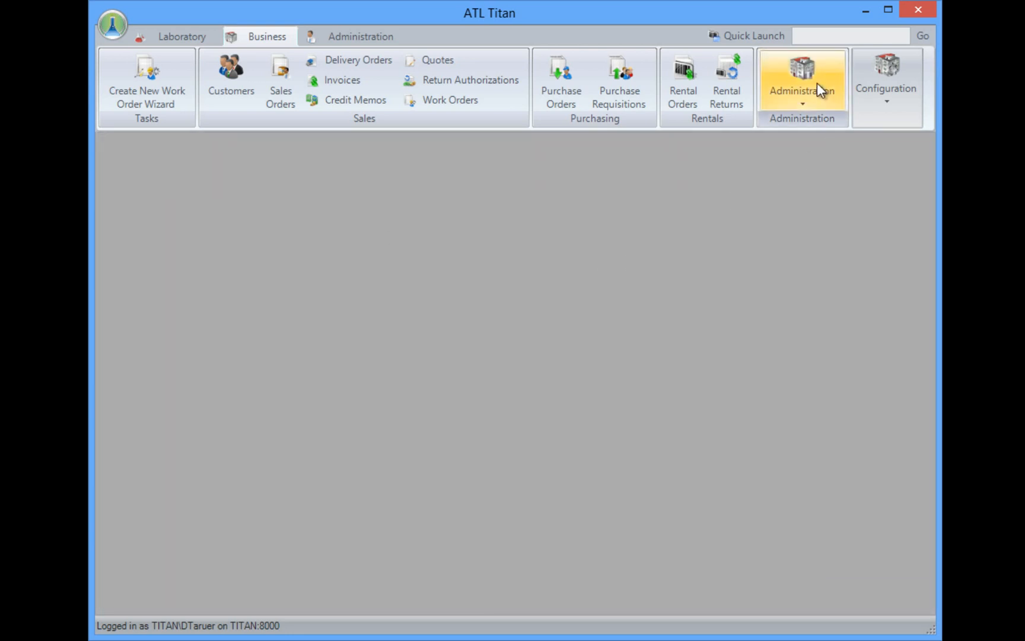
pyautogui.click(802, 88)
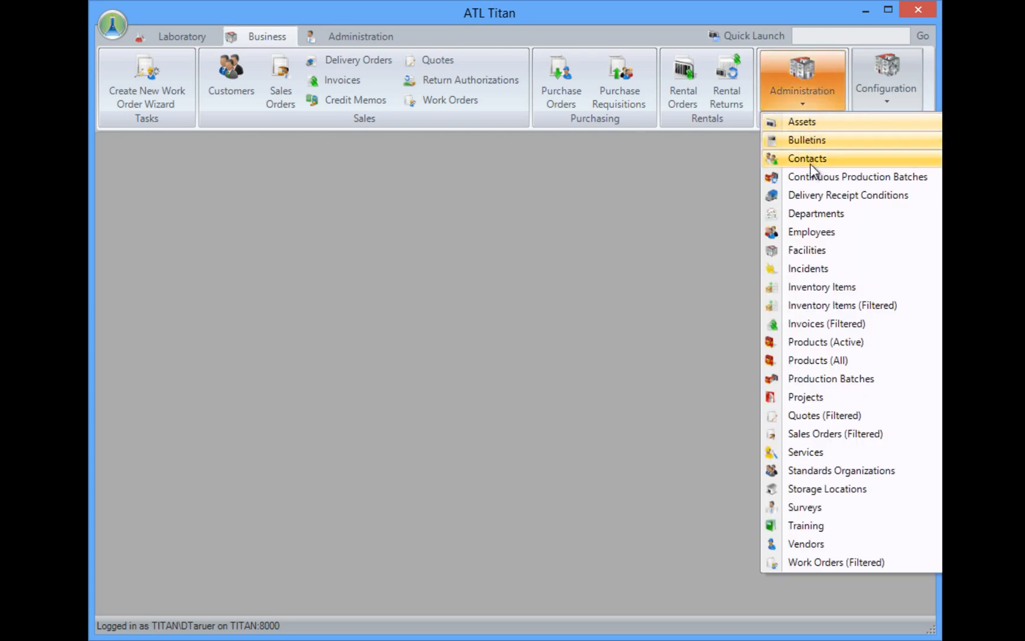
pyautogui.moveTo(842, 306)
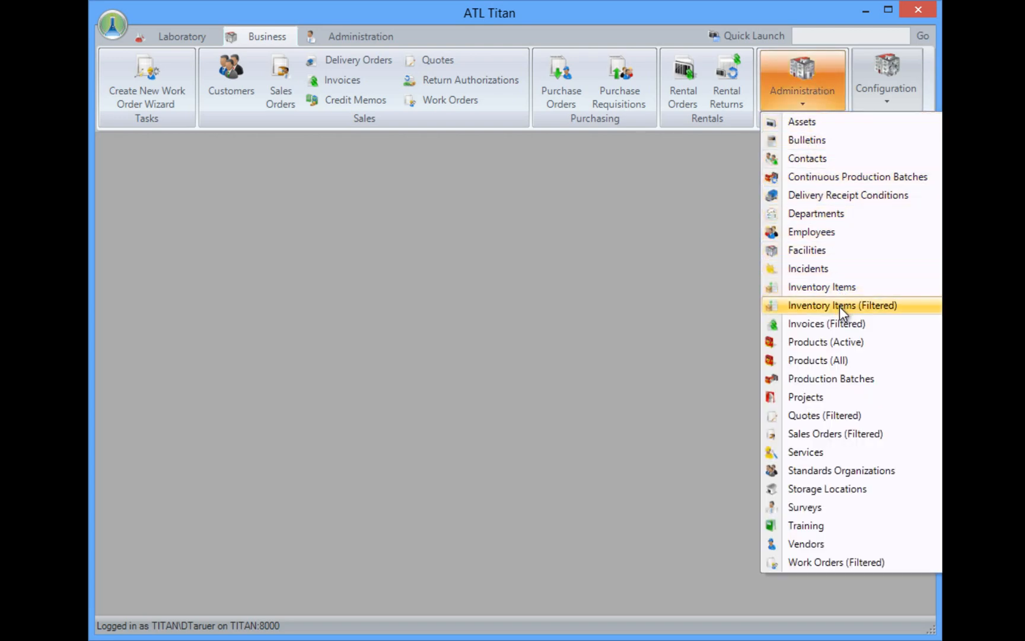
pyautogui.click(842, 305)
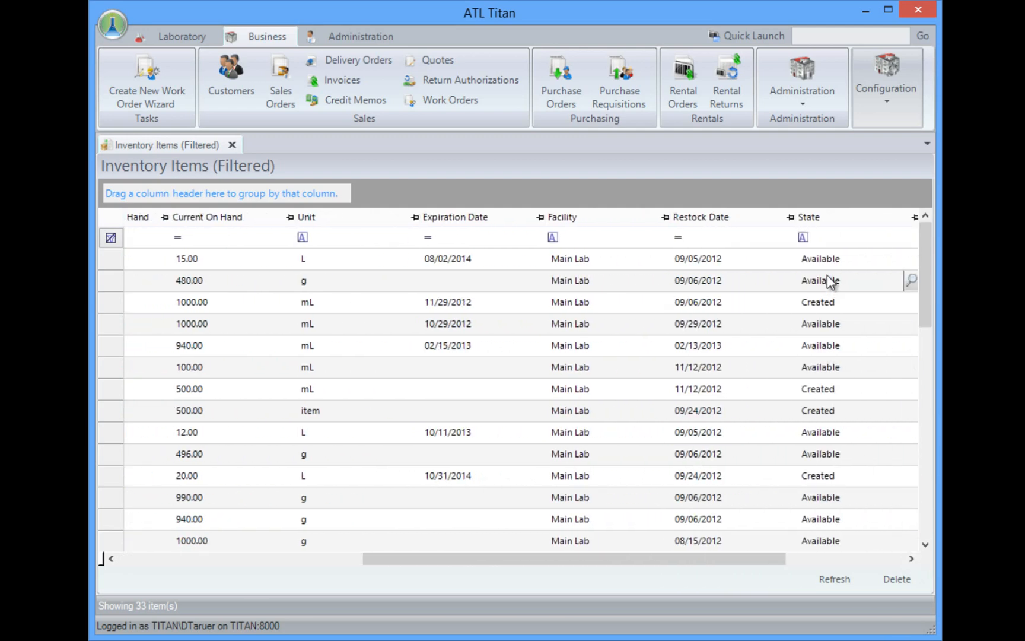
# Filter the inventory State column by 'av', leaving 25 of 33 items
pyautogui.click(802, 237)
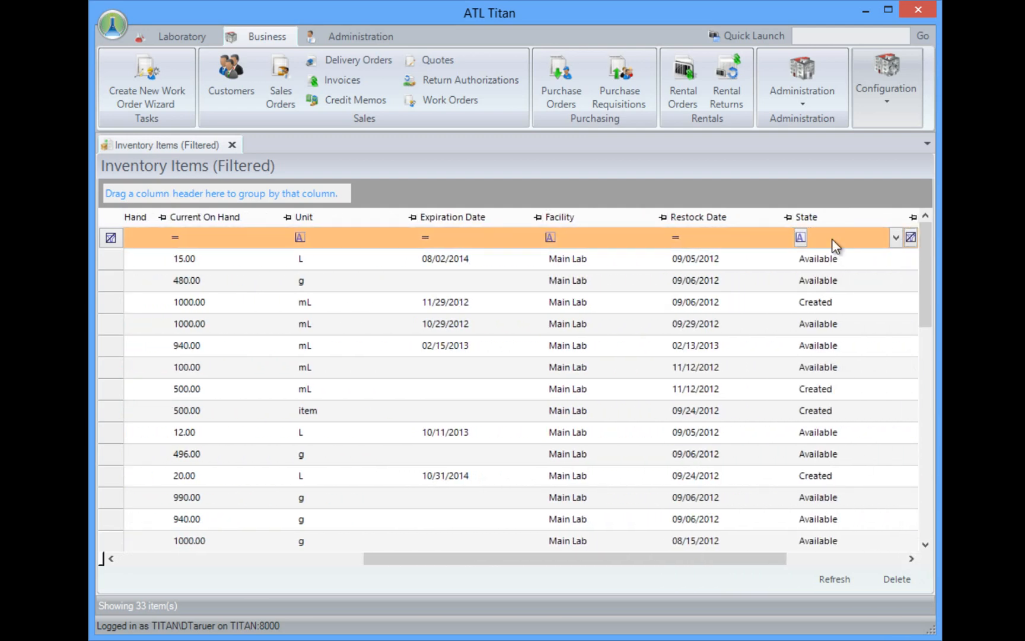
pyautogui.write('av')
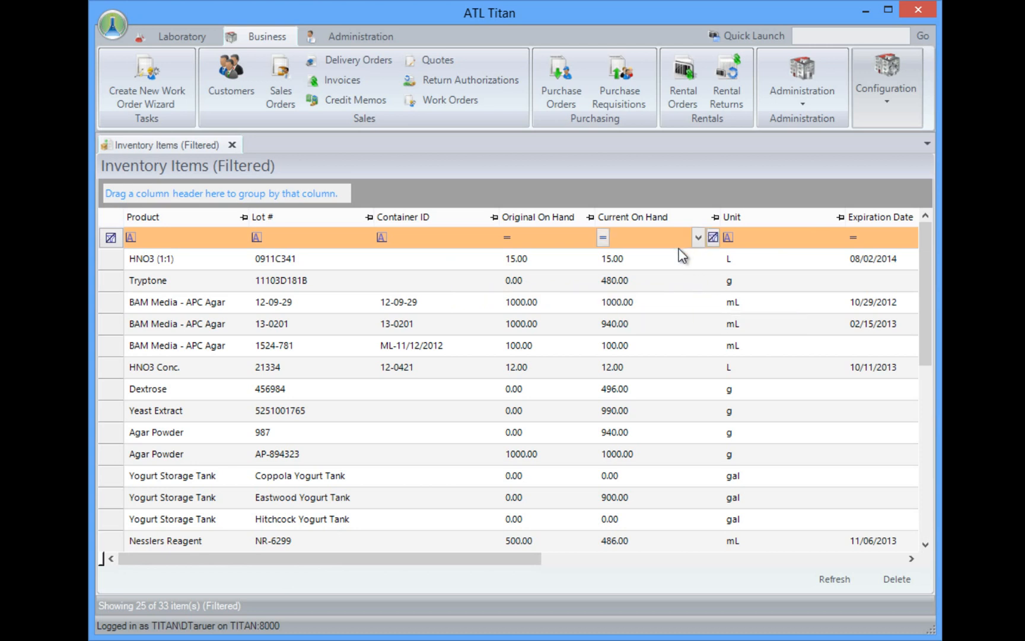
pyautogui.moveTo(672, 495)
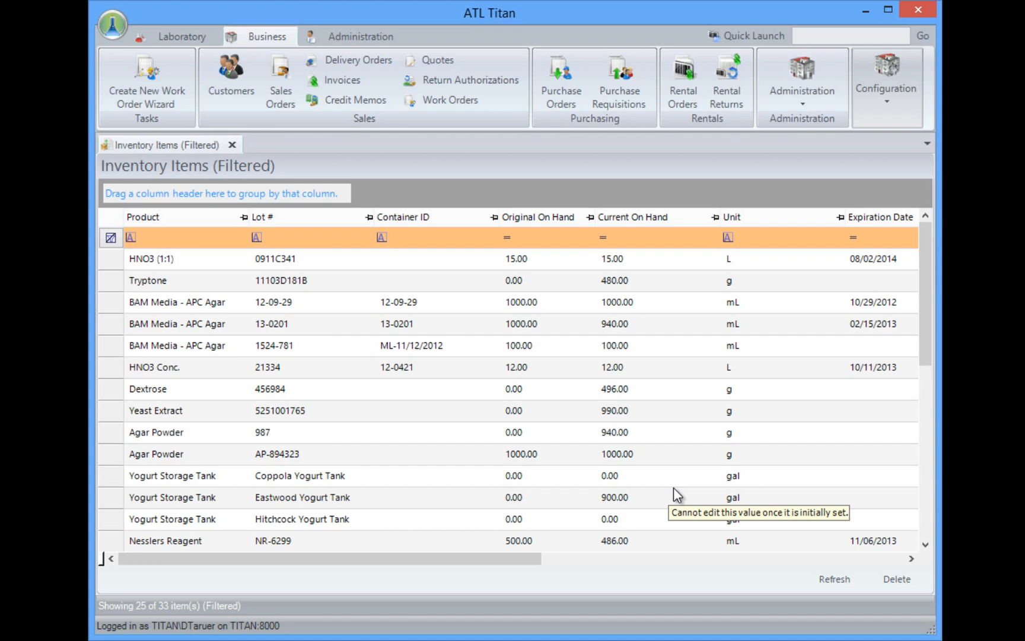
pyautogui.moveTo(677, 495)
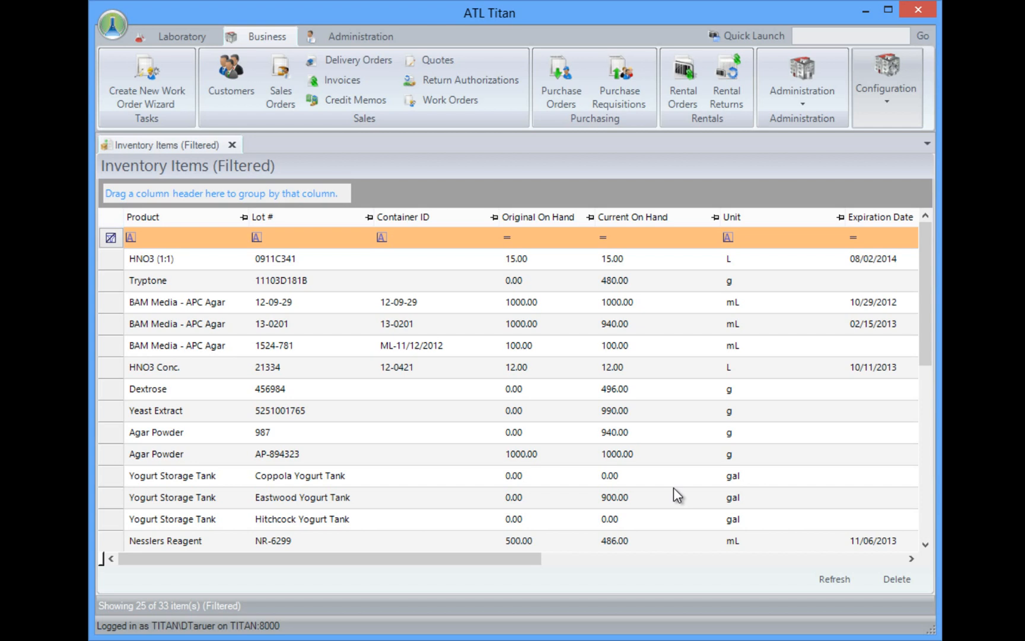
pyautogui.moveTo(330, 75)
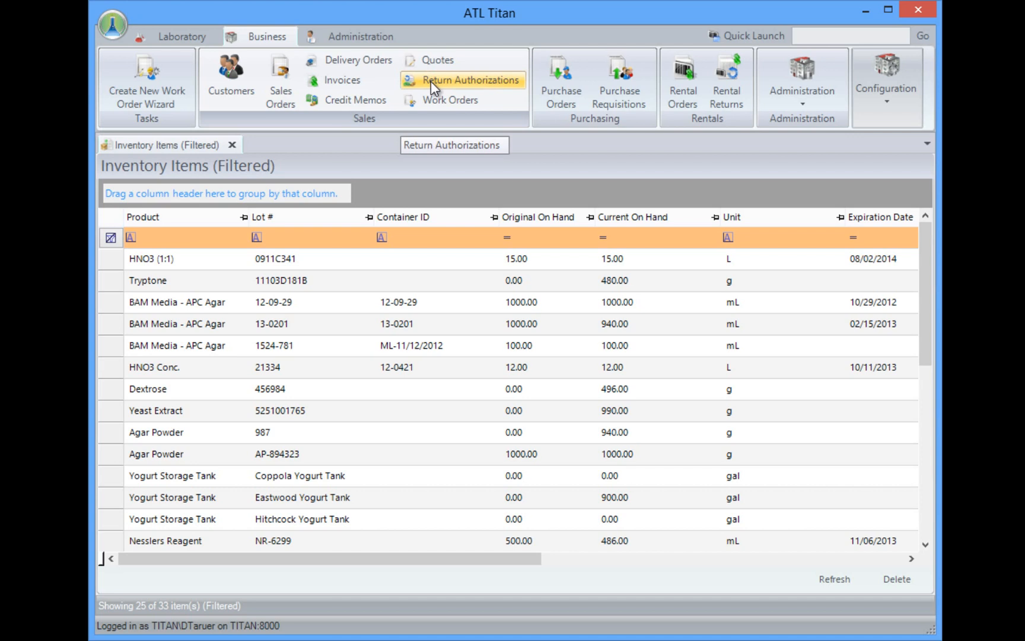
pyautogui.moveTo(711, 139)
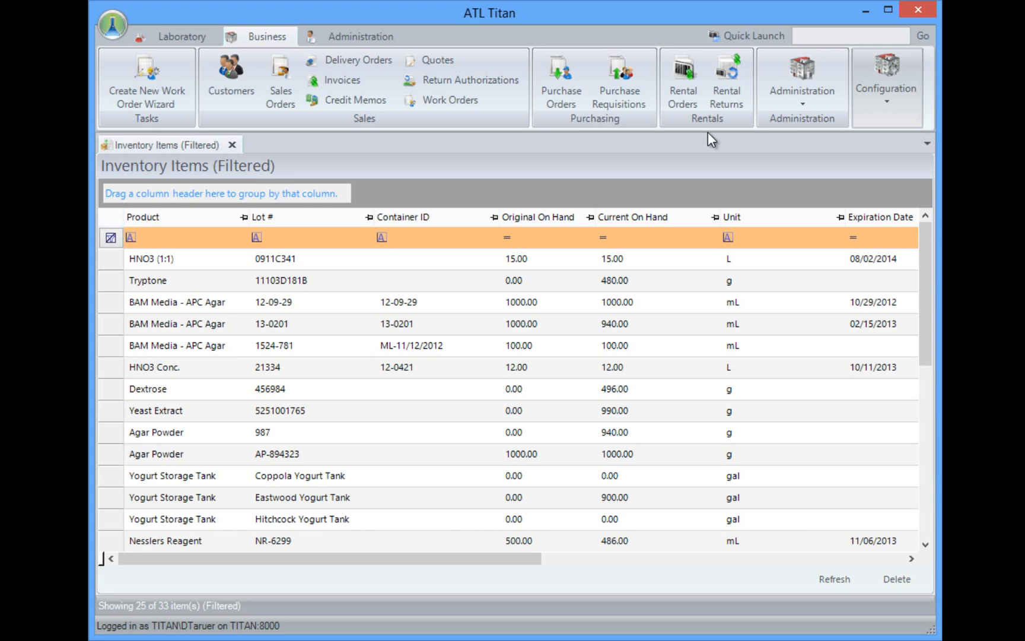
pyautogui.moveTo(801, 88)
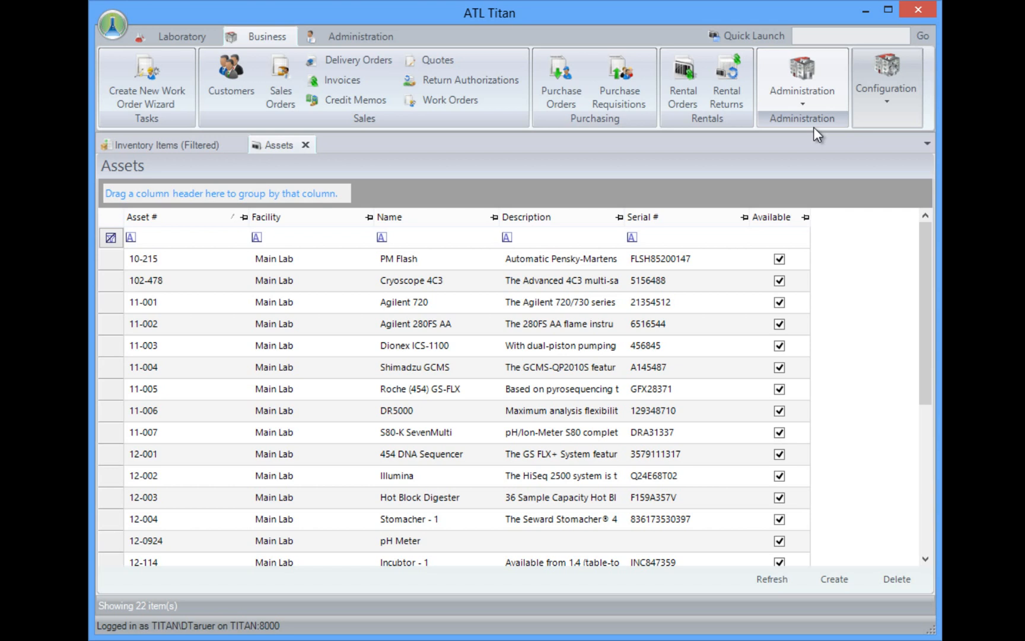
pyautogui.moveTo(833, 137)
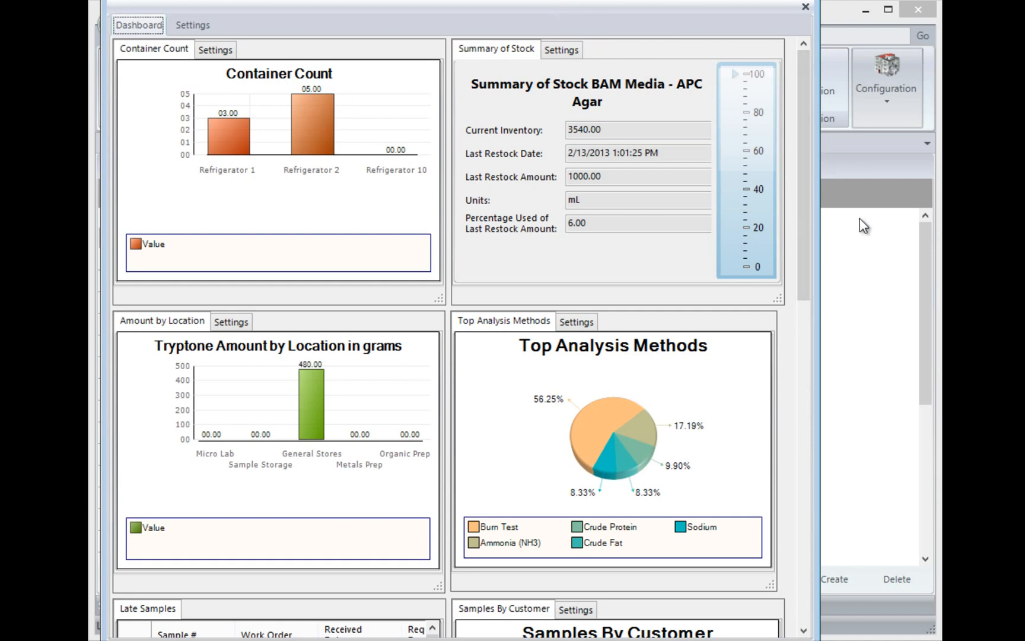
pyautogui.moveTo(315, 222)
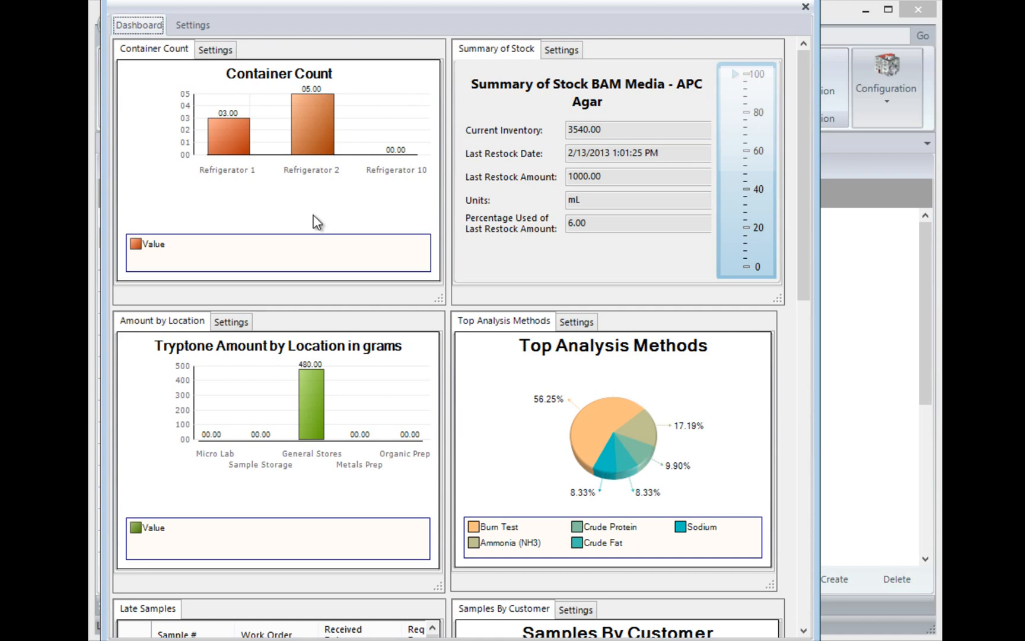
pyautogui.moveTo(302, 525)
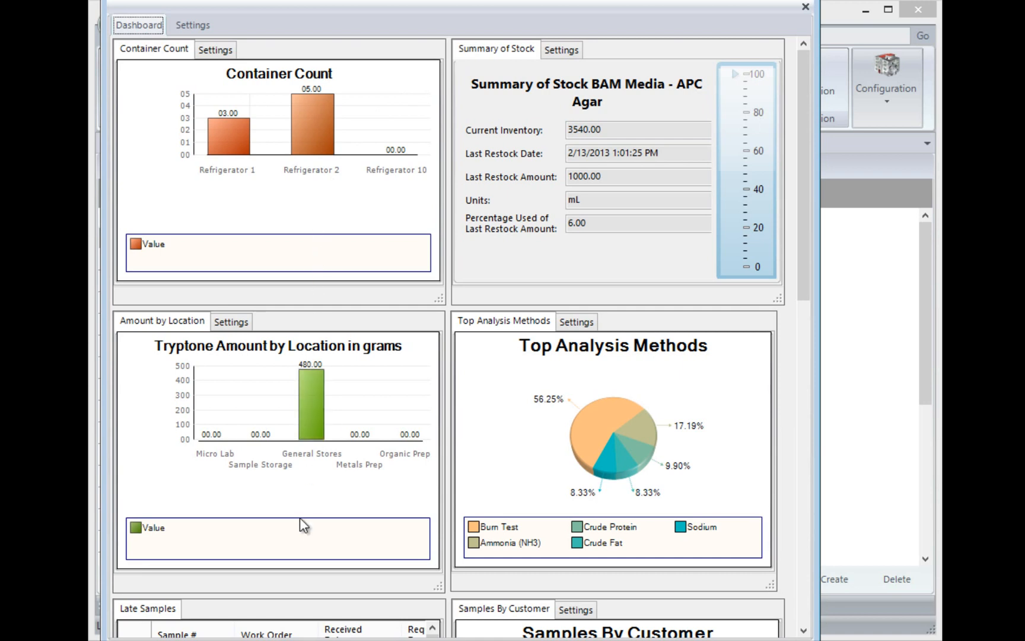
pyautogui.moveTo(271, 220)
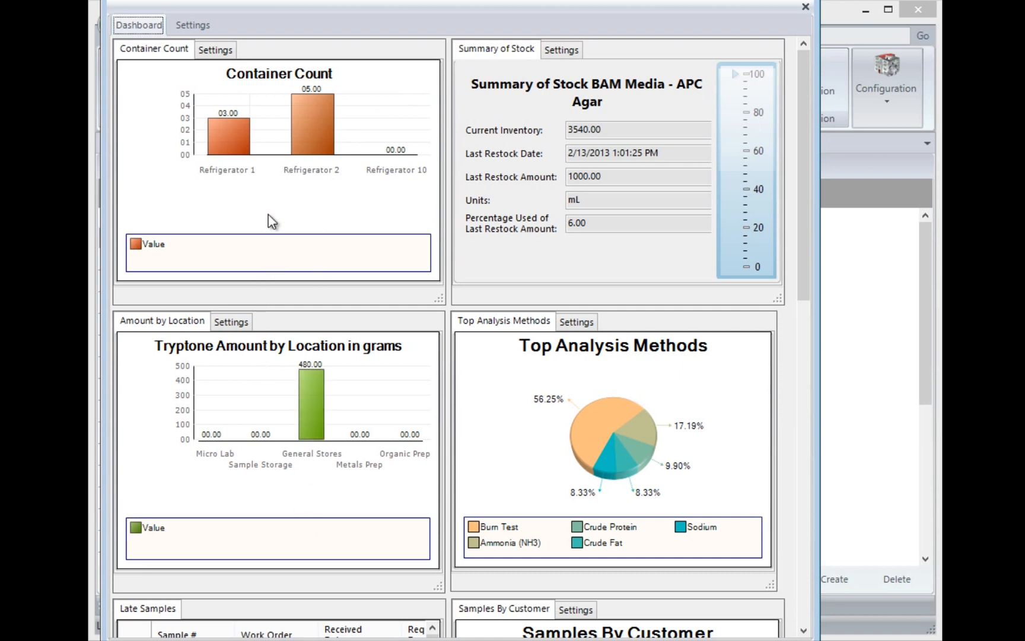
pyautogui.moveTo(589, 254)
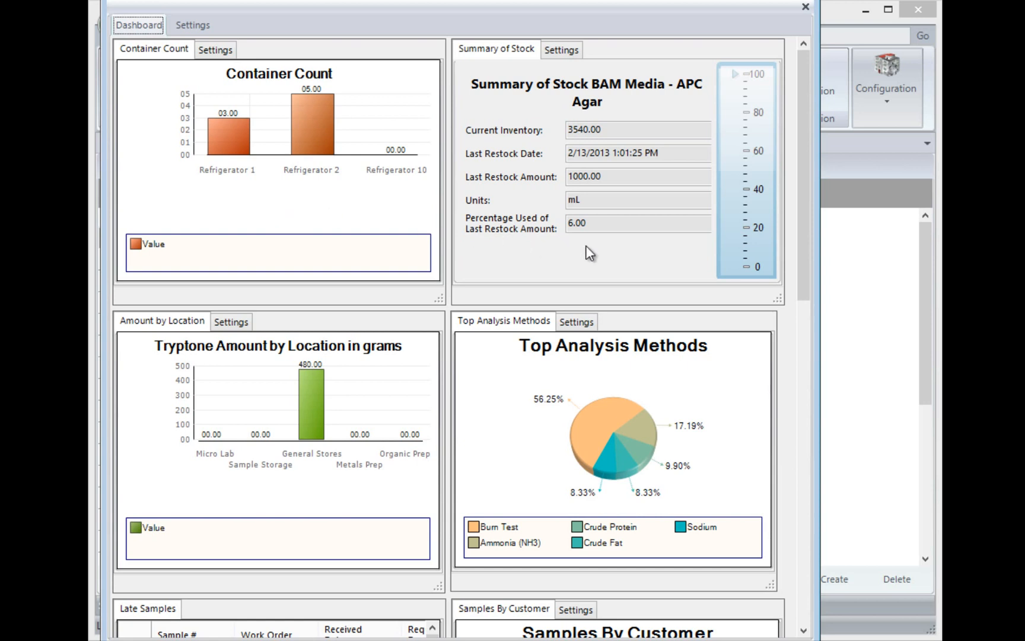
pyautogui.moveTo(466, 328)
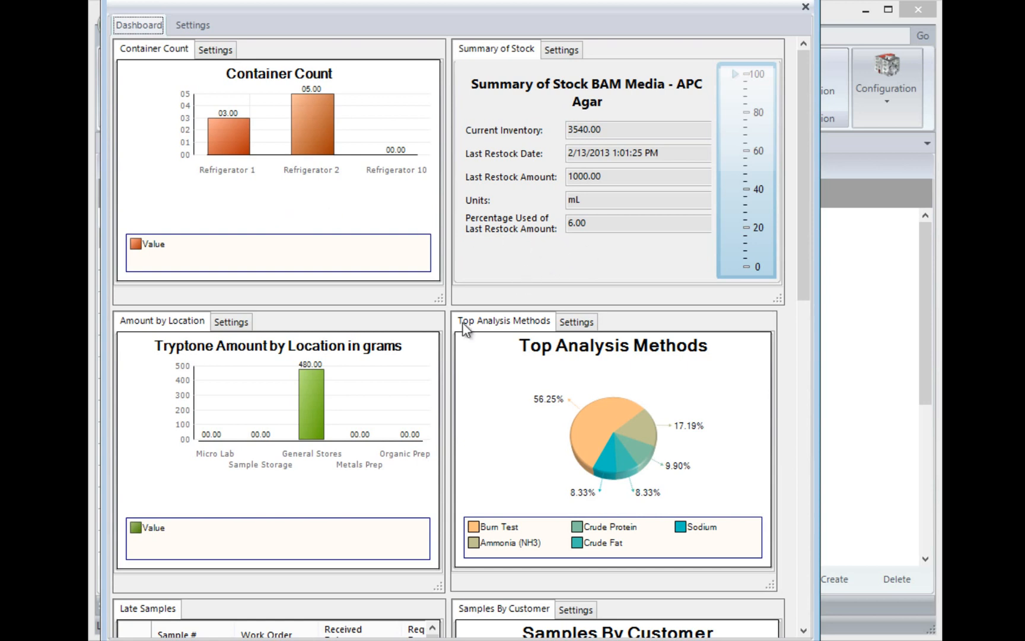
pyautogui.moveTo(608, 438)
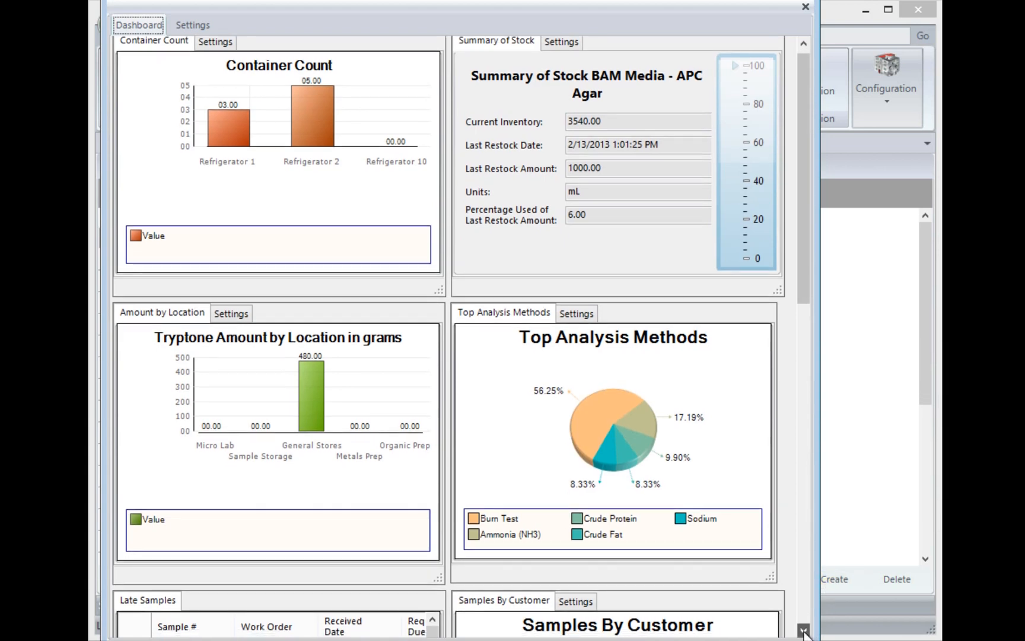
# Scroll the dashboard down to the Late Samples and Samples By Customer panels
pyautogui.scroll(-3)
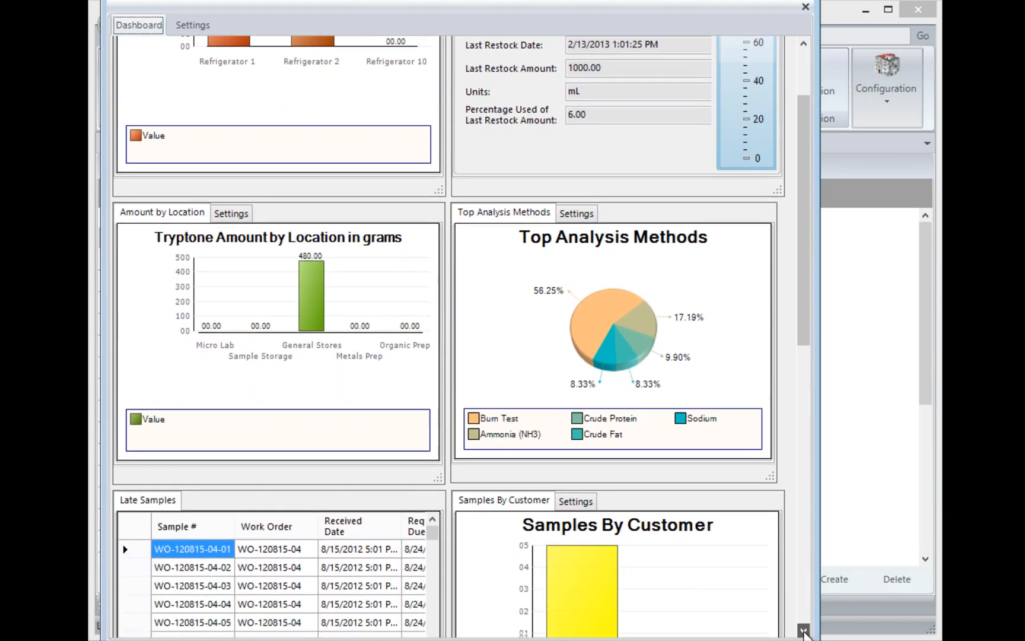